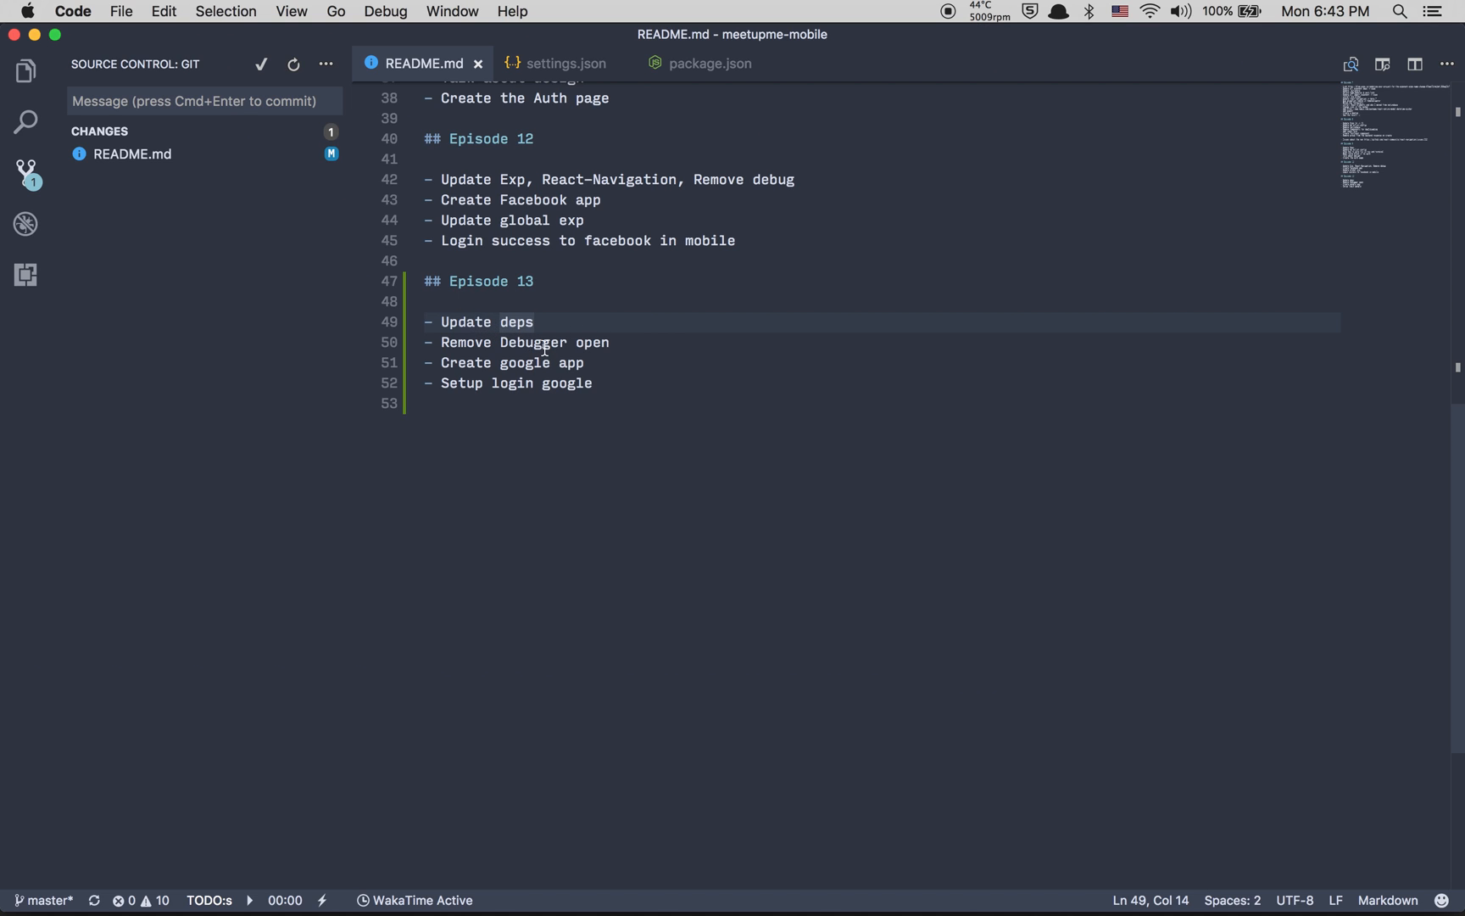
# Step: Switch the sidebar from Source Control to the meetupme-mobile file explorer
pyautogui.click(512, 343)
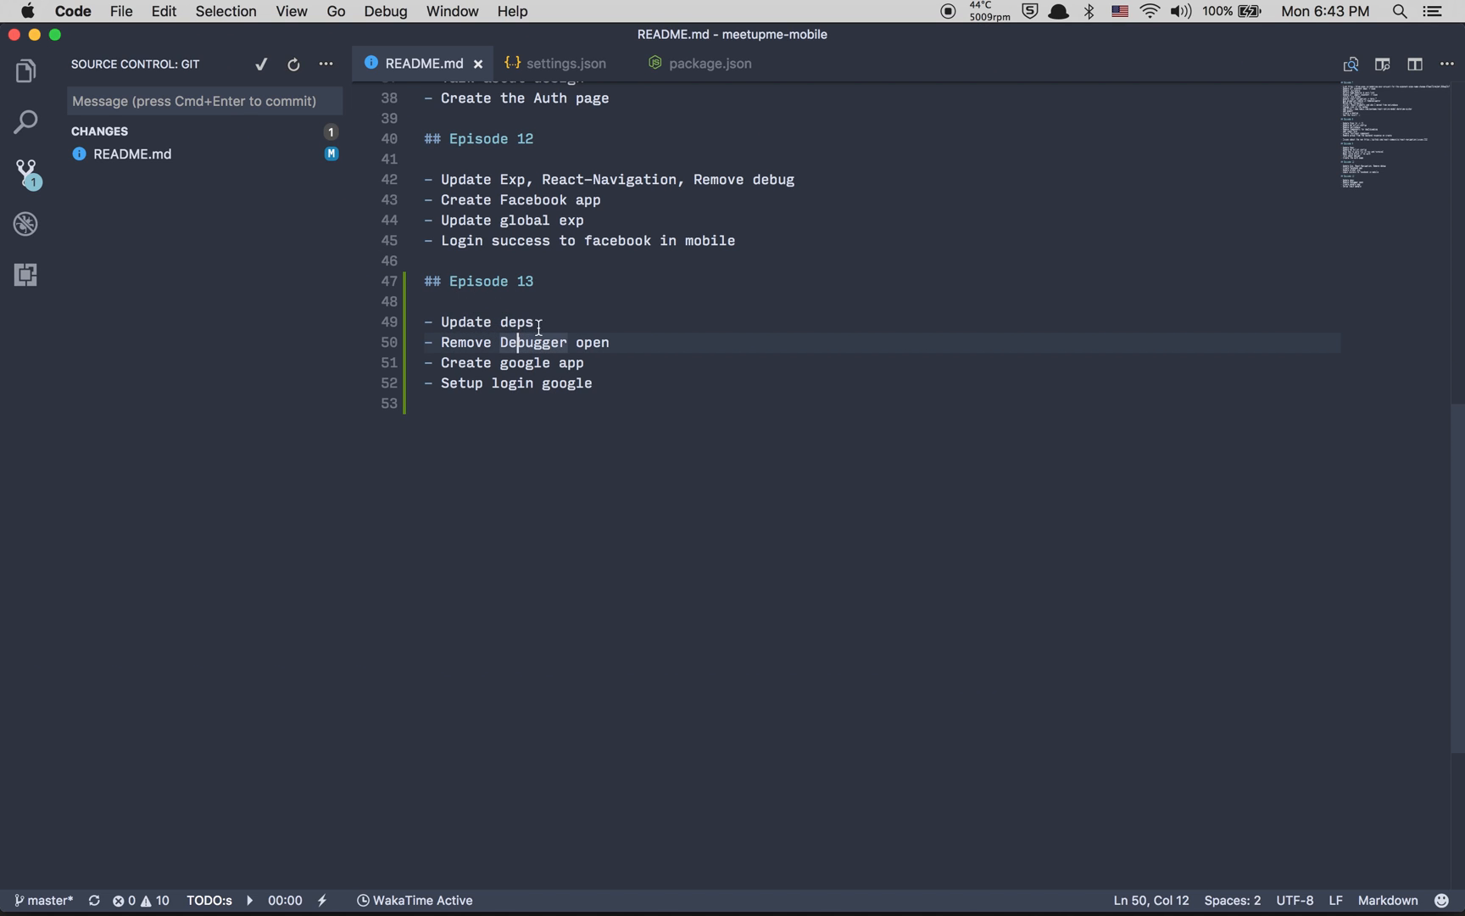
pyautogui.moveTo(468, 352)
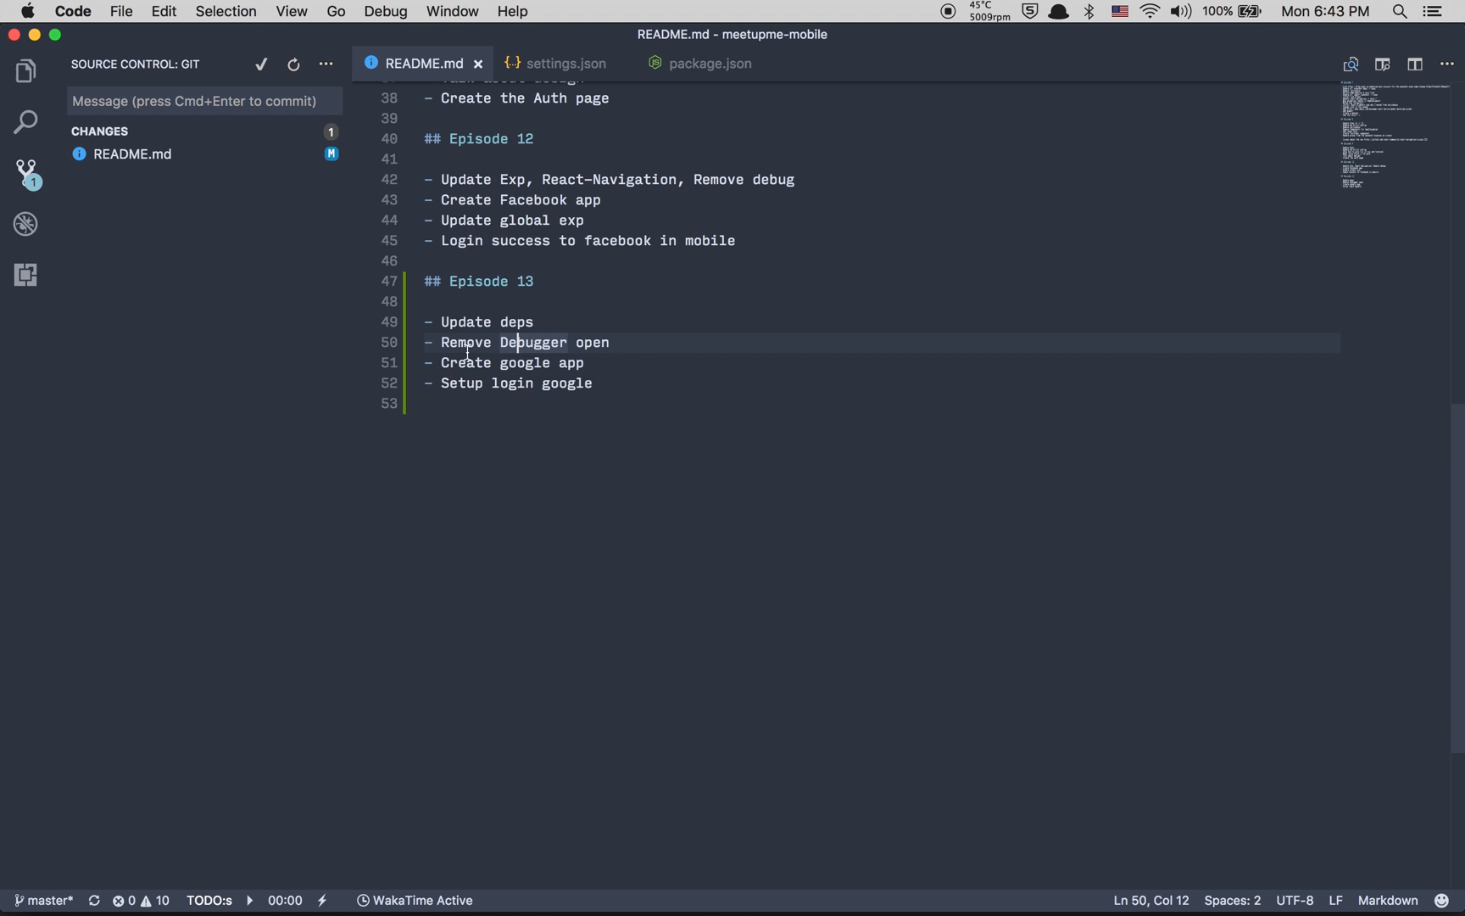
pyautogui.click(26, 70)
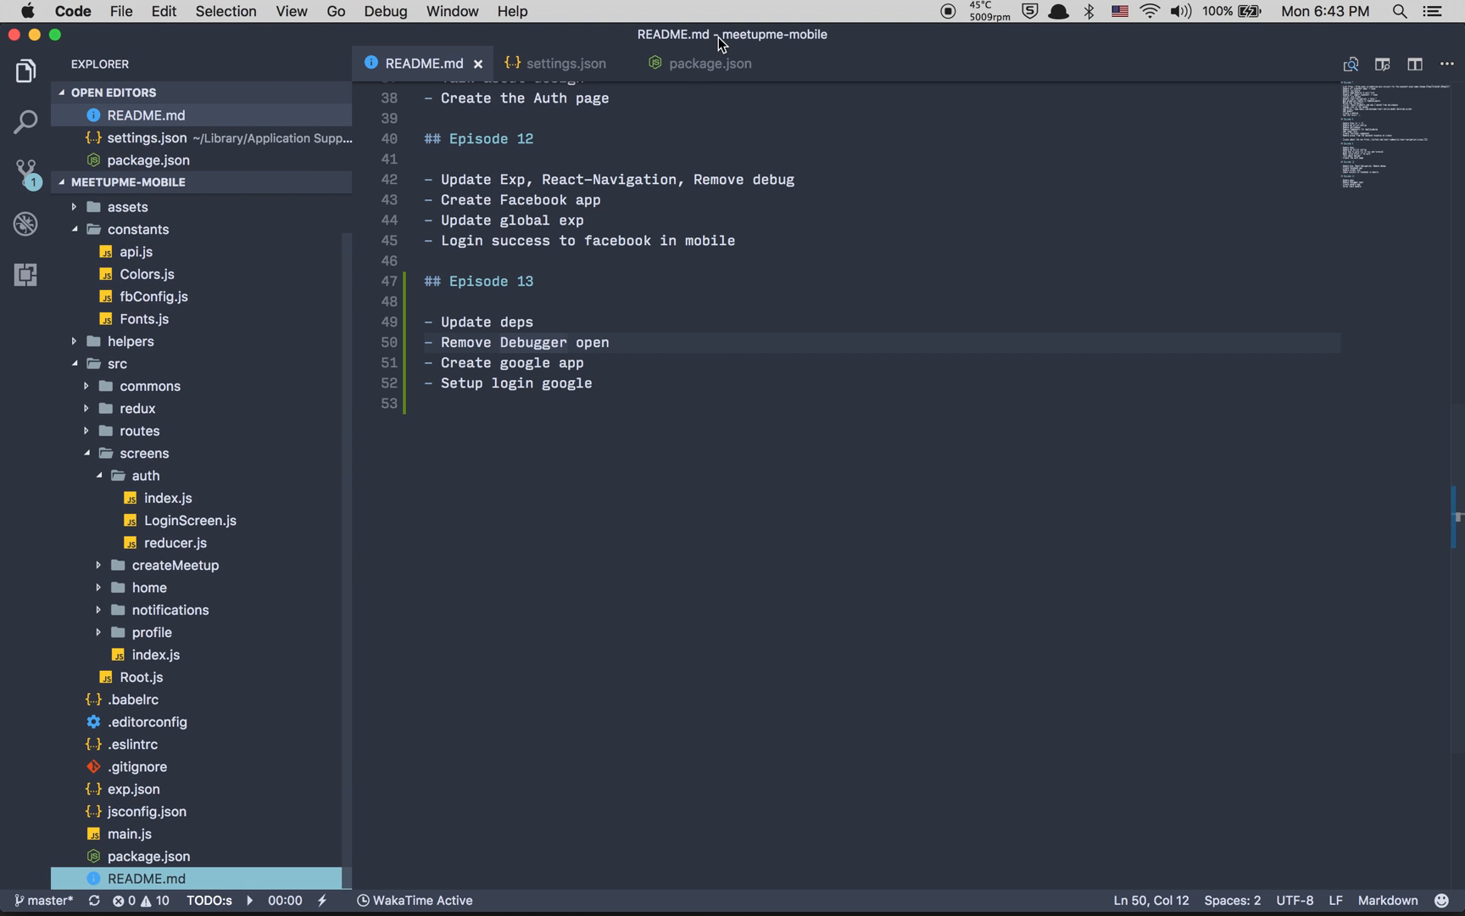
# Step: With package.json open, run yarn upgrade-interactive and upgrade the selected dependencies
pyautogui.click(710, 62)
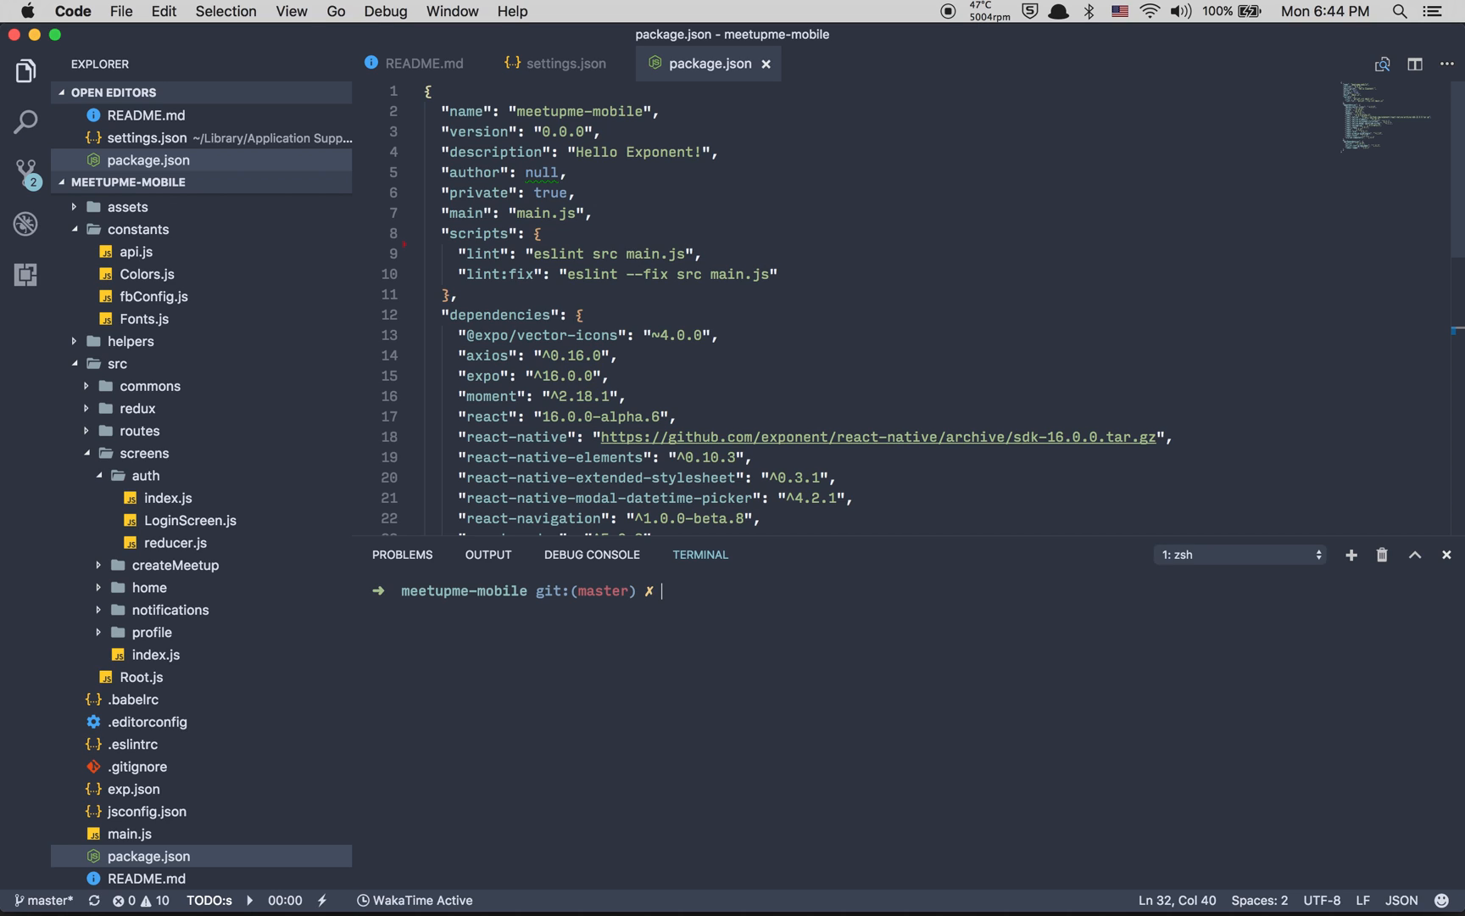
pyautogui.write('yarn u')
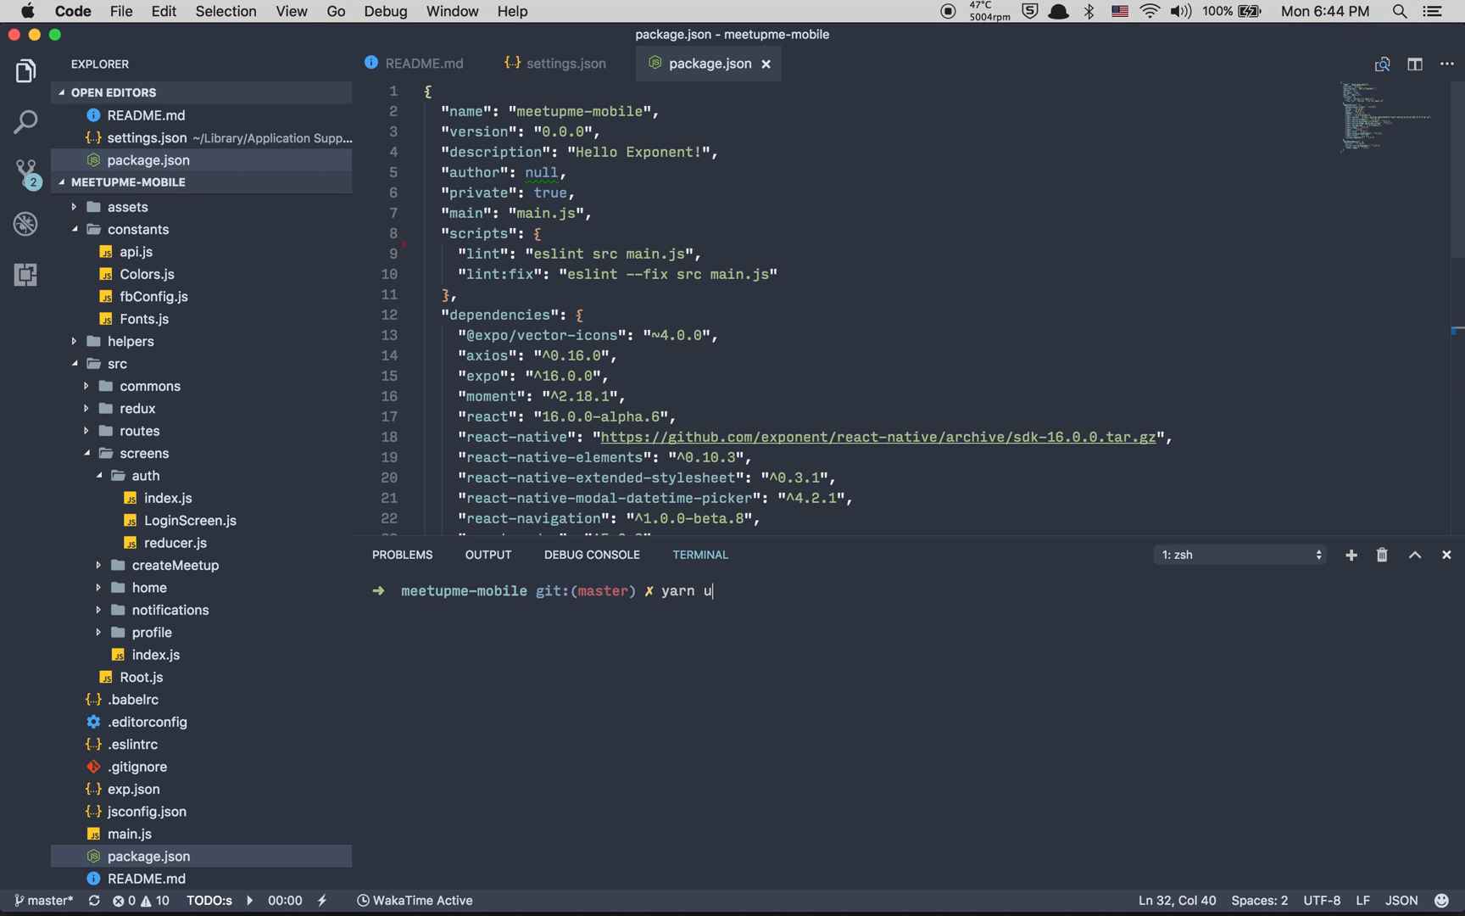
pyautogui.write('pgrade-inte')
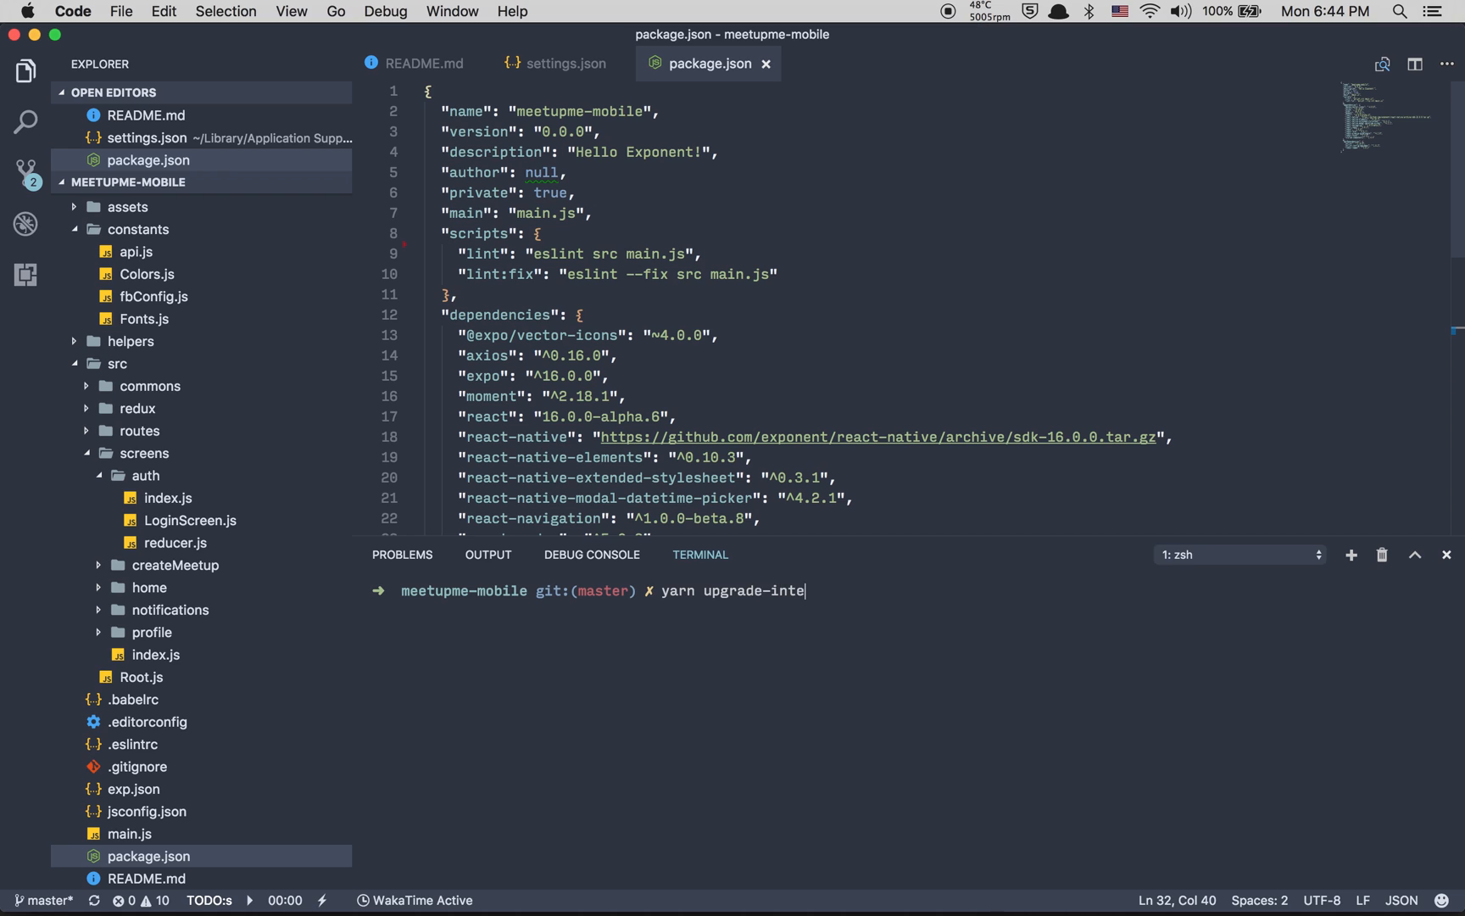
pyautogui.write('ractive')
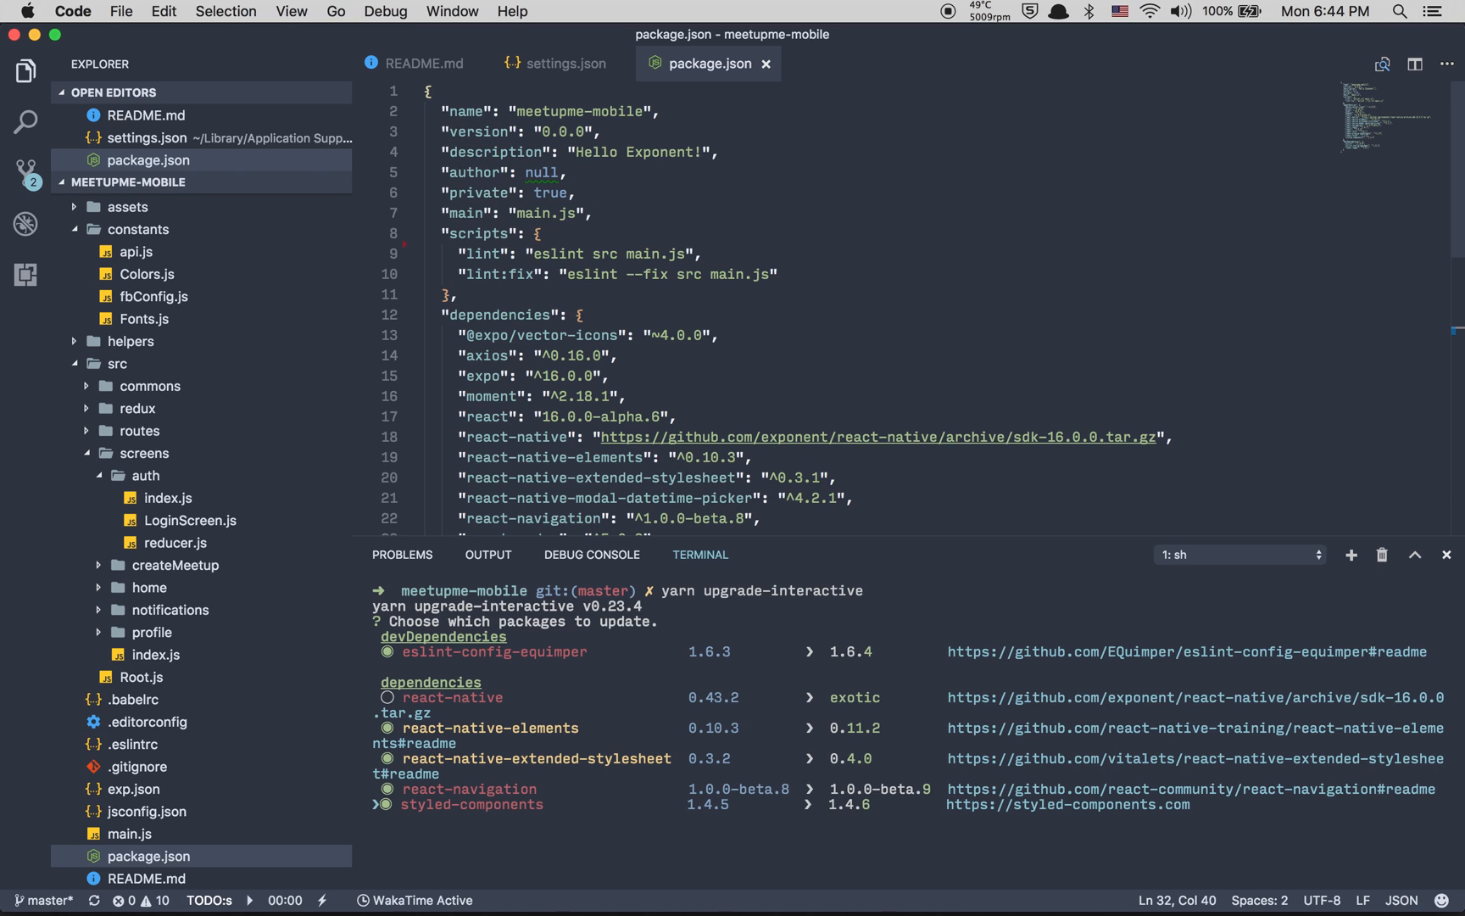
pyautogui.press('enter')
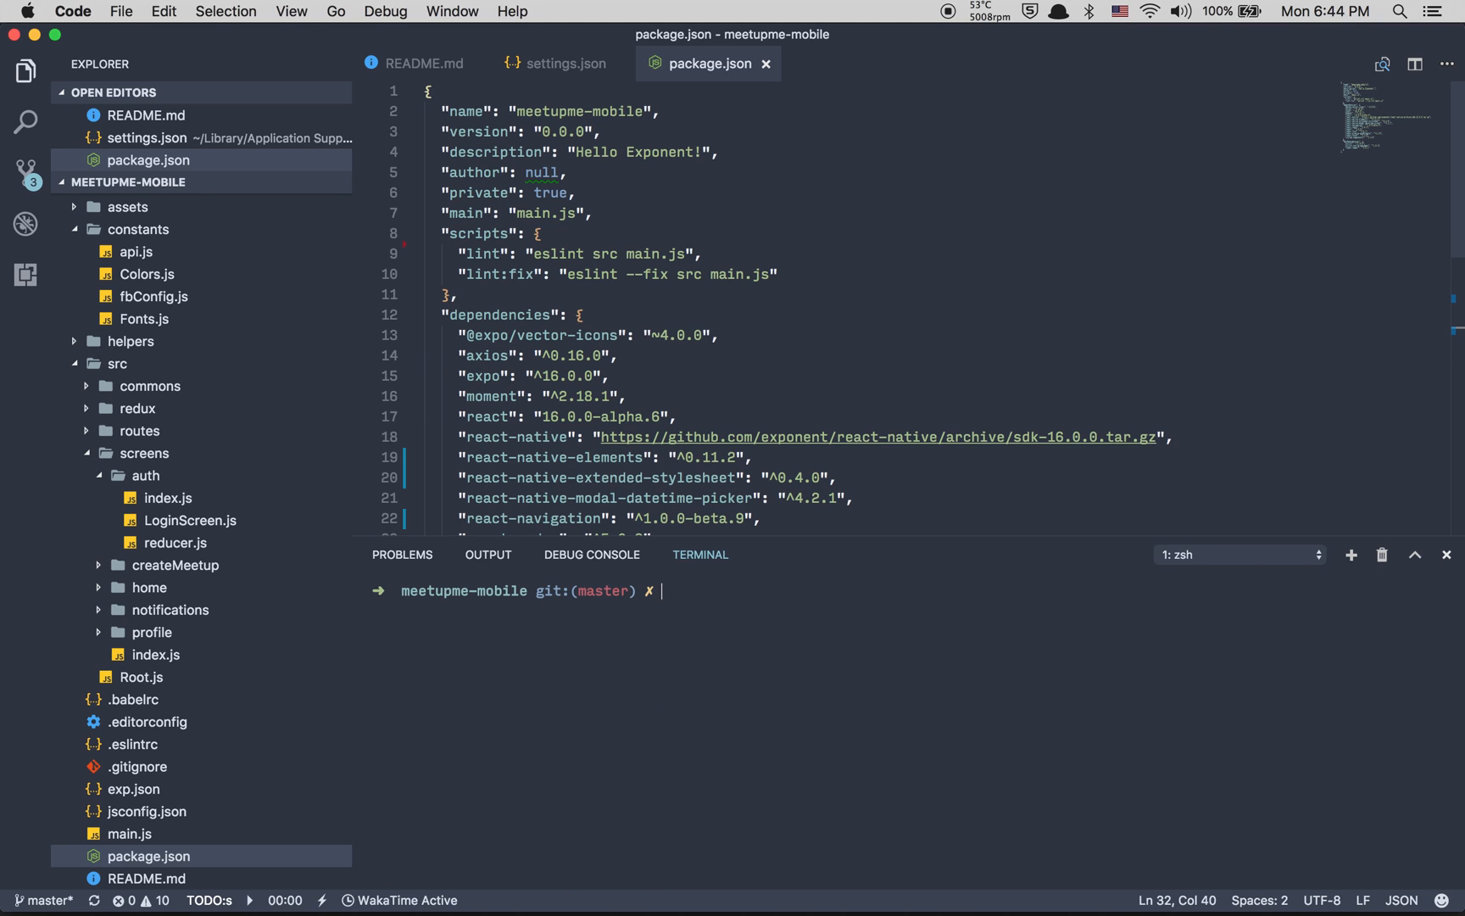
# Step: Start the Expo development server with exp start in the iTerm2 hotkey window
pyautogui.write('yarn')
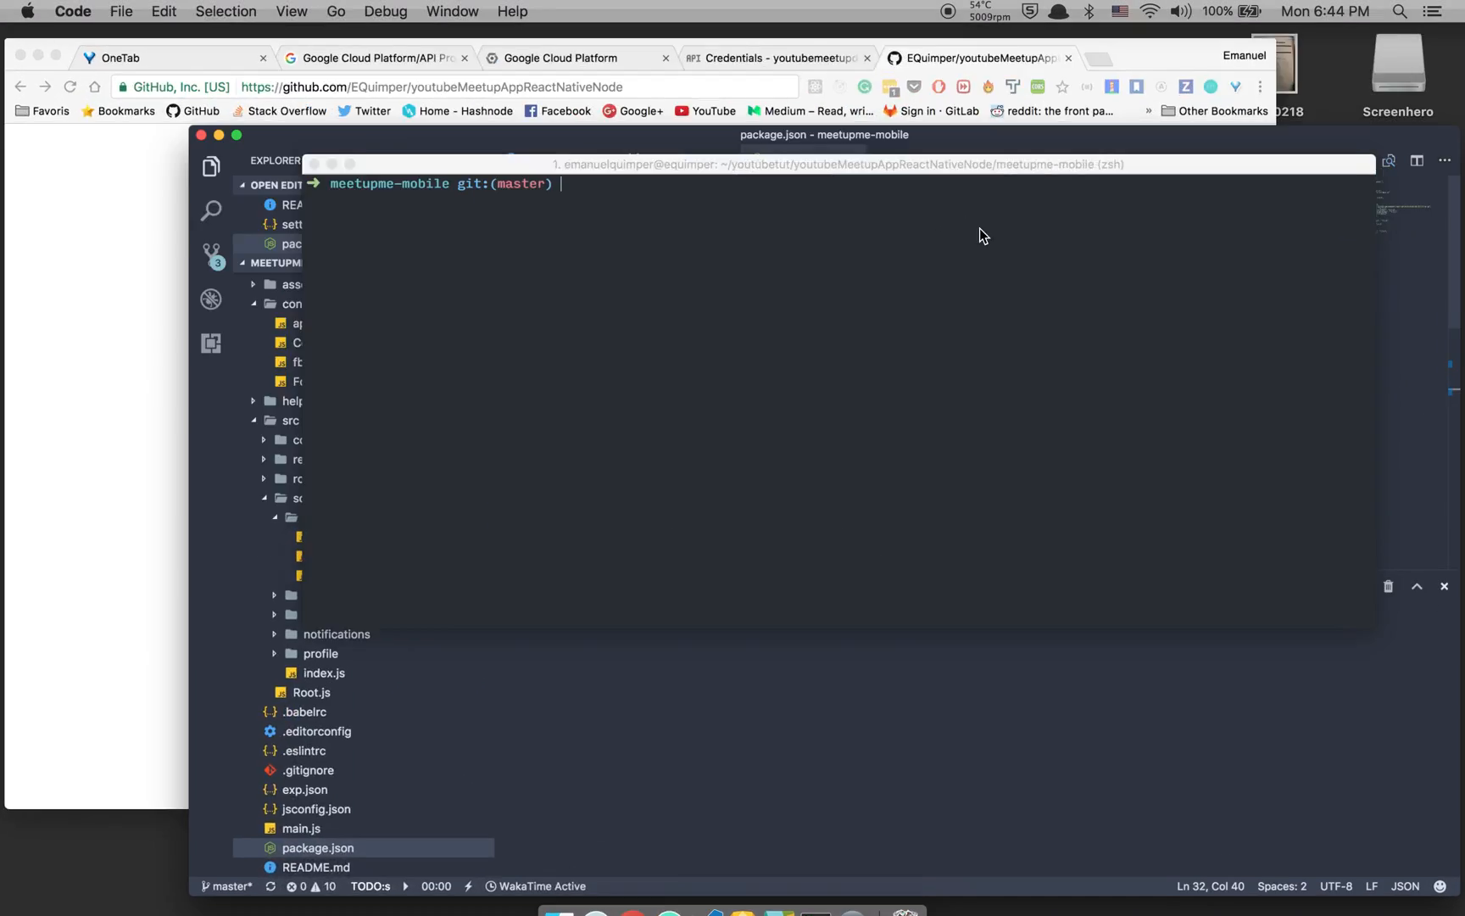
pyautogui.write('exp')
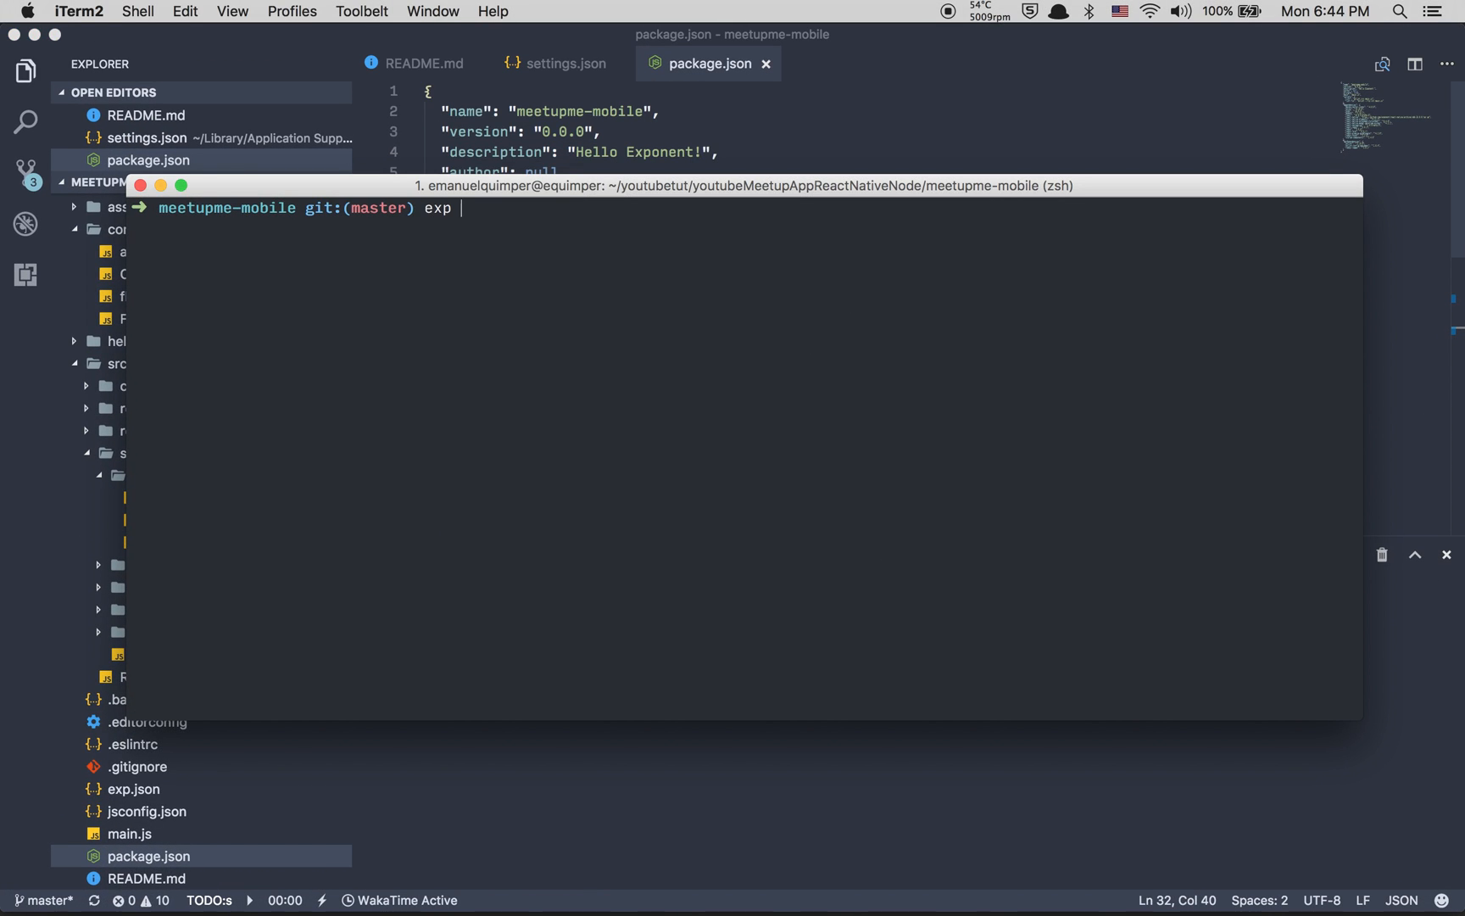
pyautogui.write('start')
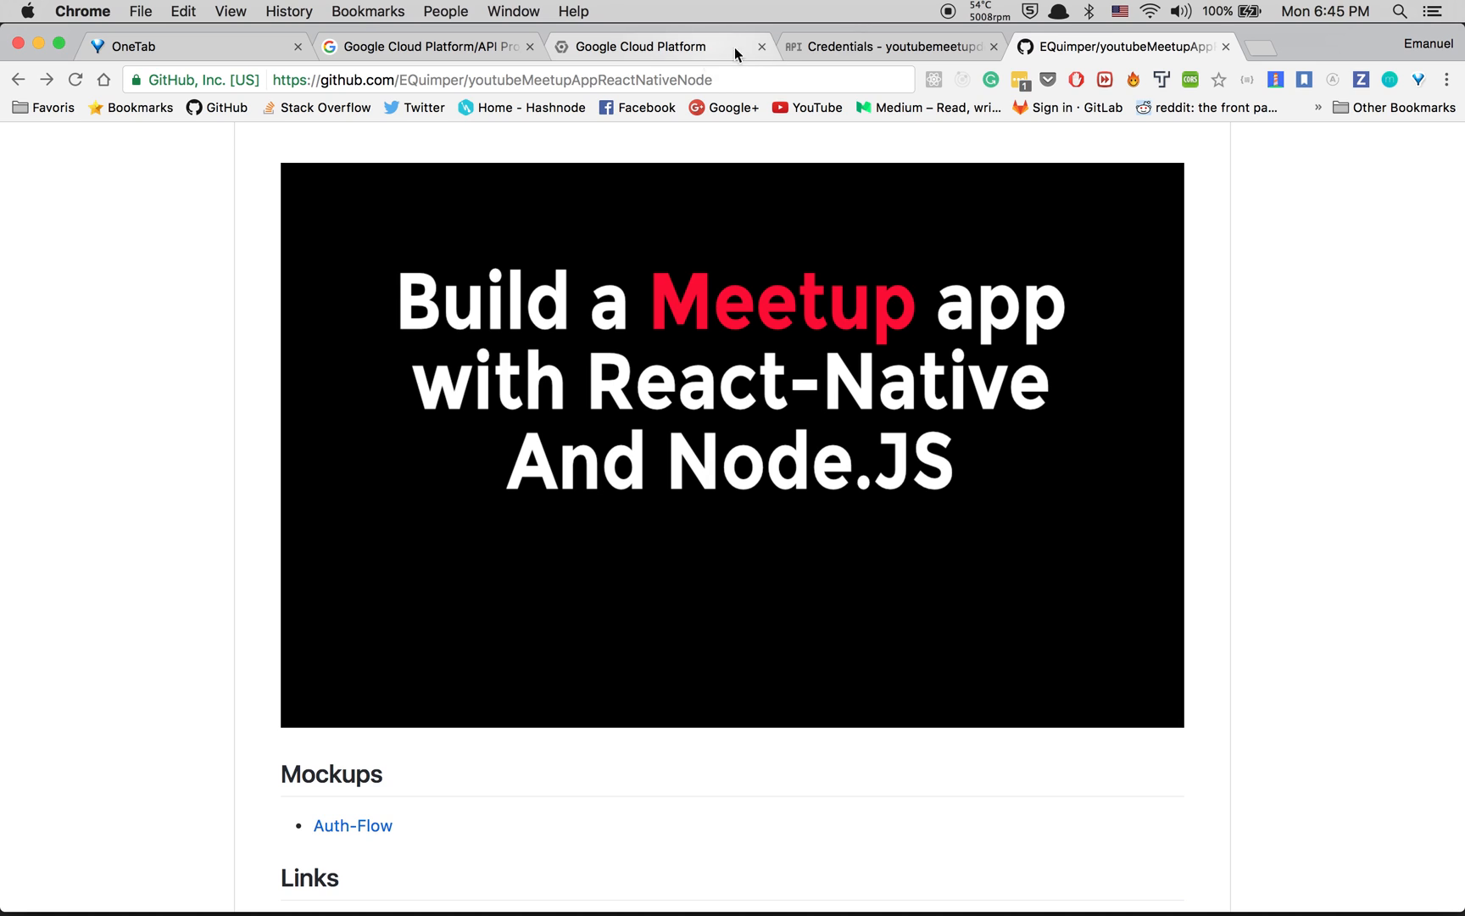
# Step: Tidy the Chrome tabs, find Expo's Google login docs and follow the Credentials Page link
pyautogui.click(763, 46)
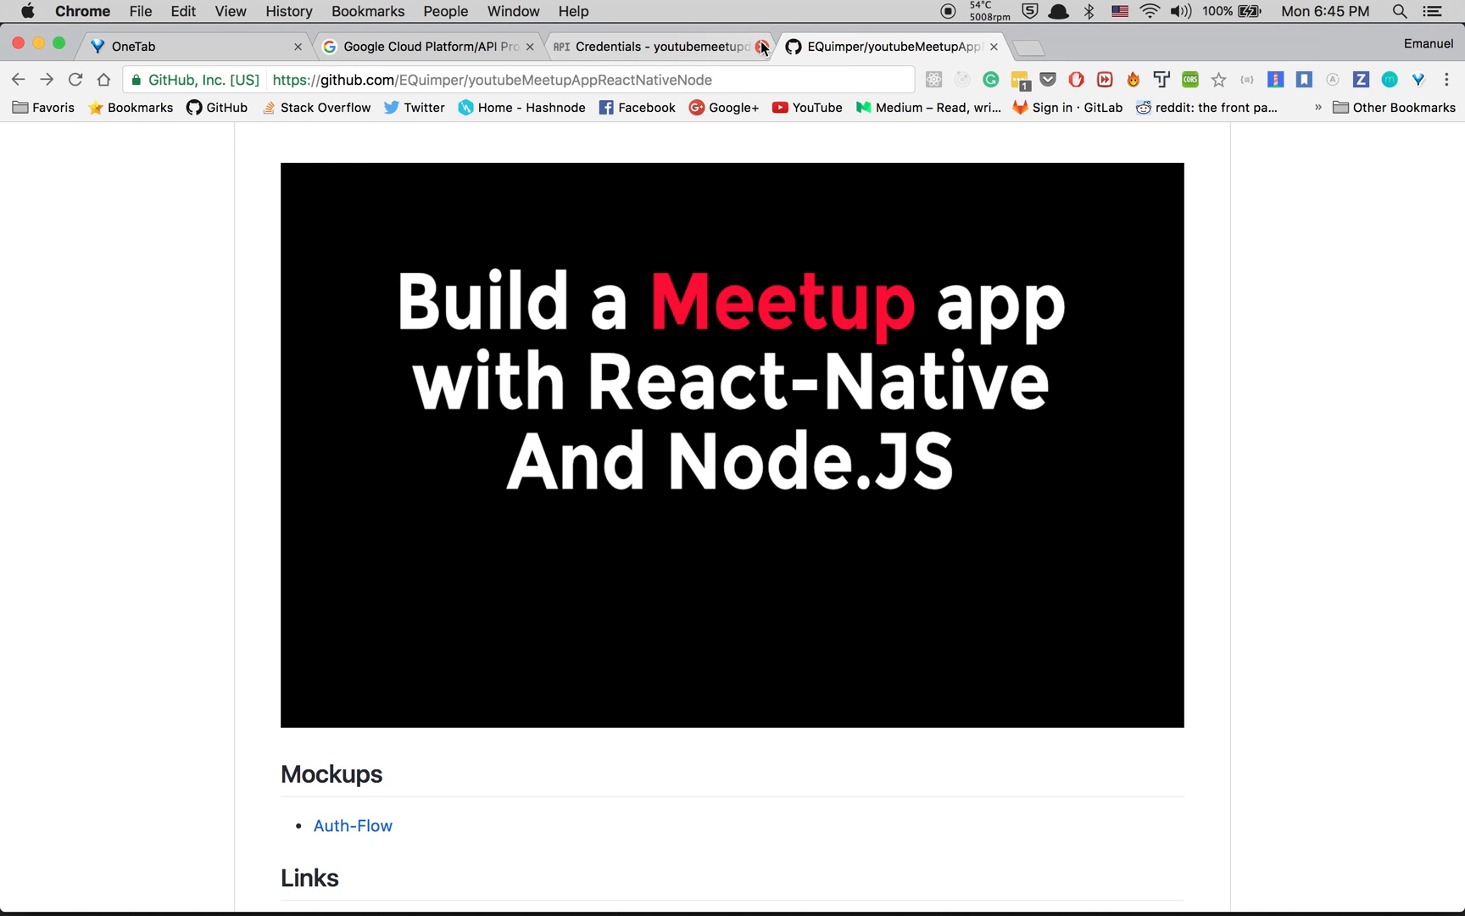
pyautogui.click(662, 46)
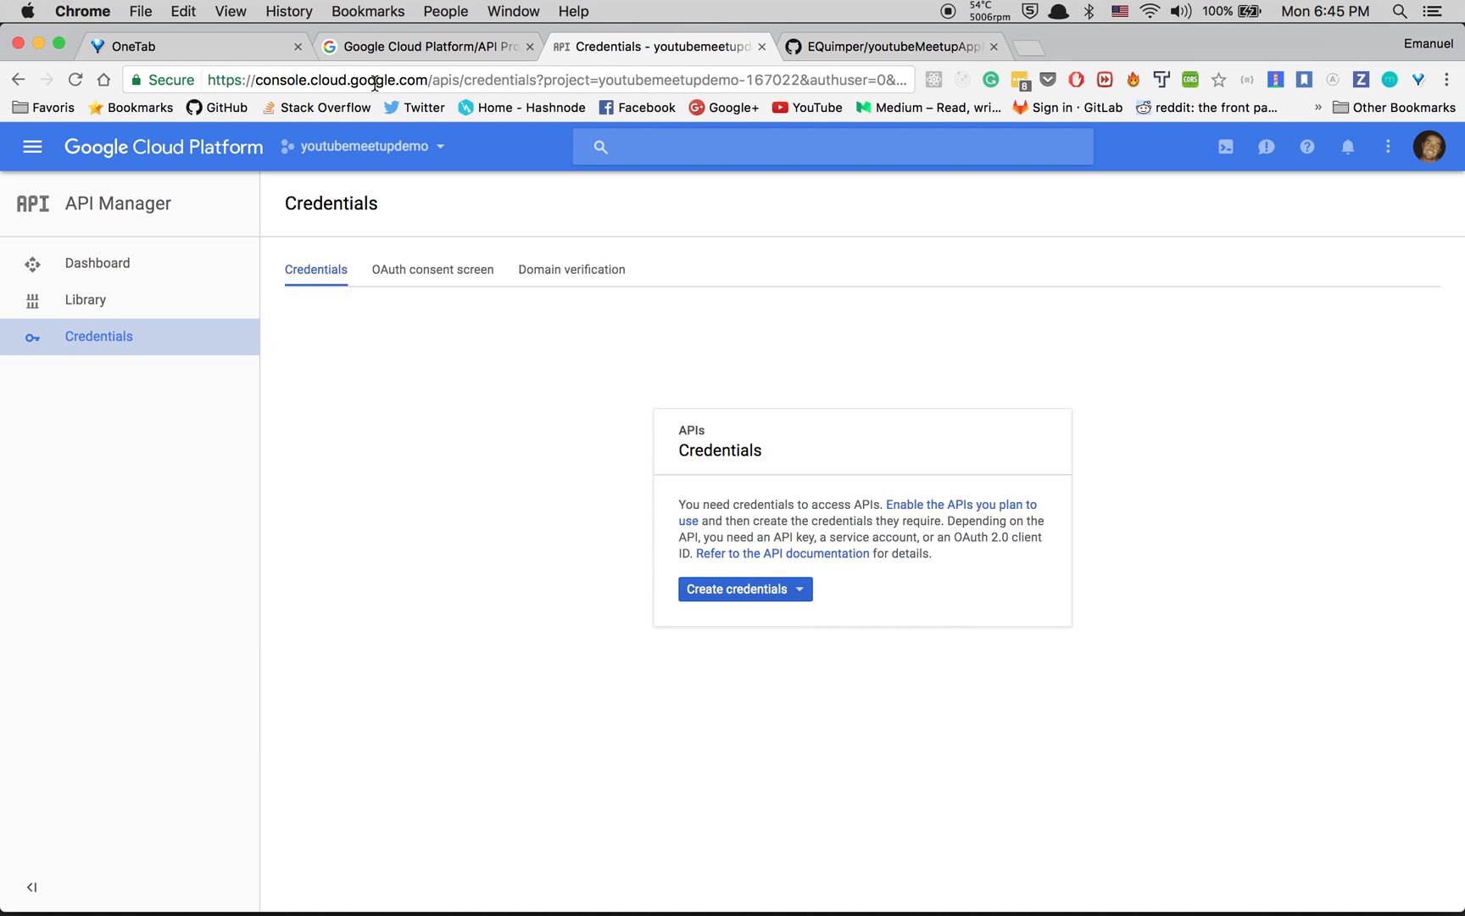
pyautogui.click(1027, 46)
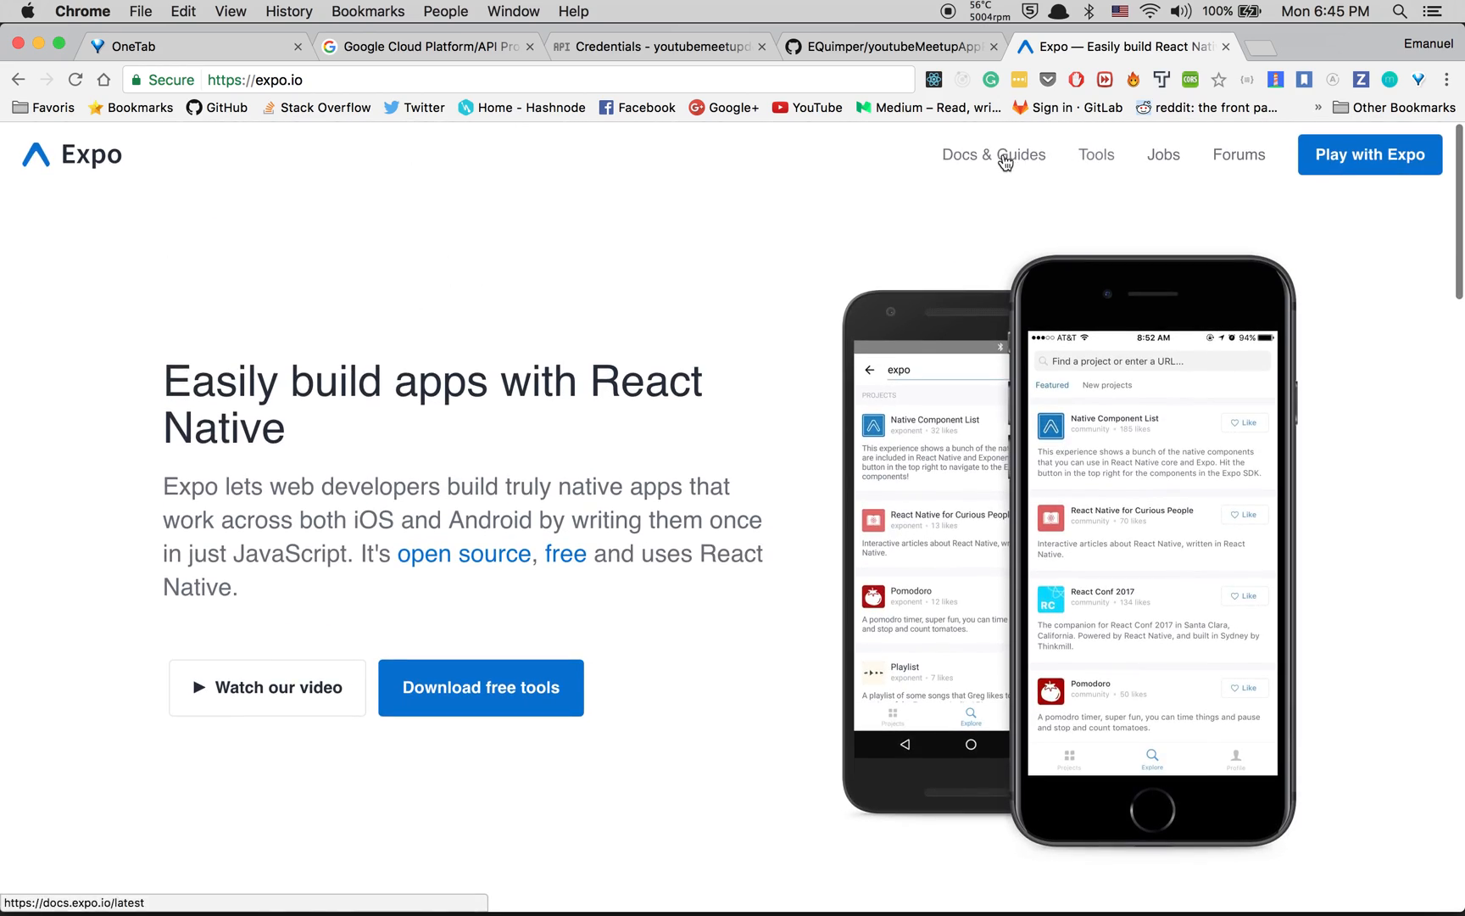
pyautogui.click(992, 154)
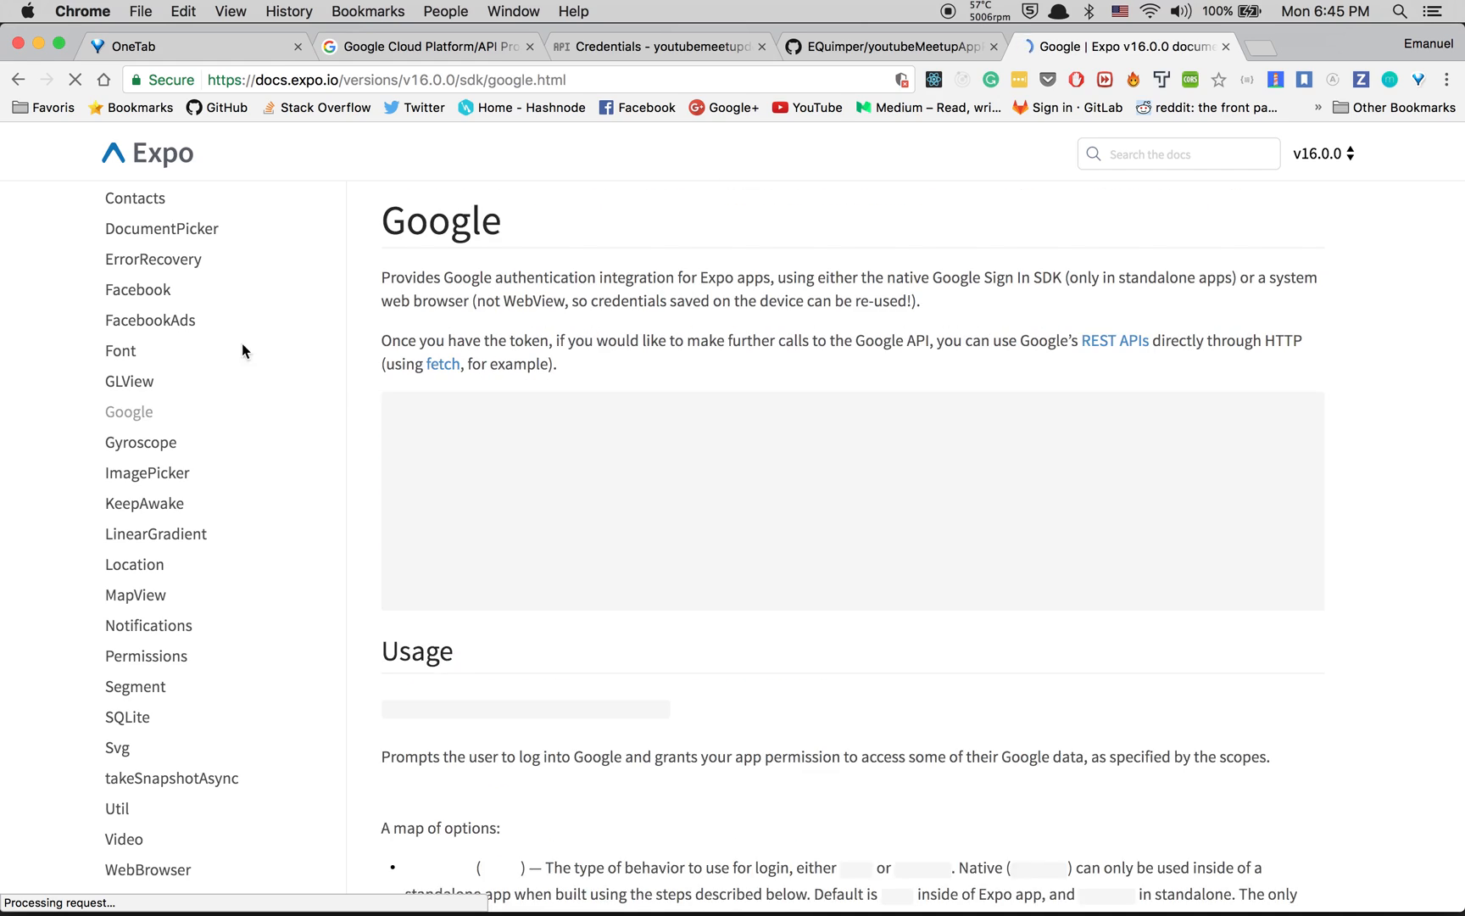
pyautogui.scroll(-3)
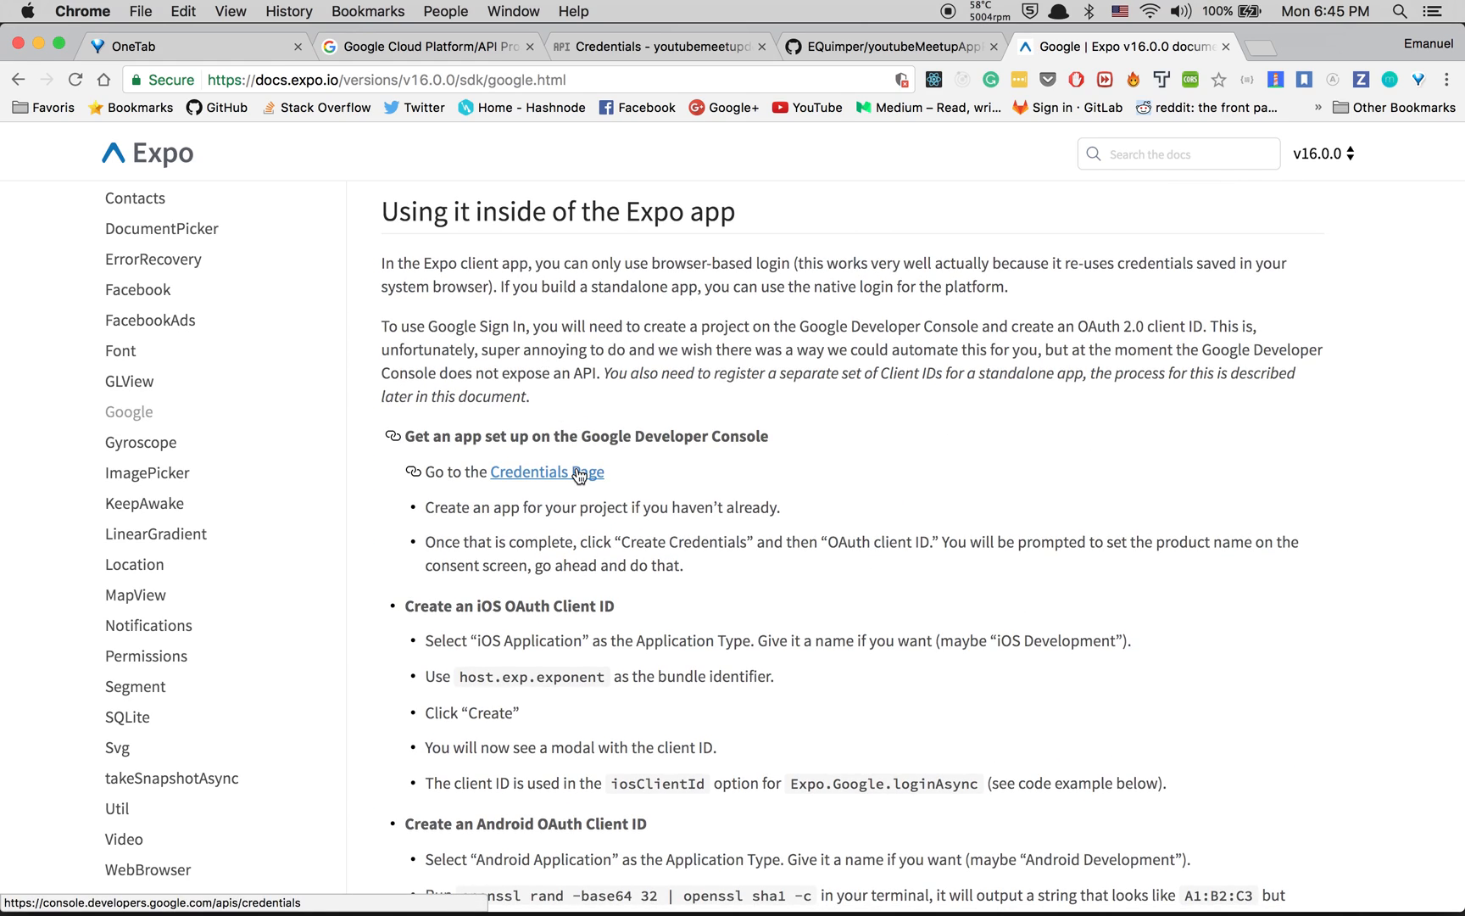
pyautogui.scroll(-3)
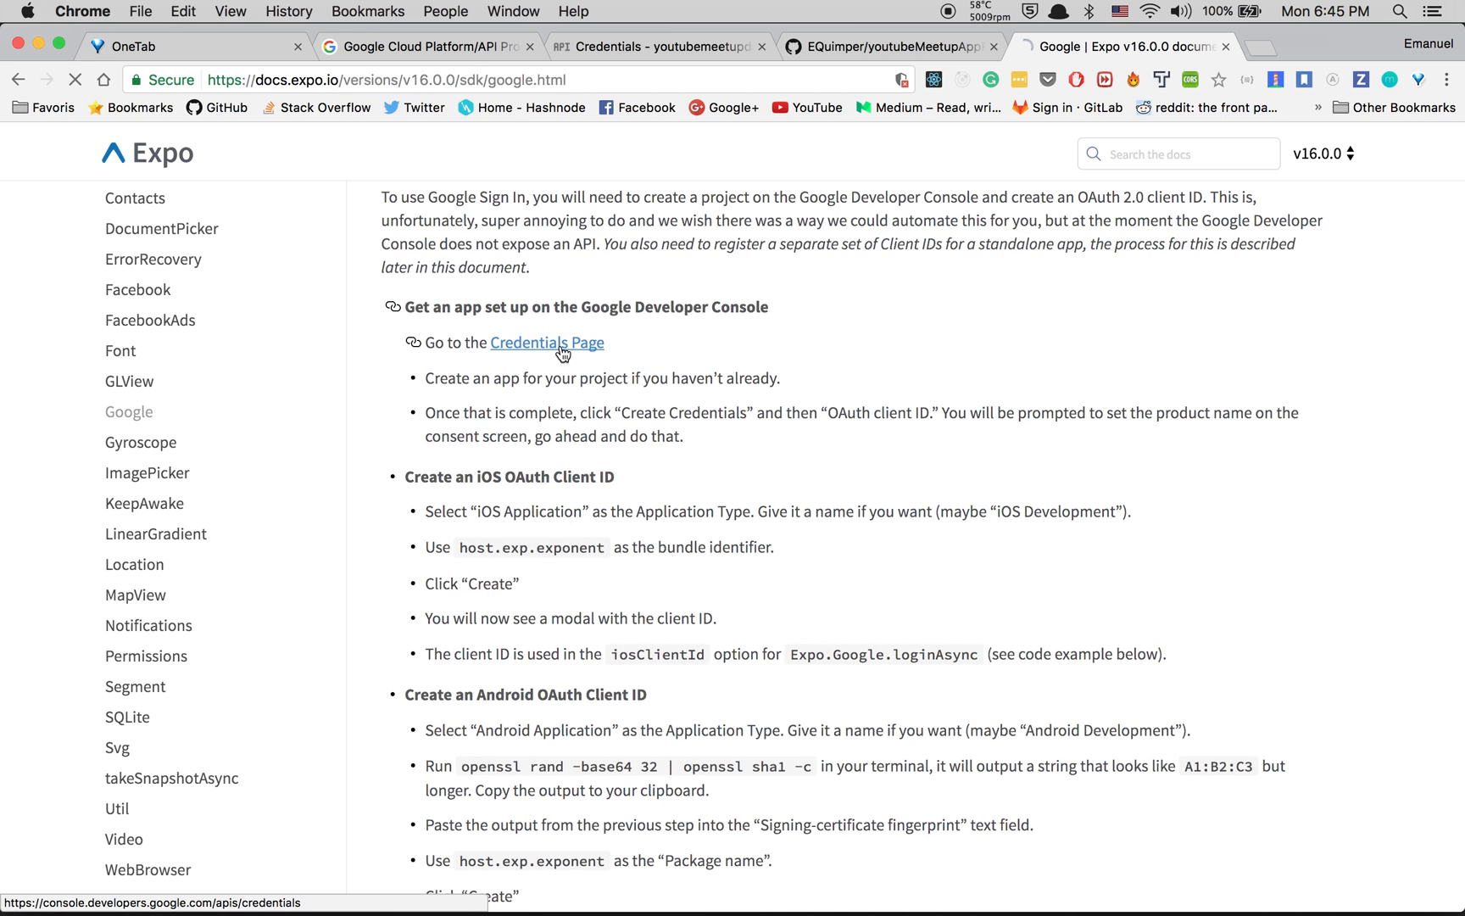
pyautogui.click(546, 343)
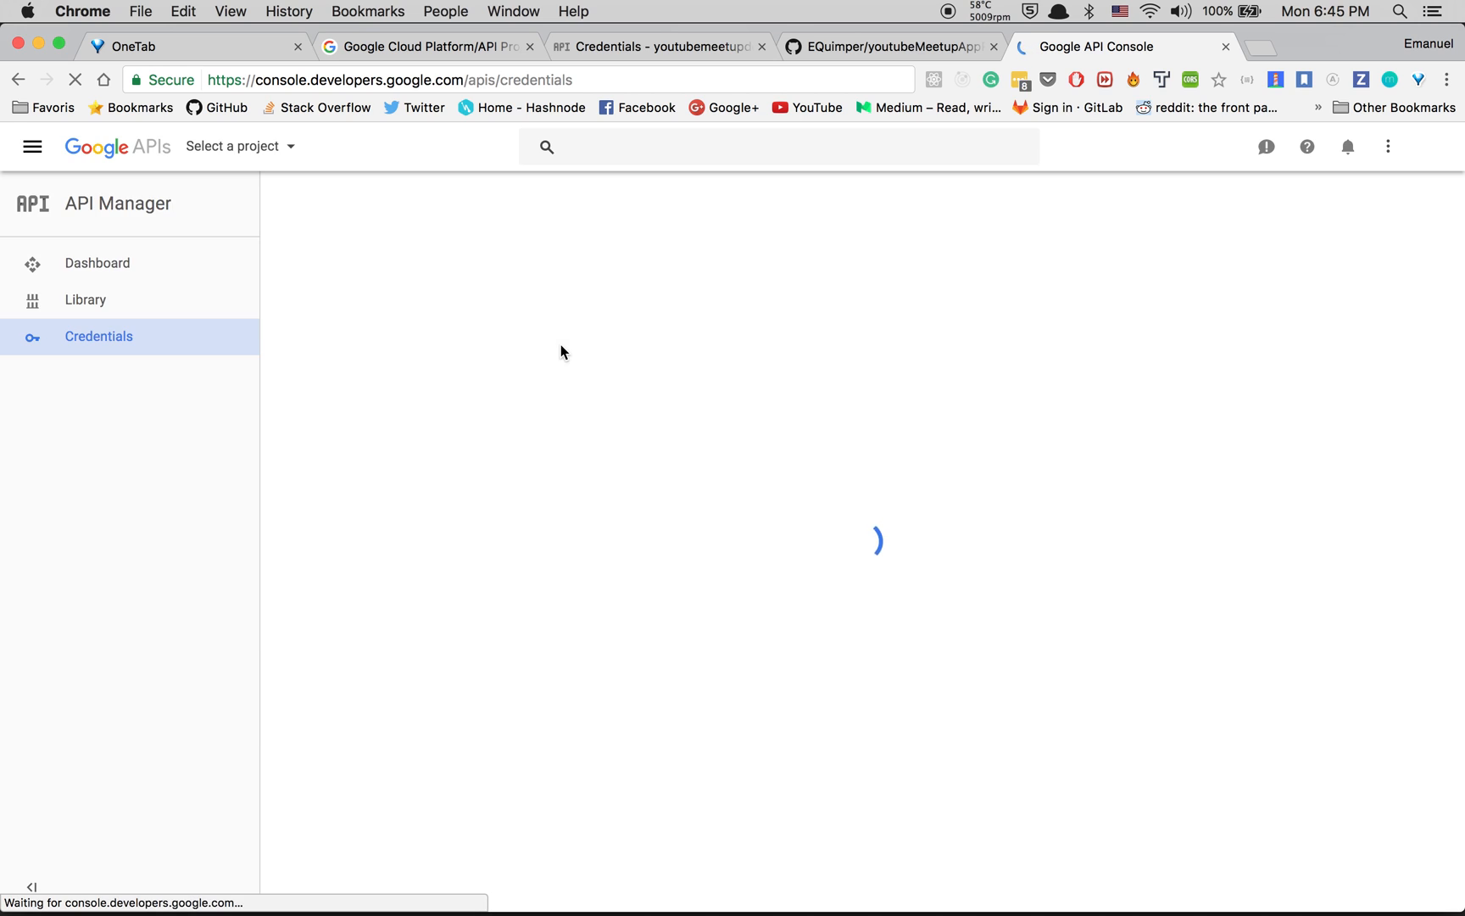
# Step: Select the youtubemeetupdemo project and return to its Credentials page via the guide
pyautogui.click(239, 146)
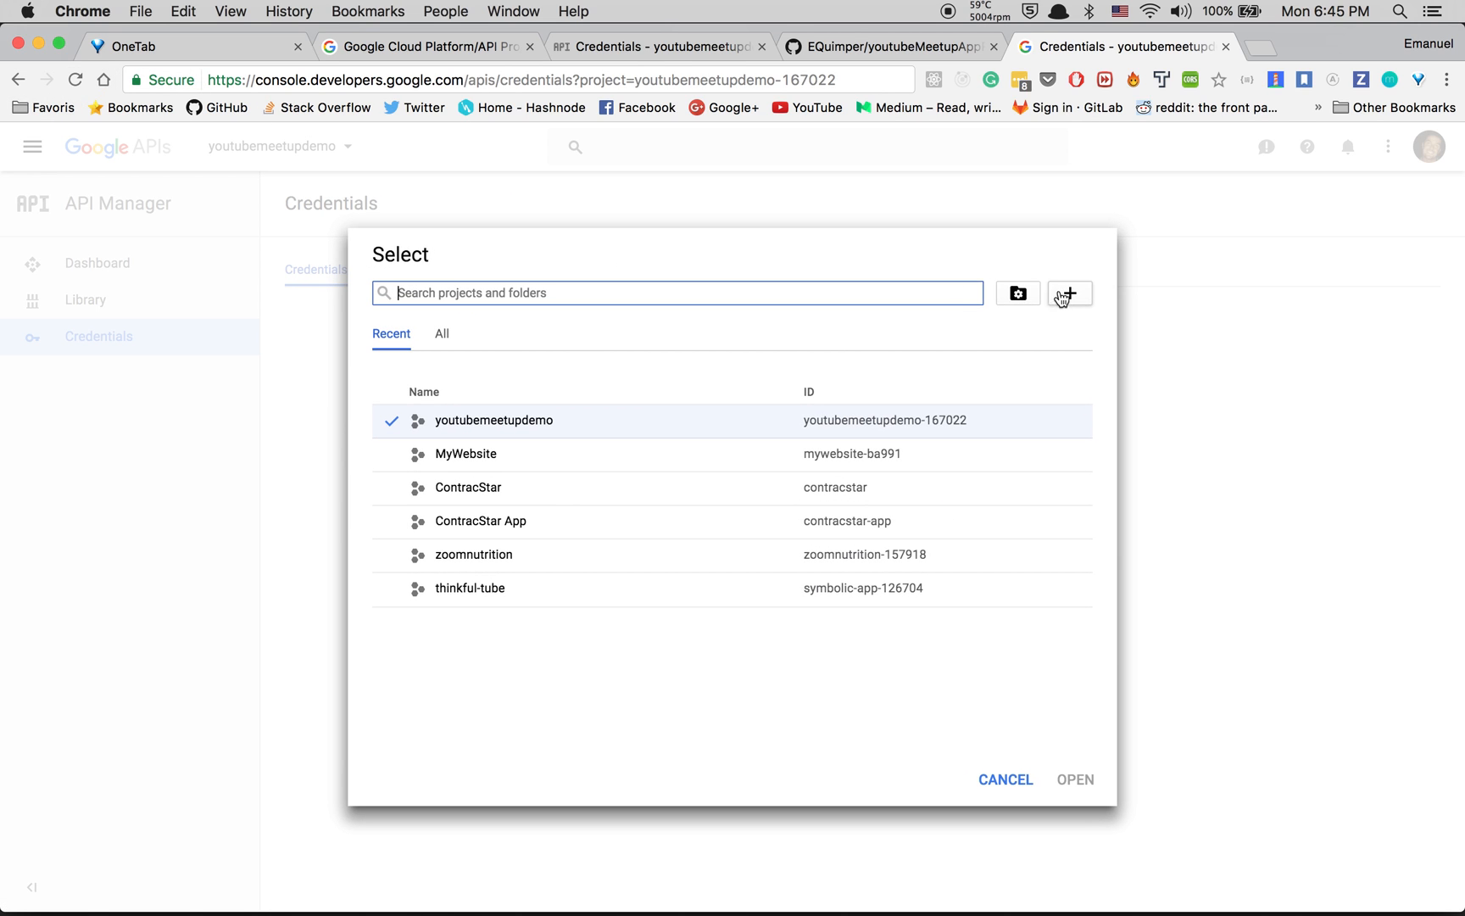
pyautogui.click(1068, 292)
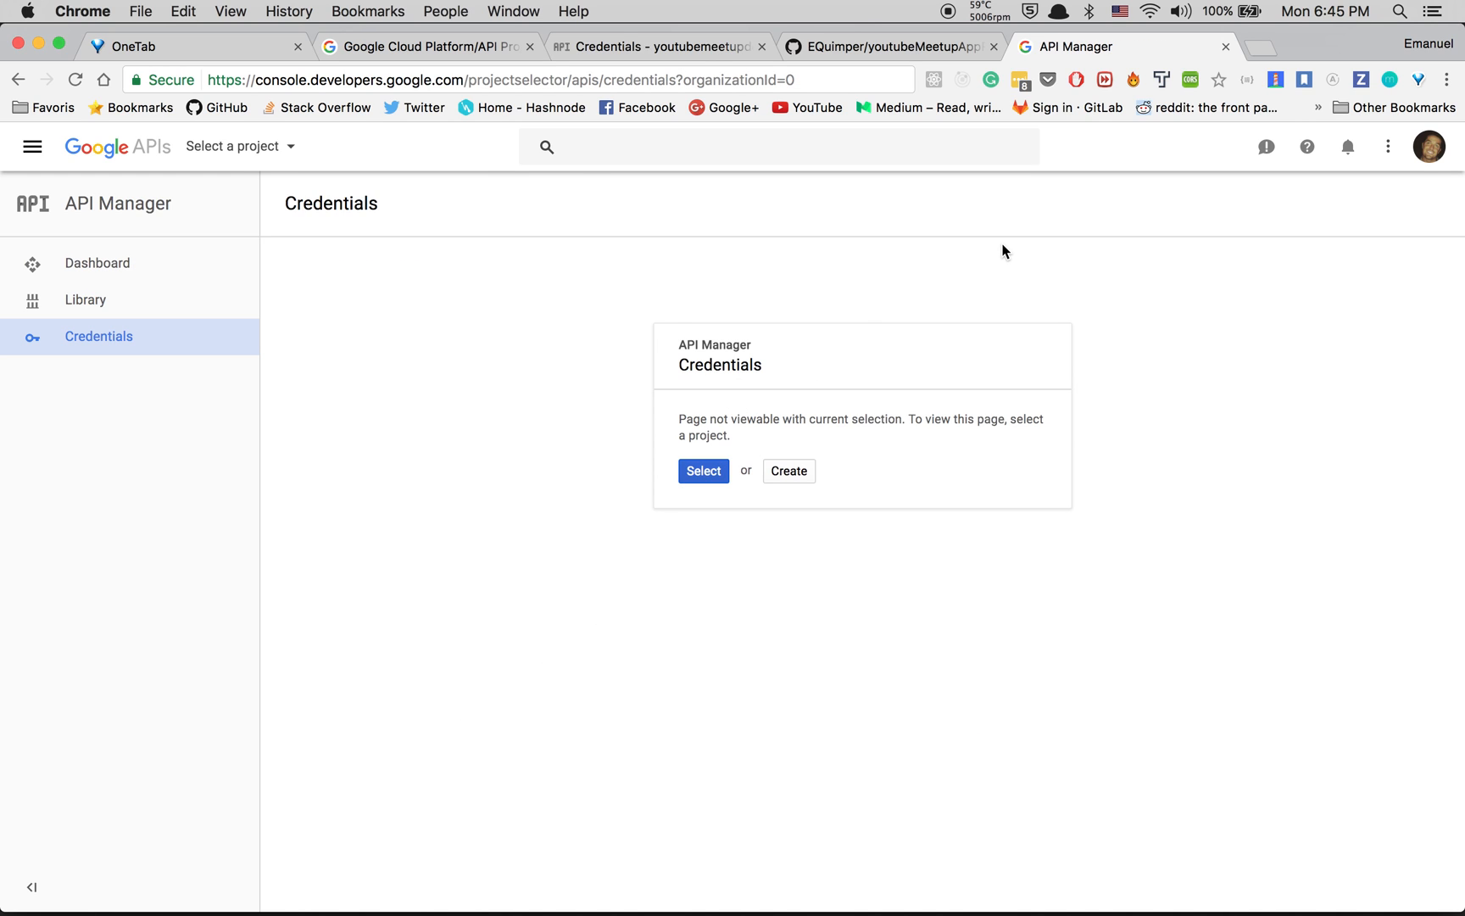
pyautogui.click(788, 470)
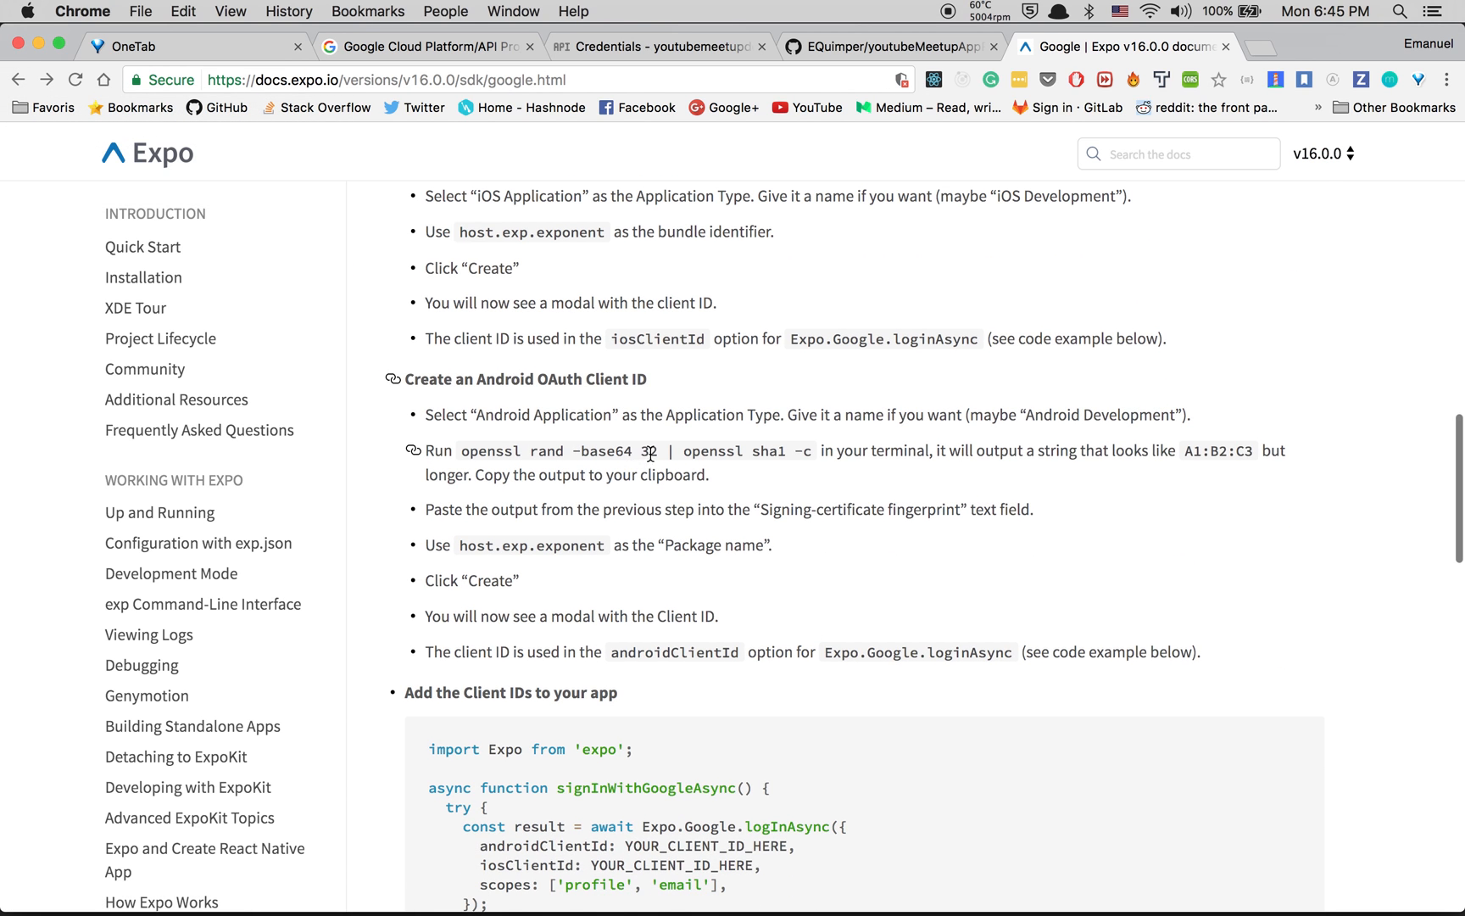
pyautogui.scroll(3)
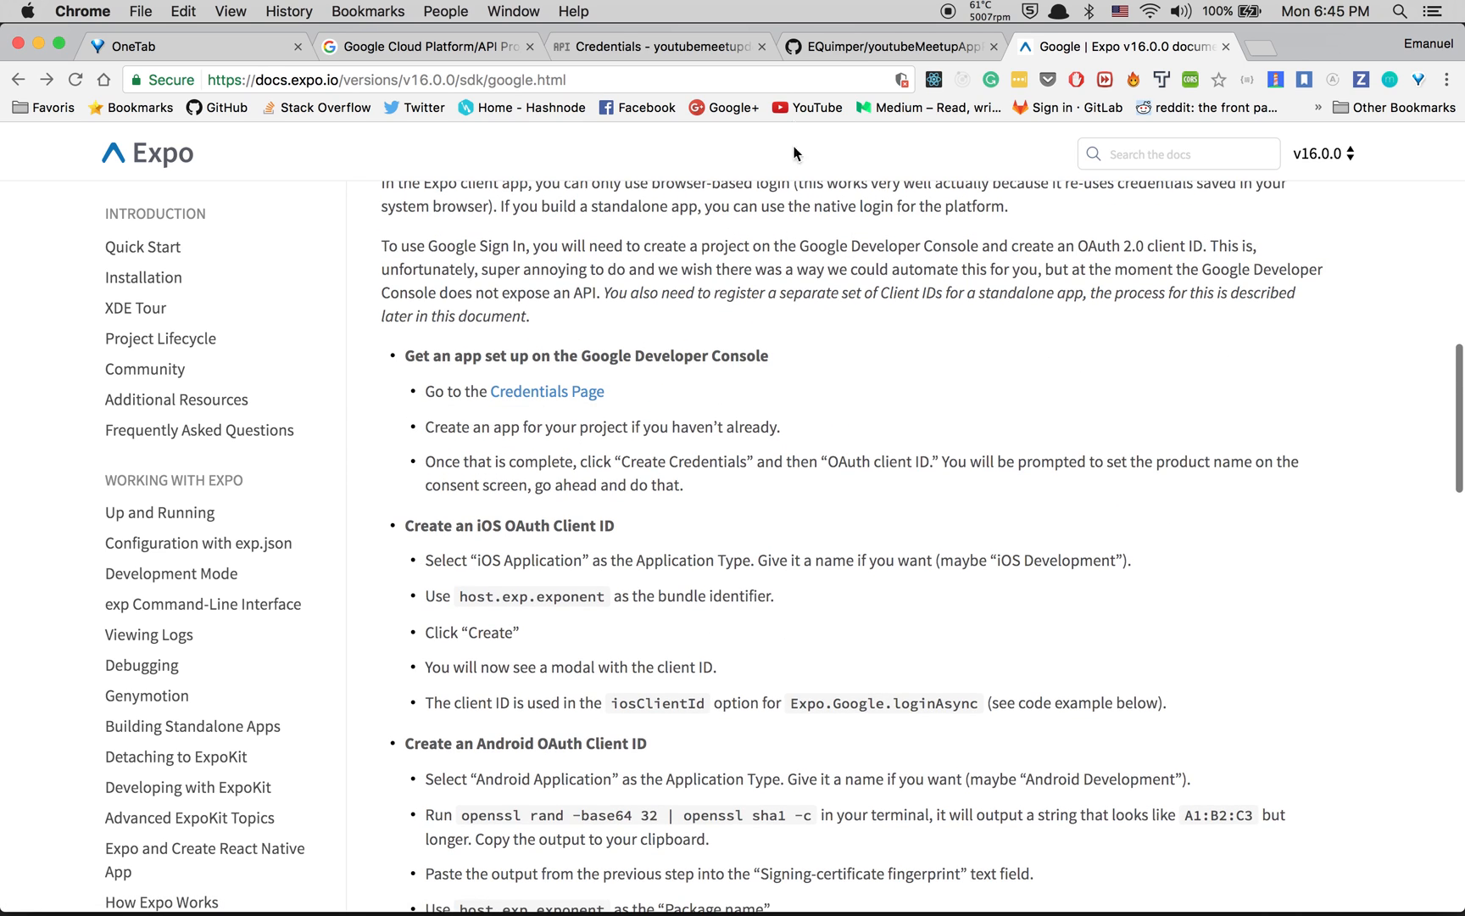
pyautogui.click(654, 46)
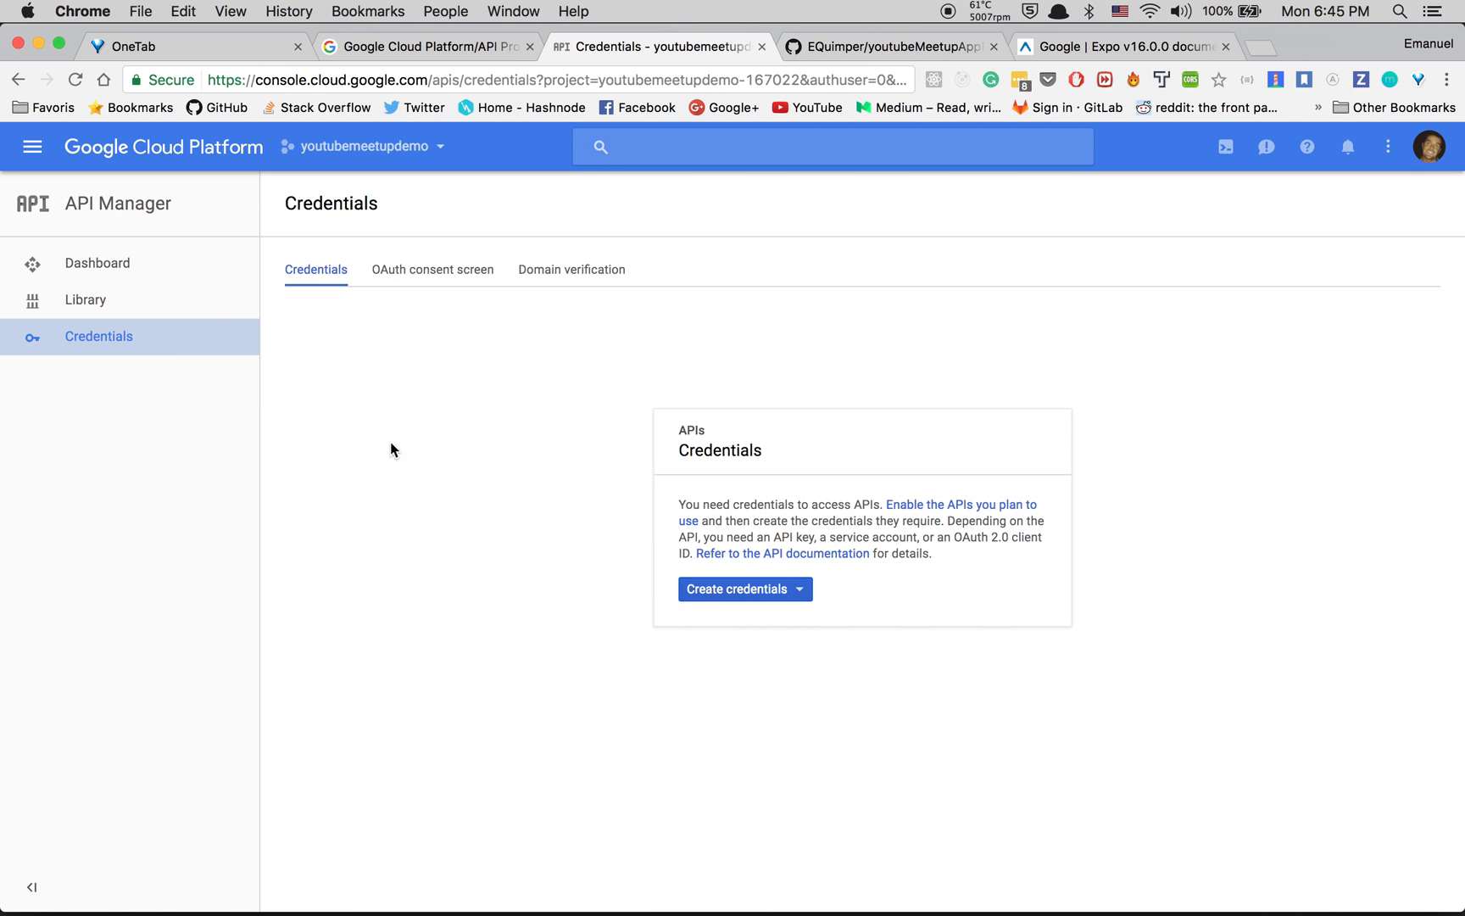
# Step: Start an OAuth client ID and save the consent screen with the Meetup product name
pyautogui.click(745, 588)
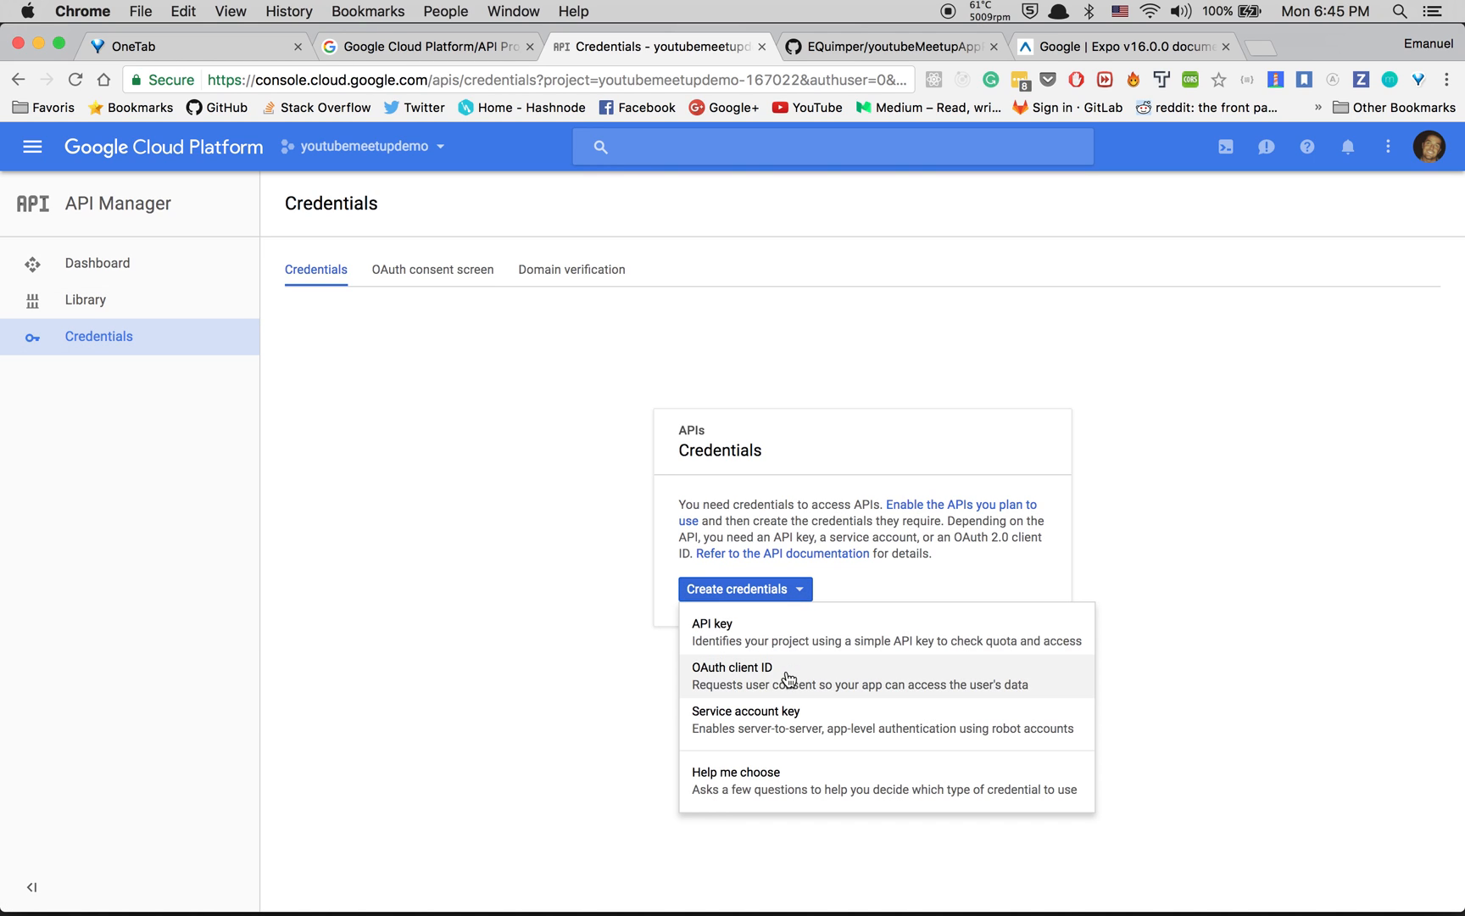
pyautogui.click(732, 666)
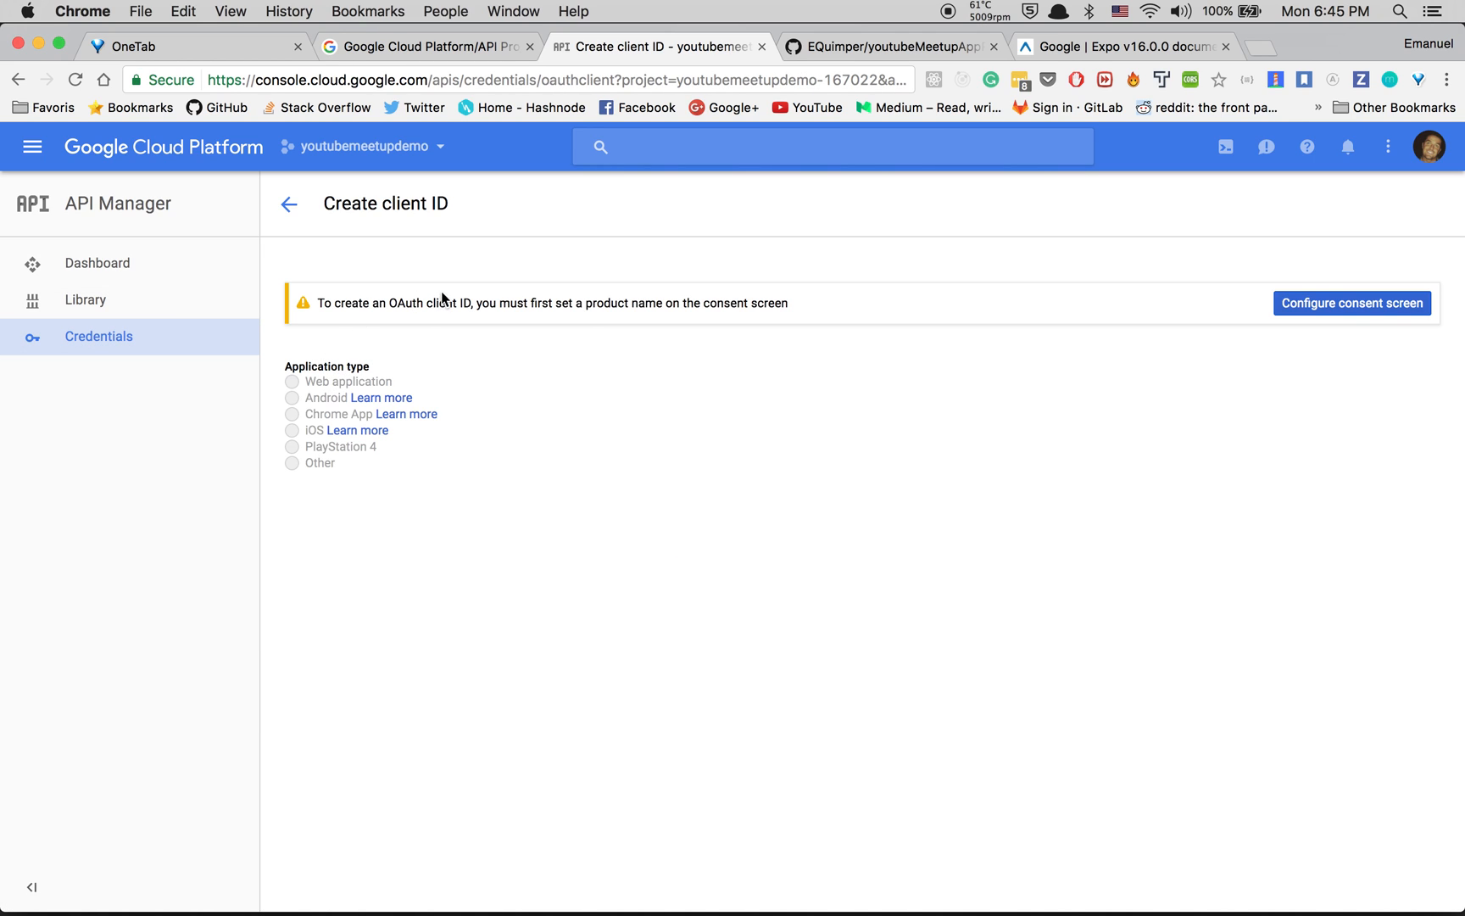
pyautogui.click(1349, 304)
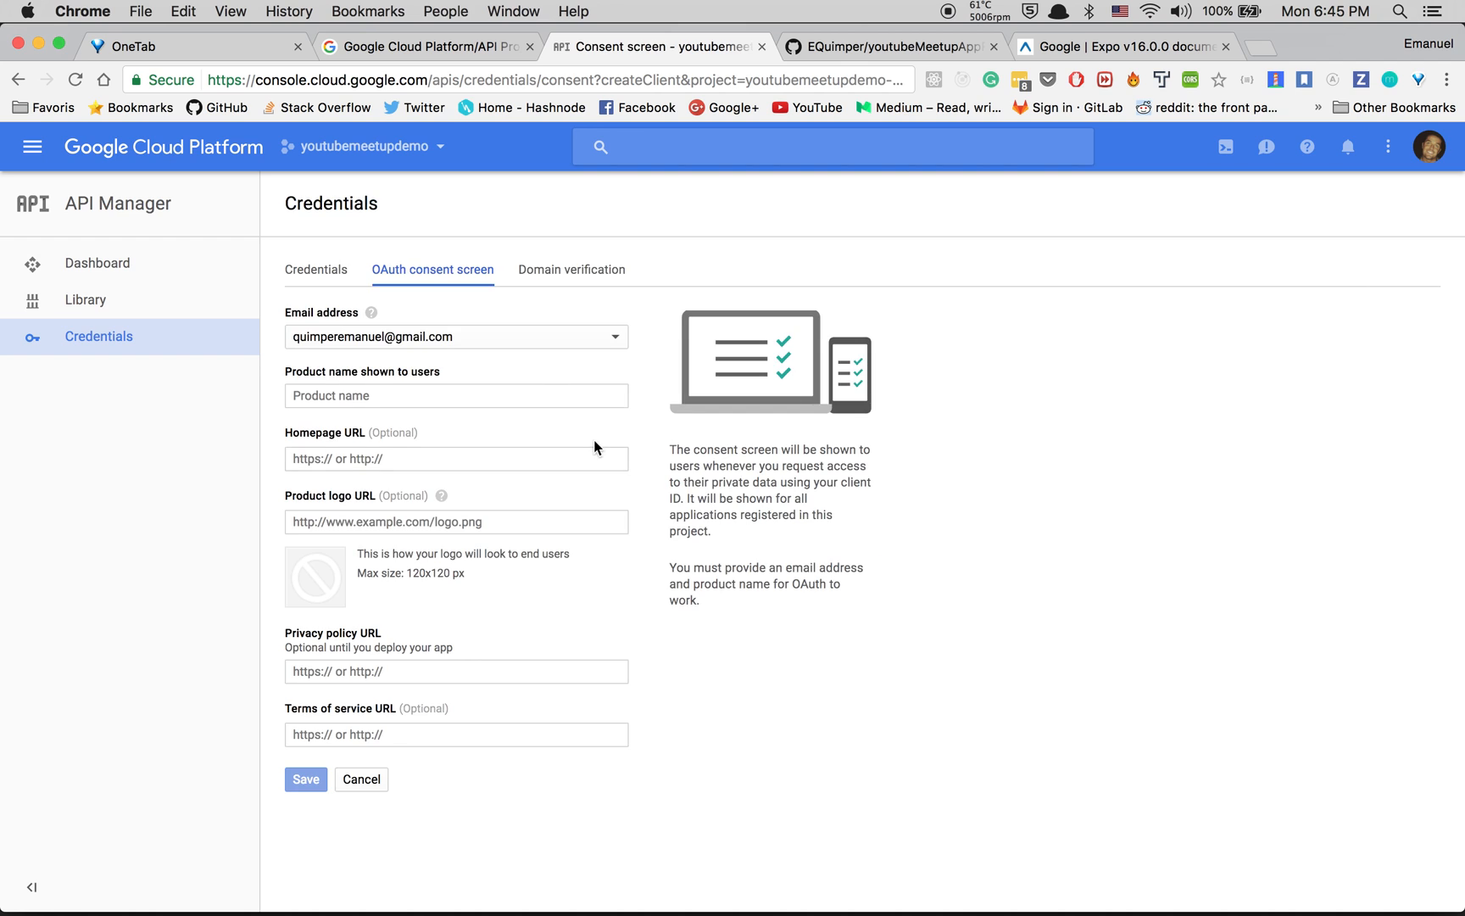
pyautogui.click(457, 395)
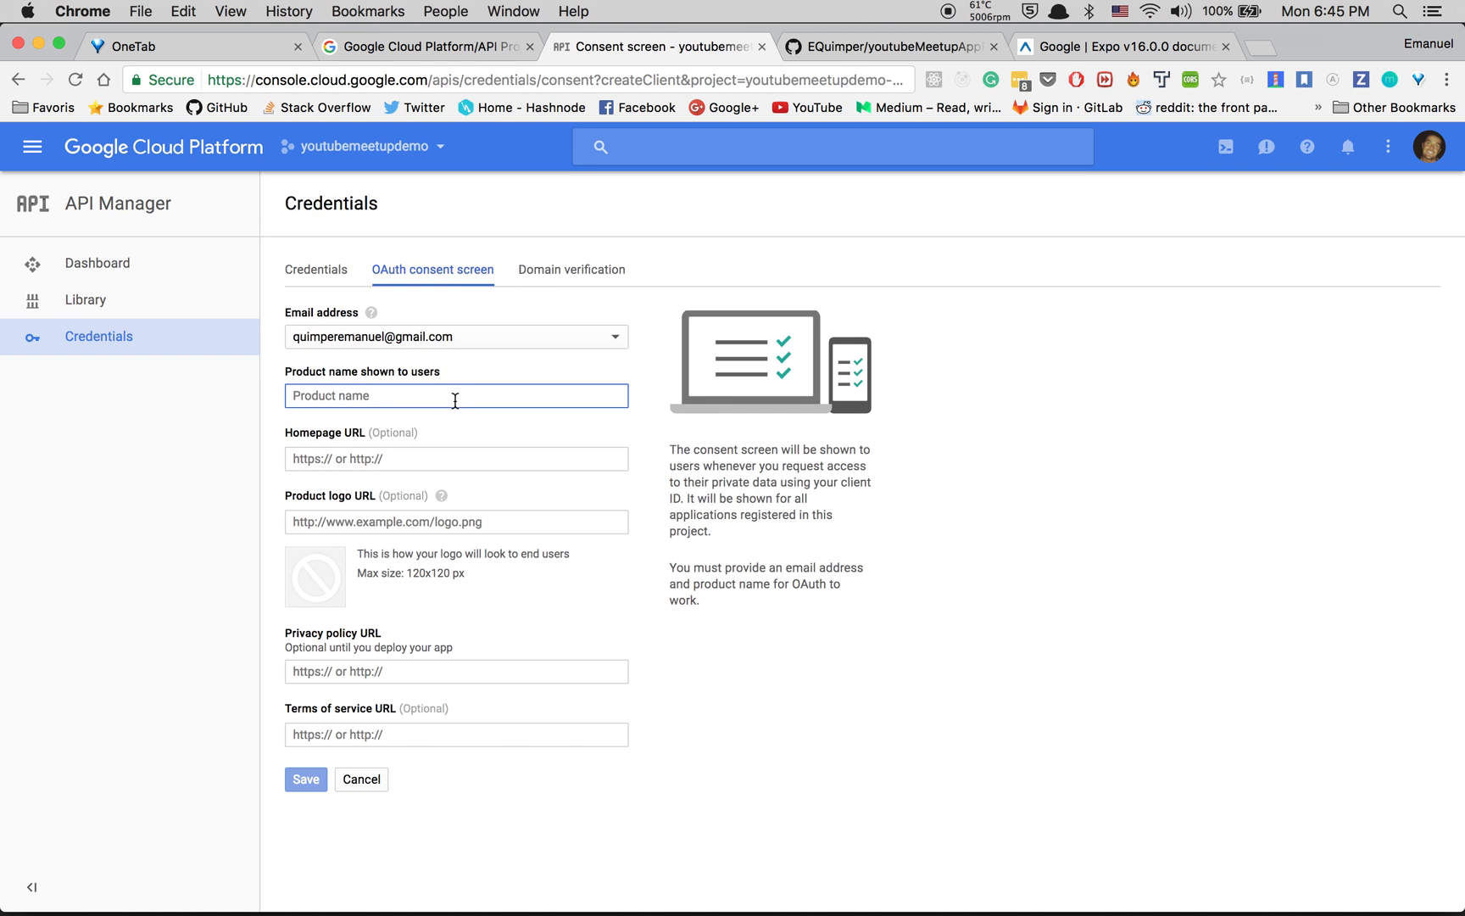
pyautogui.write('MeetupMe')
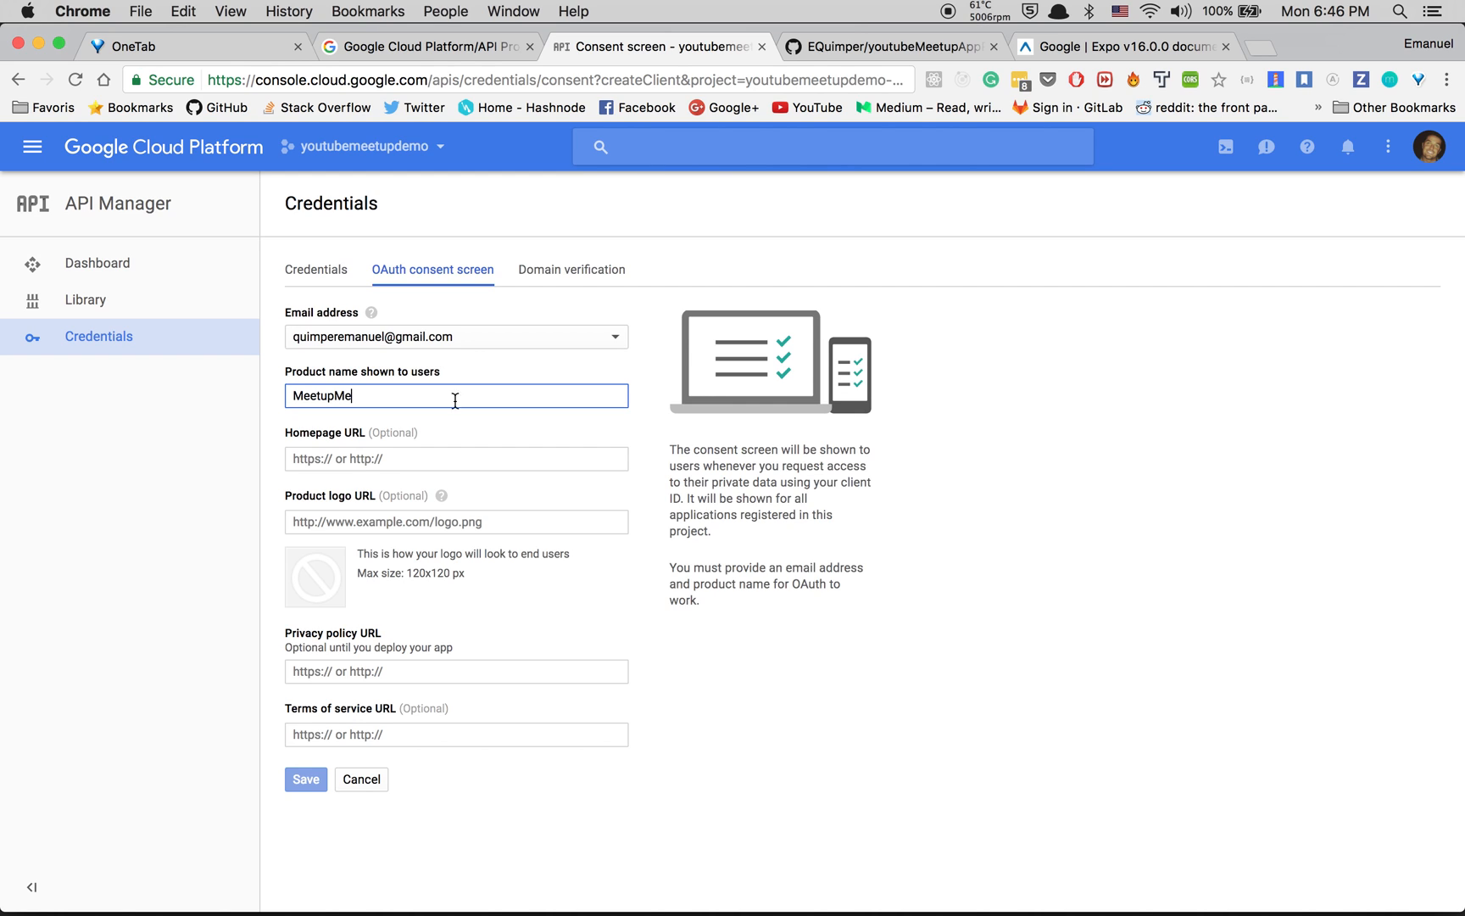
pyautogui.click(305, 778)
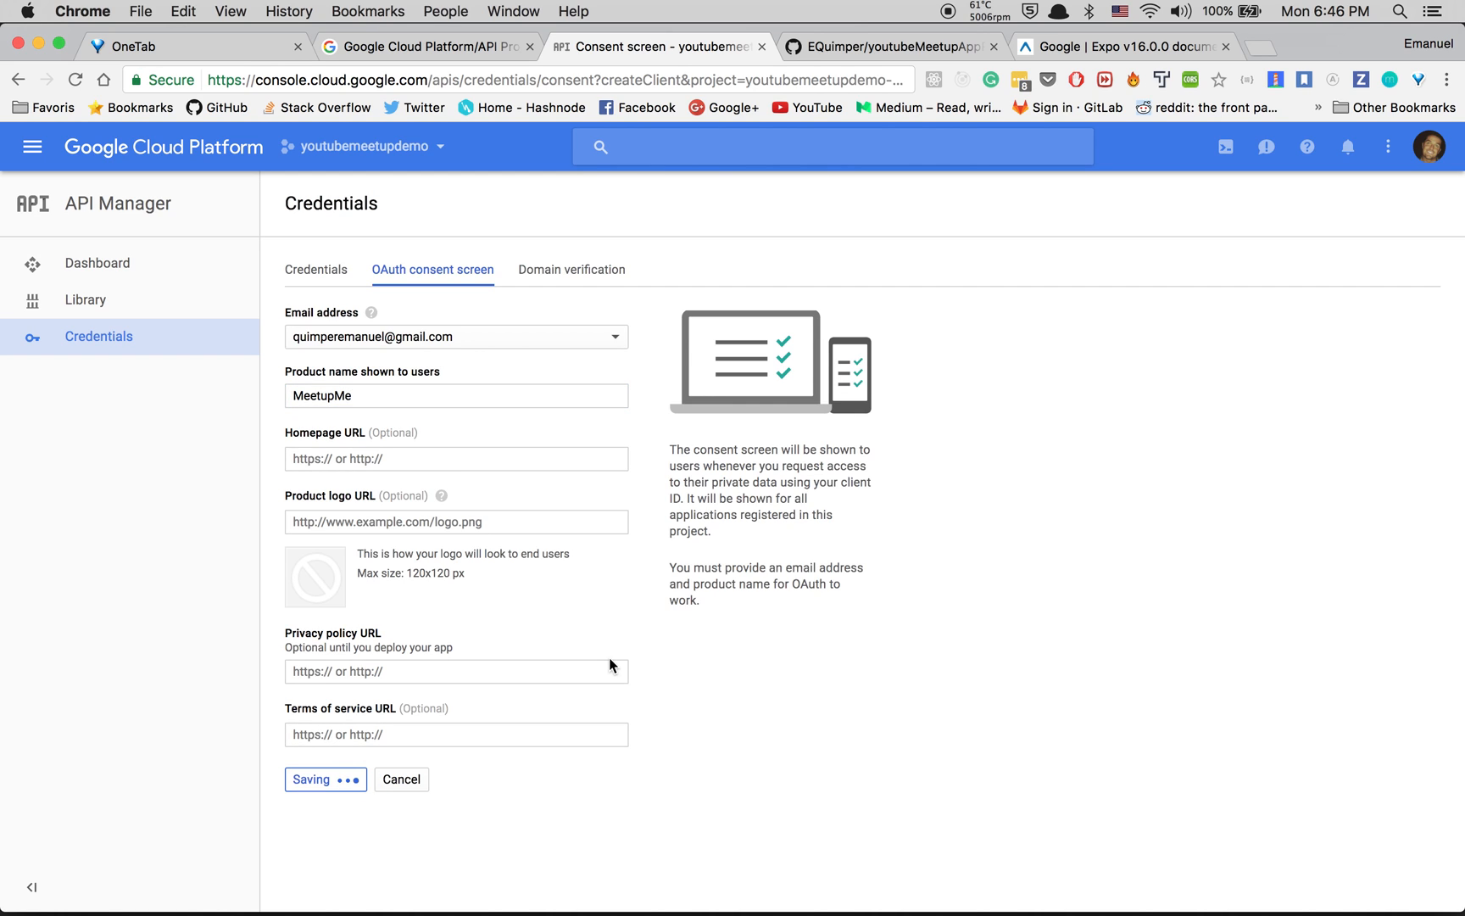
pyautogui.click(324, 778)
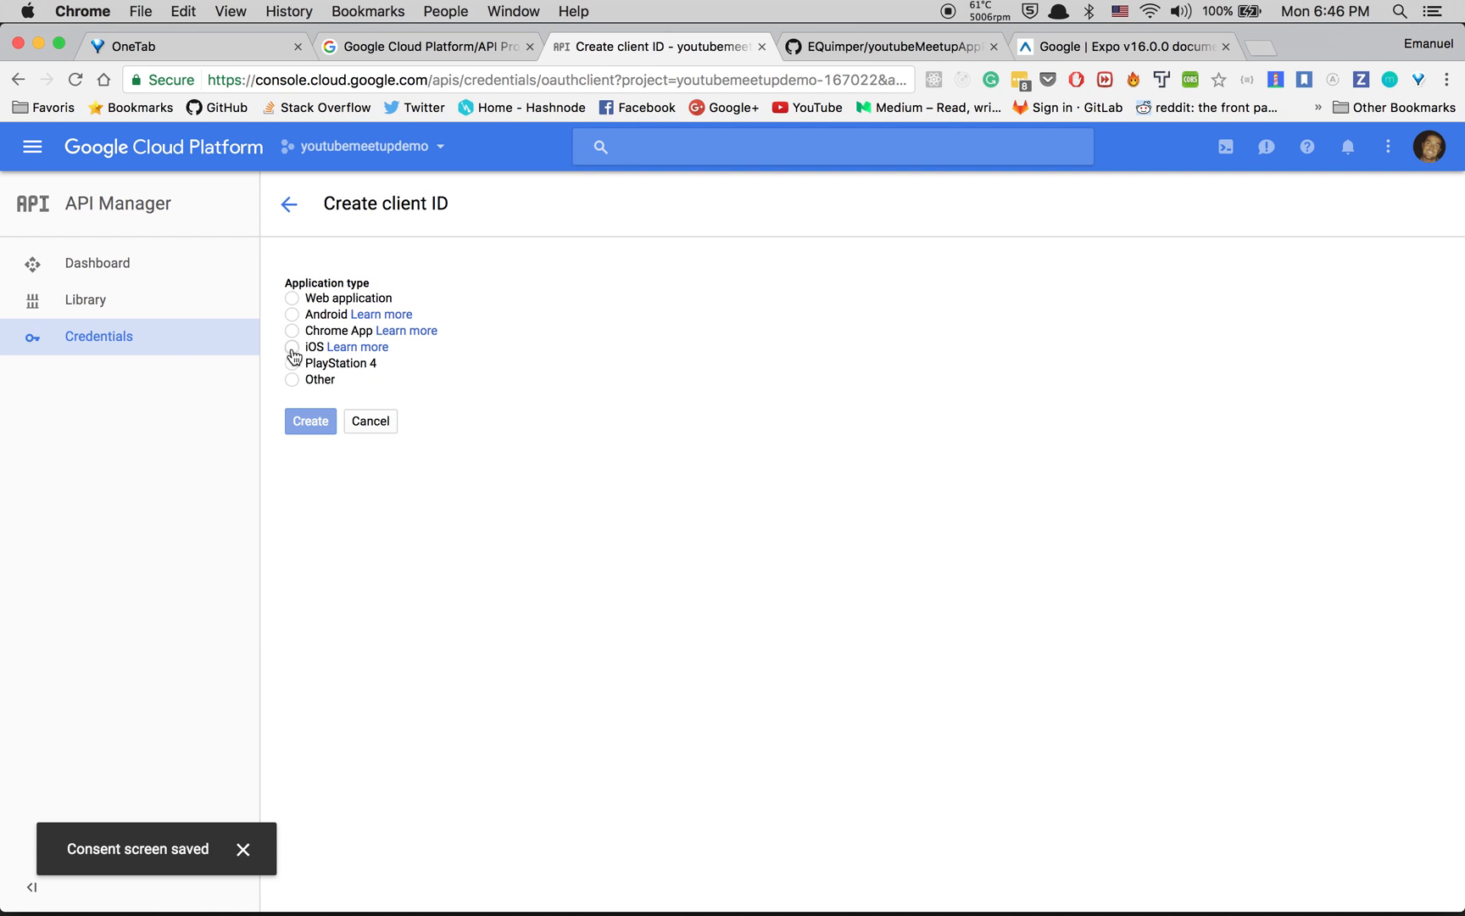
# Step: Create the iOS client with bundle ID host.exp.exponent and copy the new client ID
pyautogui.click(292, 345)
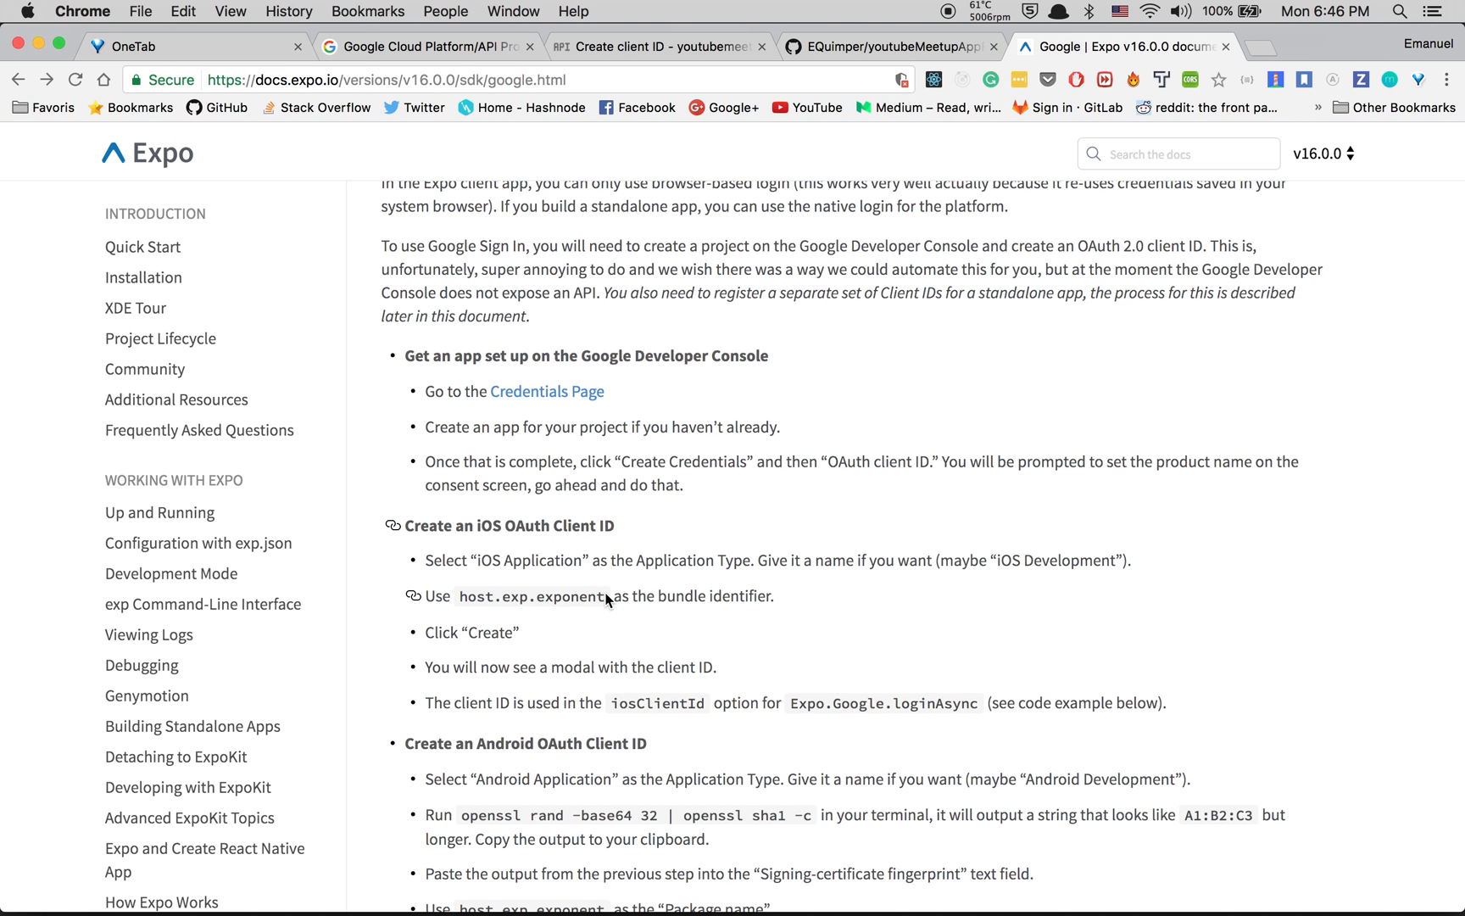
pyautogui.doubleClick(531, 597)
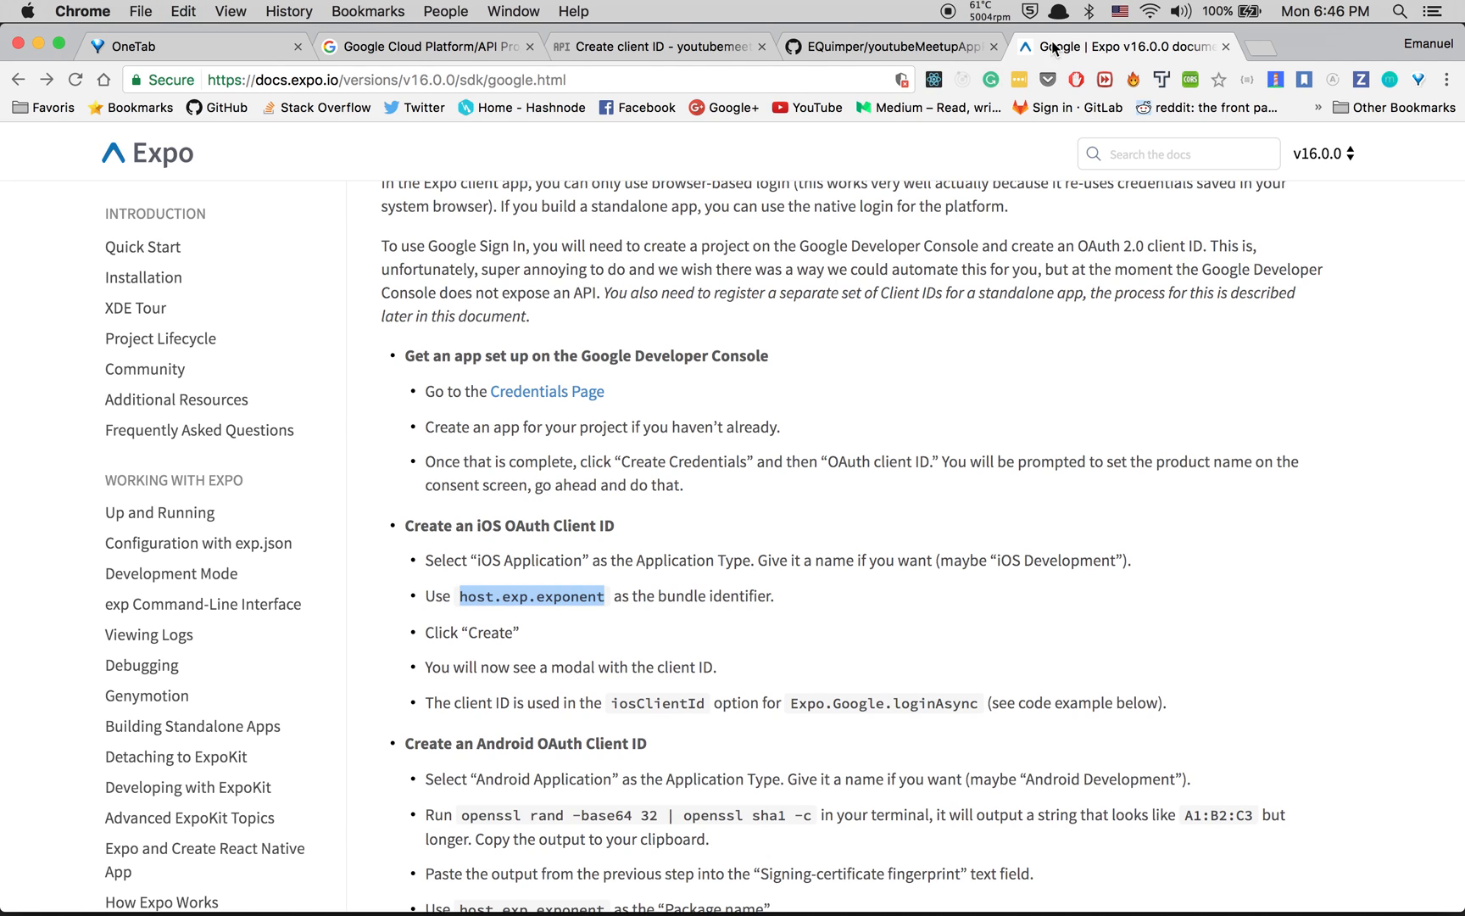
pyautogui.click(658, 46)
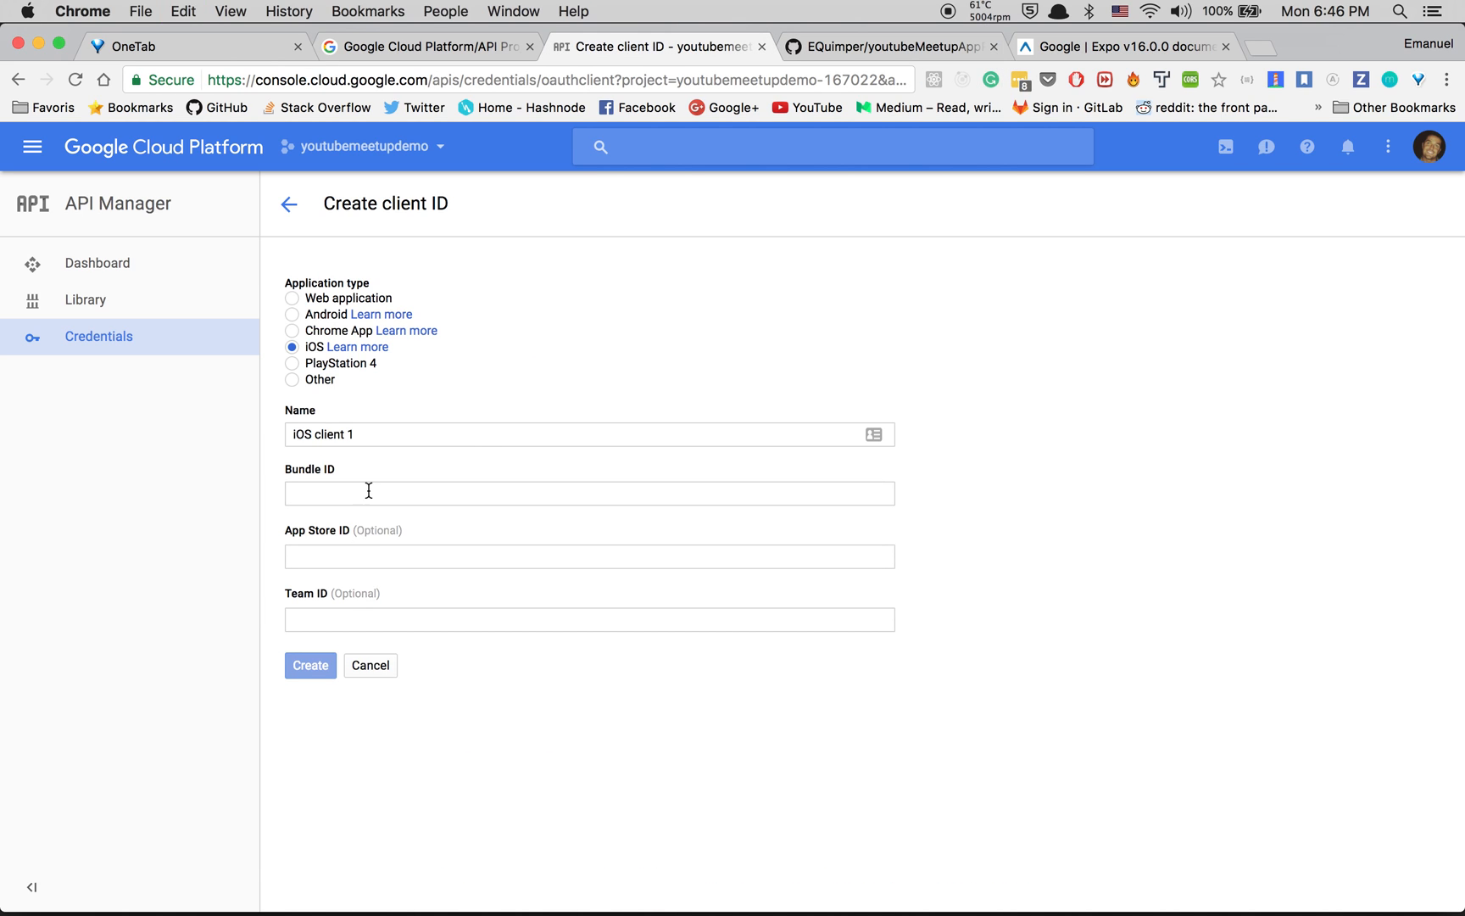
pyautogui.write('host.exp.exponent')
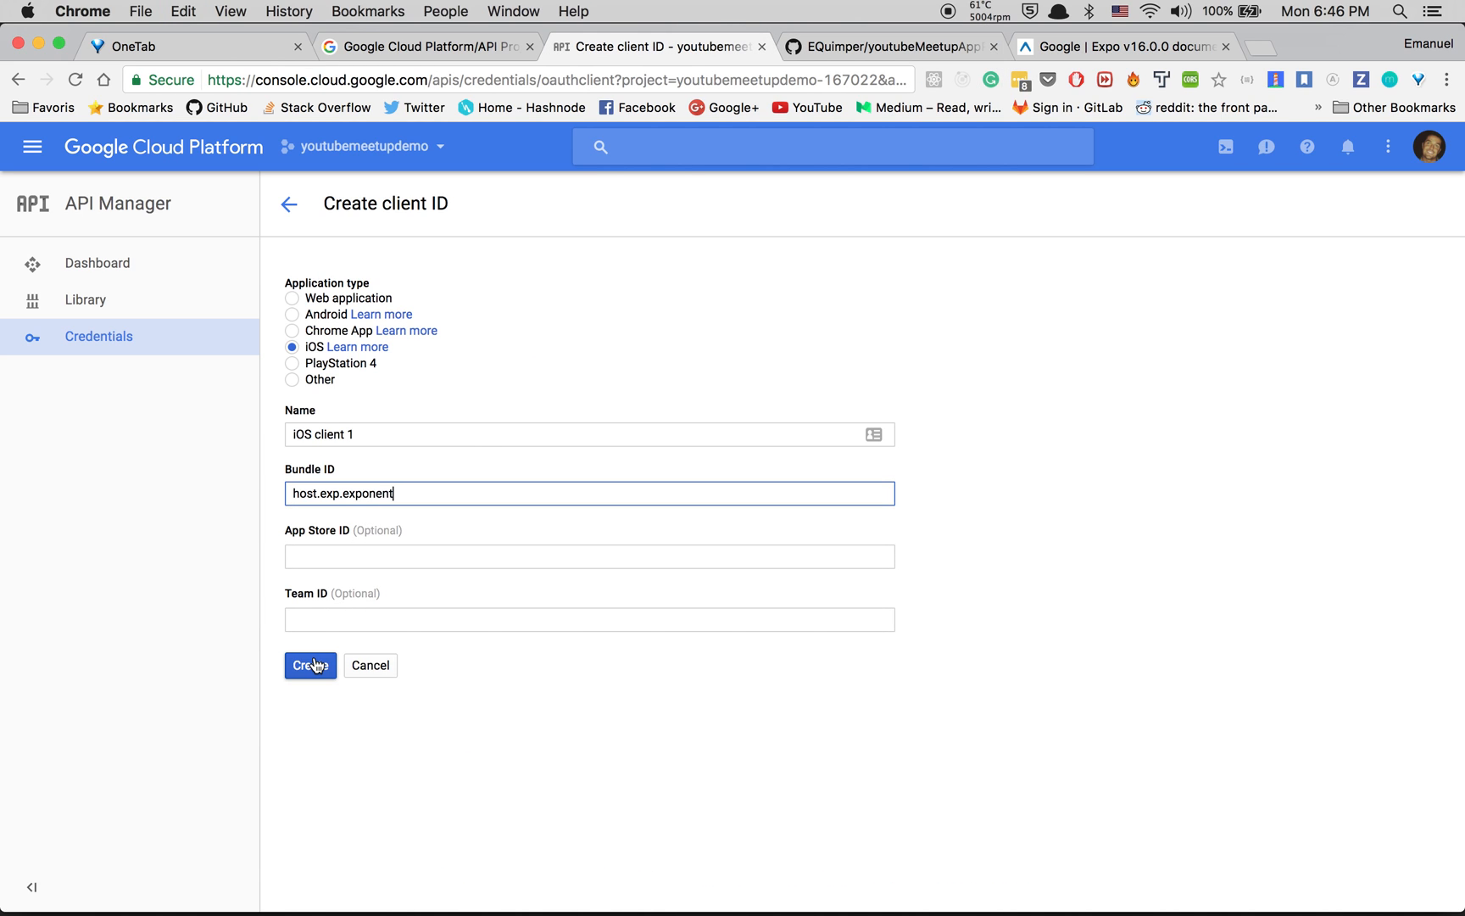
pyautogui.click(309, 664)
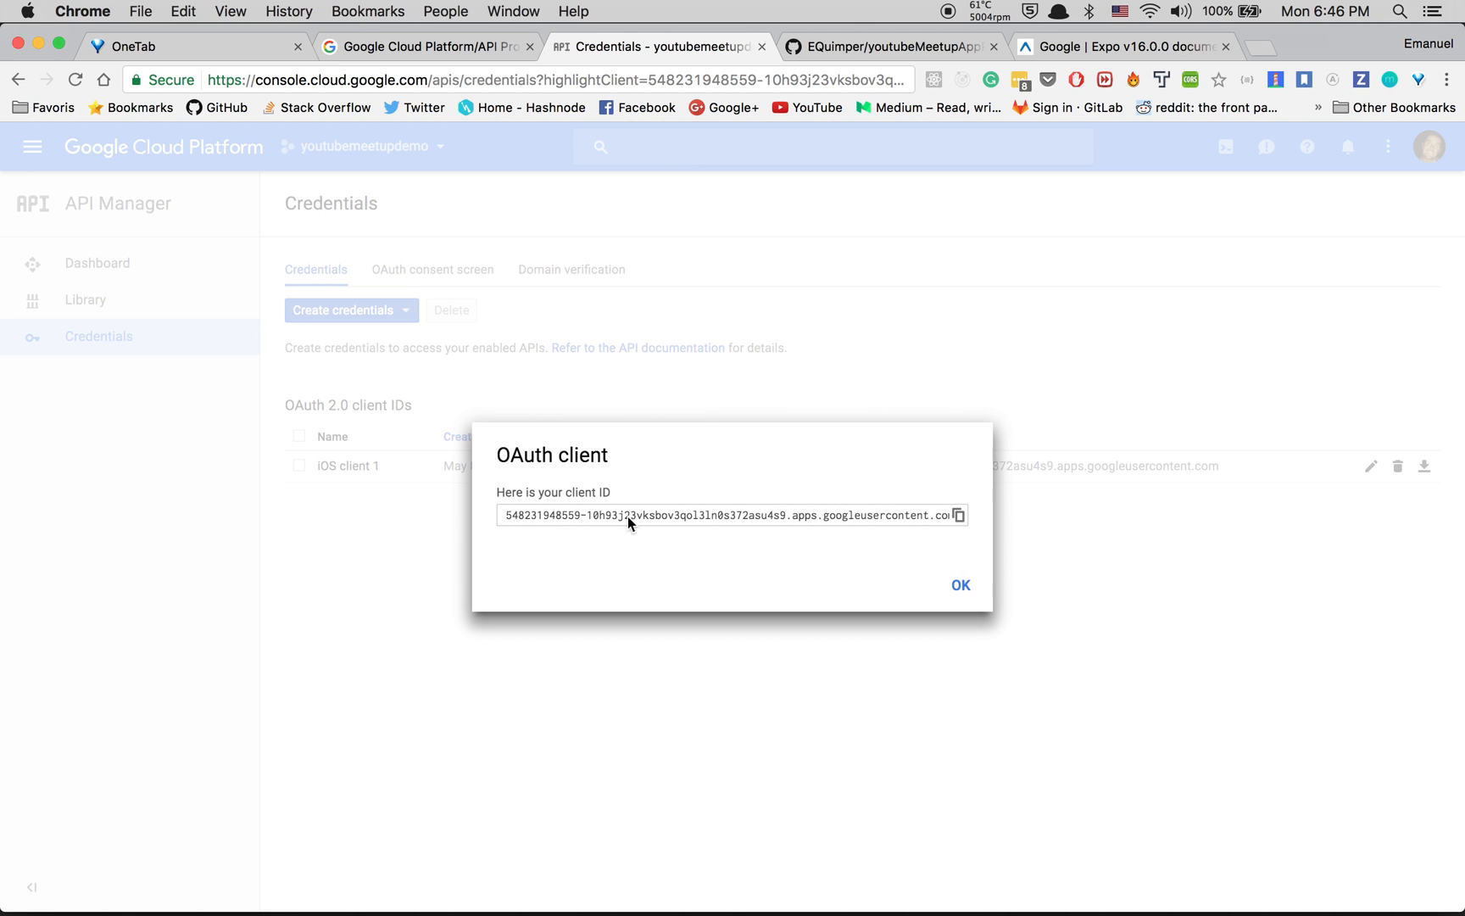
pyautogui.click(958, 515)
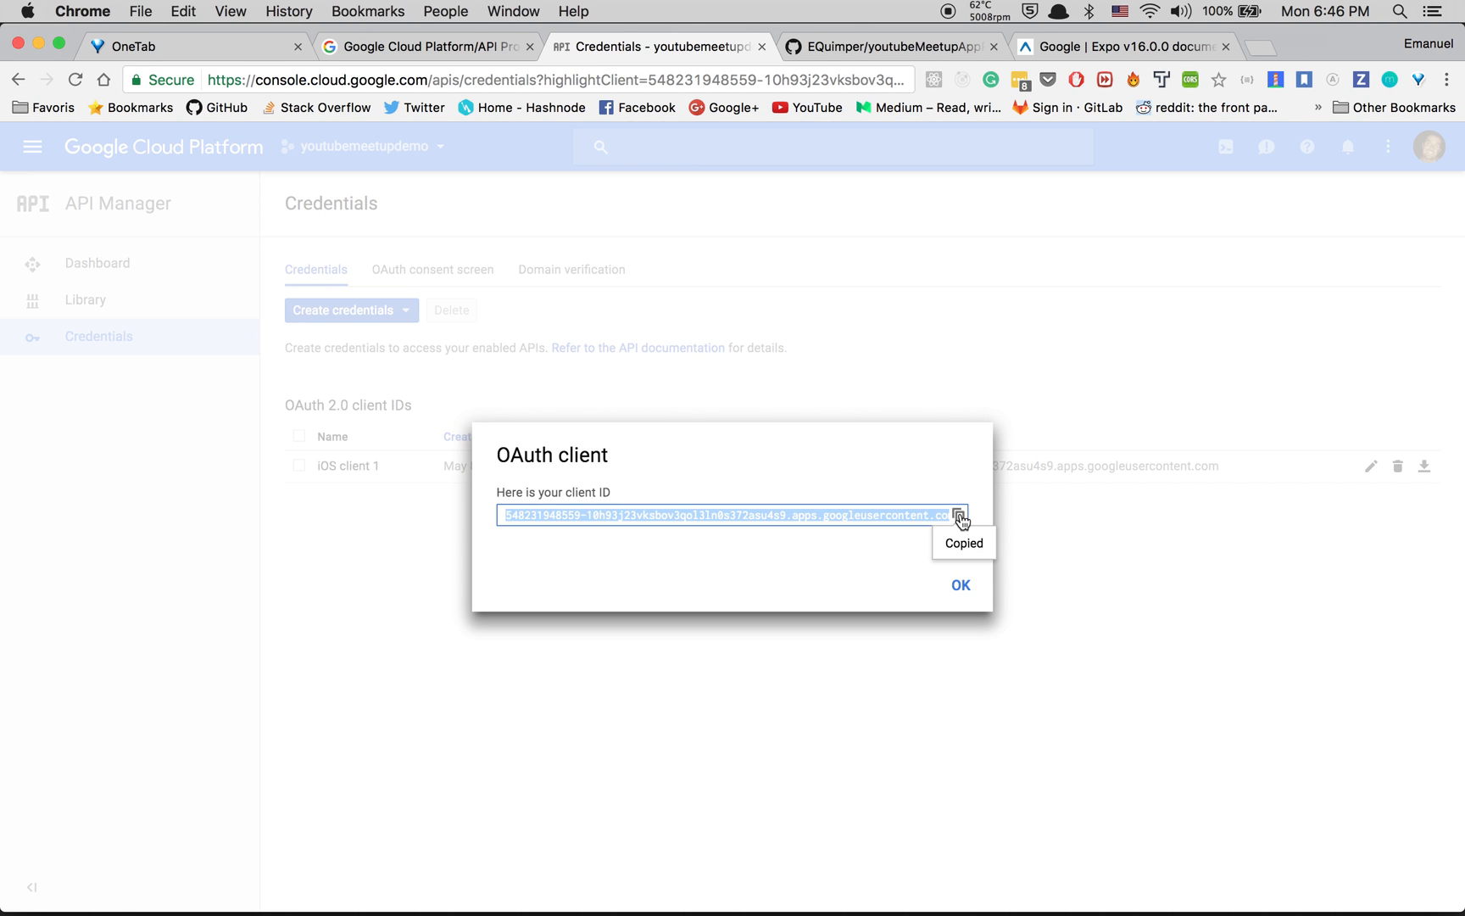
pyautogui.press('cmd+tab')
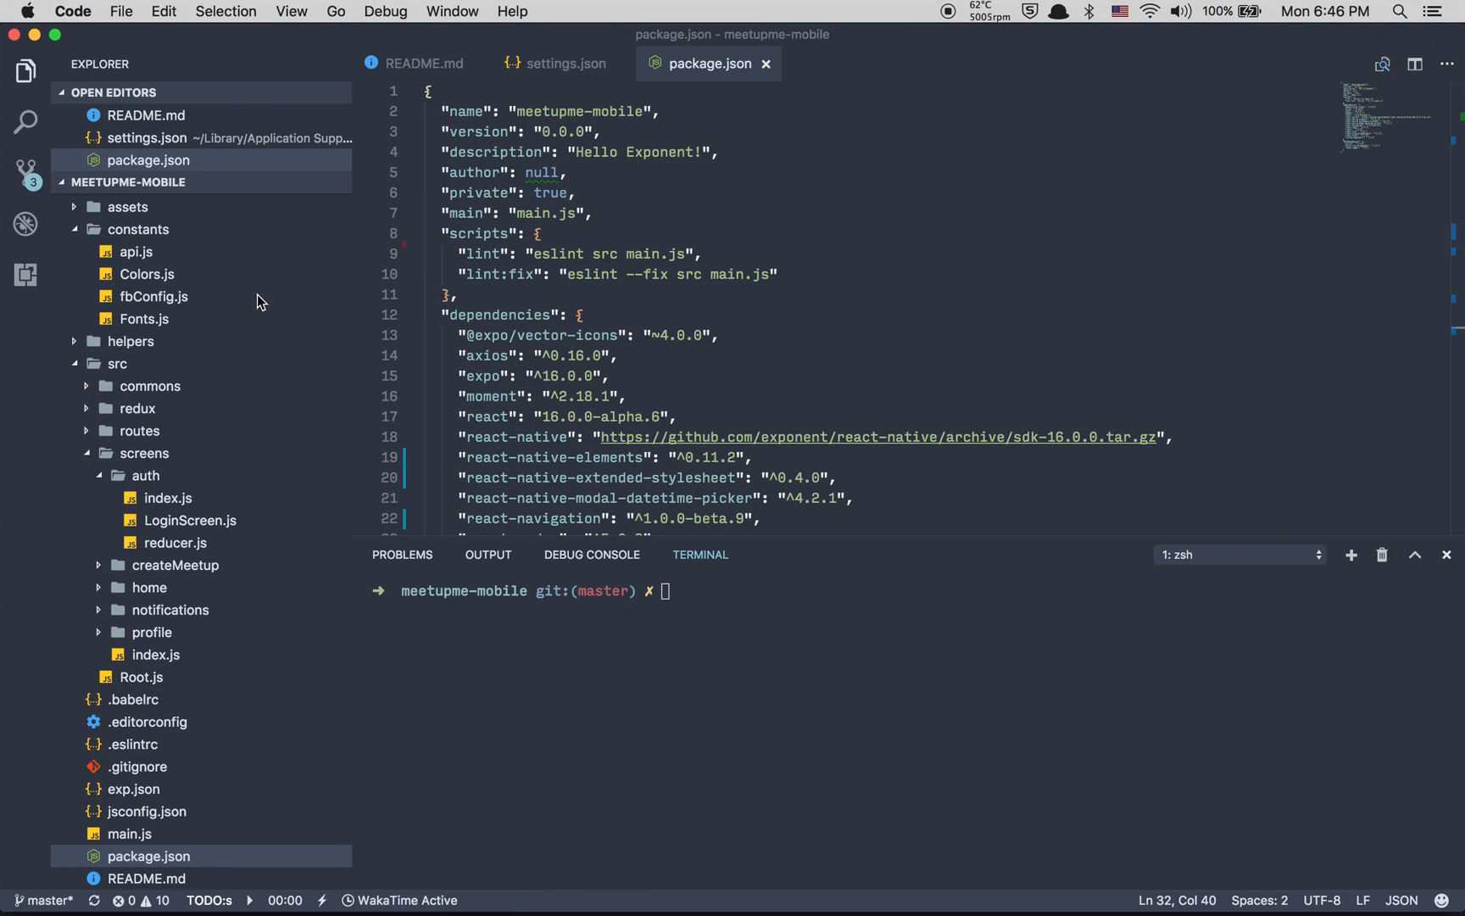
# Step: Create constants/googleConfig.js exporting CLIENT_ID_IOS set to the copied iOS client ID
pyautogui.rightClick(139, 229)
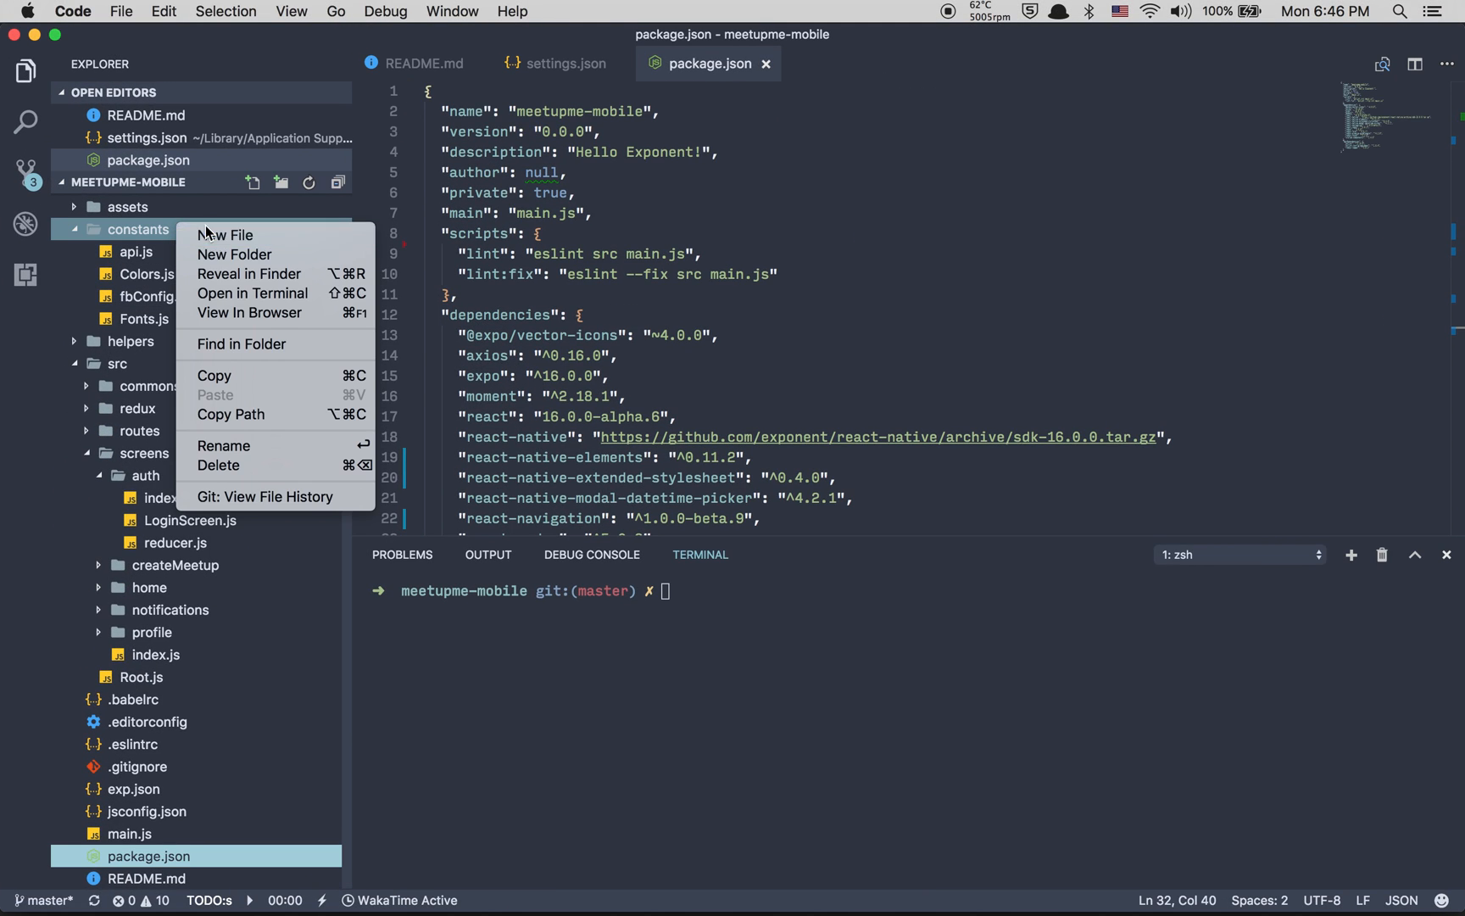
pyautogui.click(226, 234)
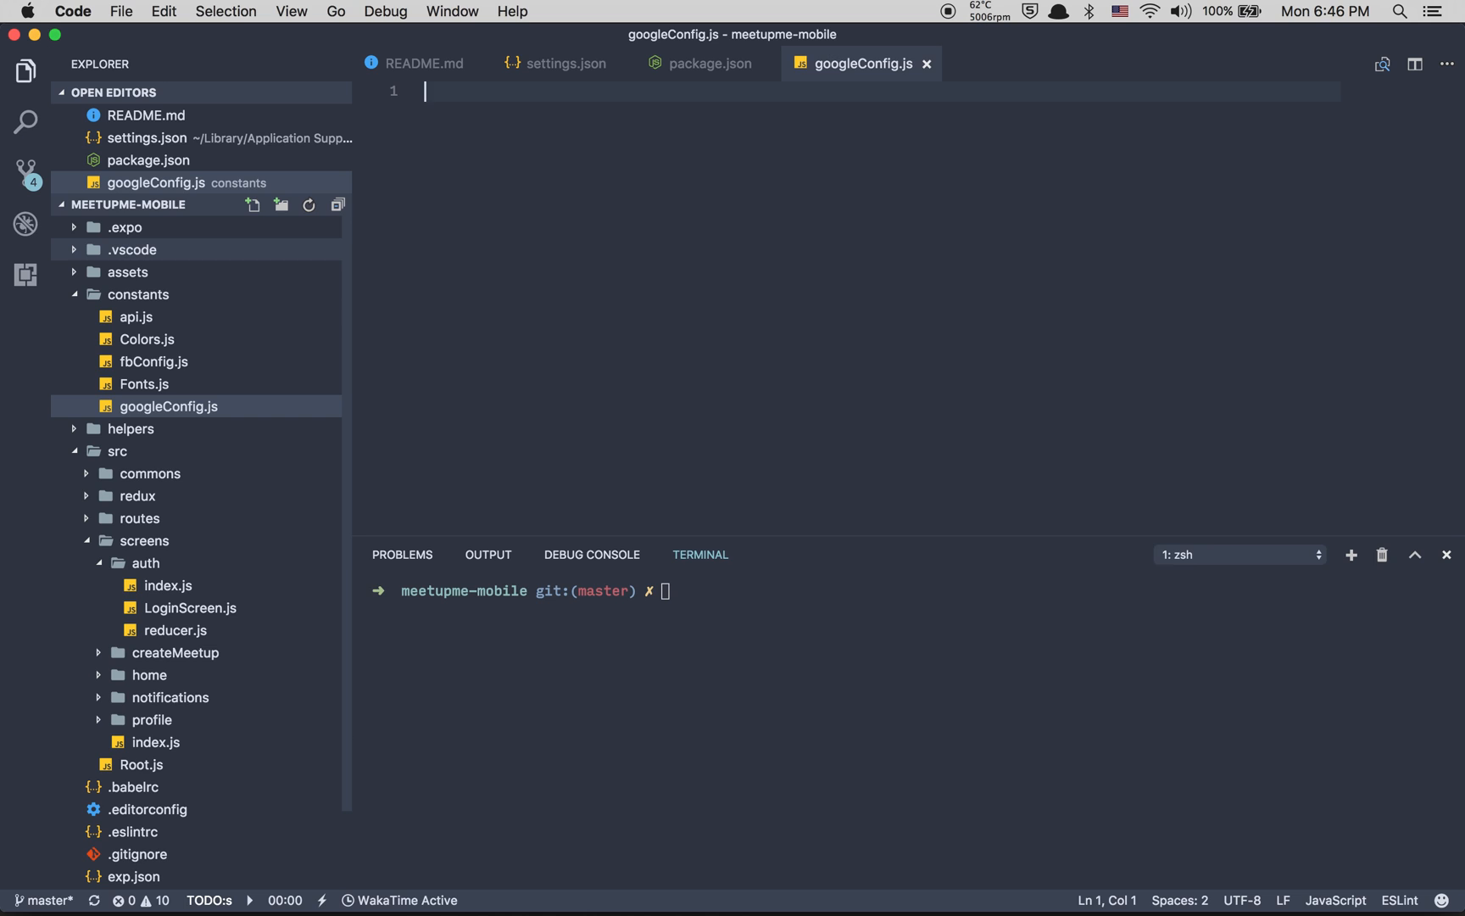
pyautogui.write('export default {}')
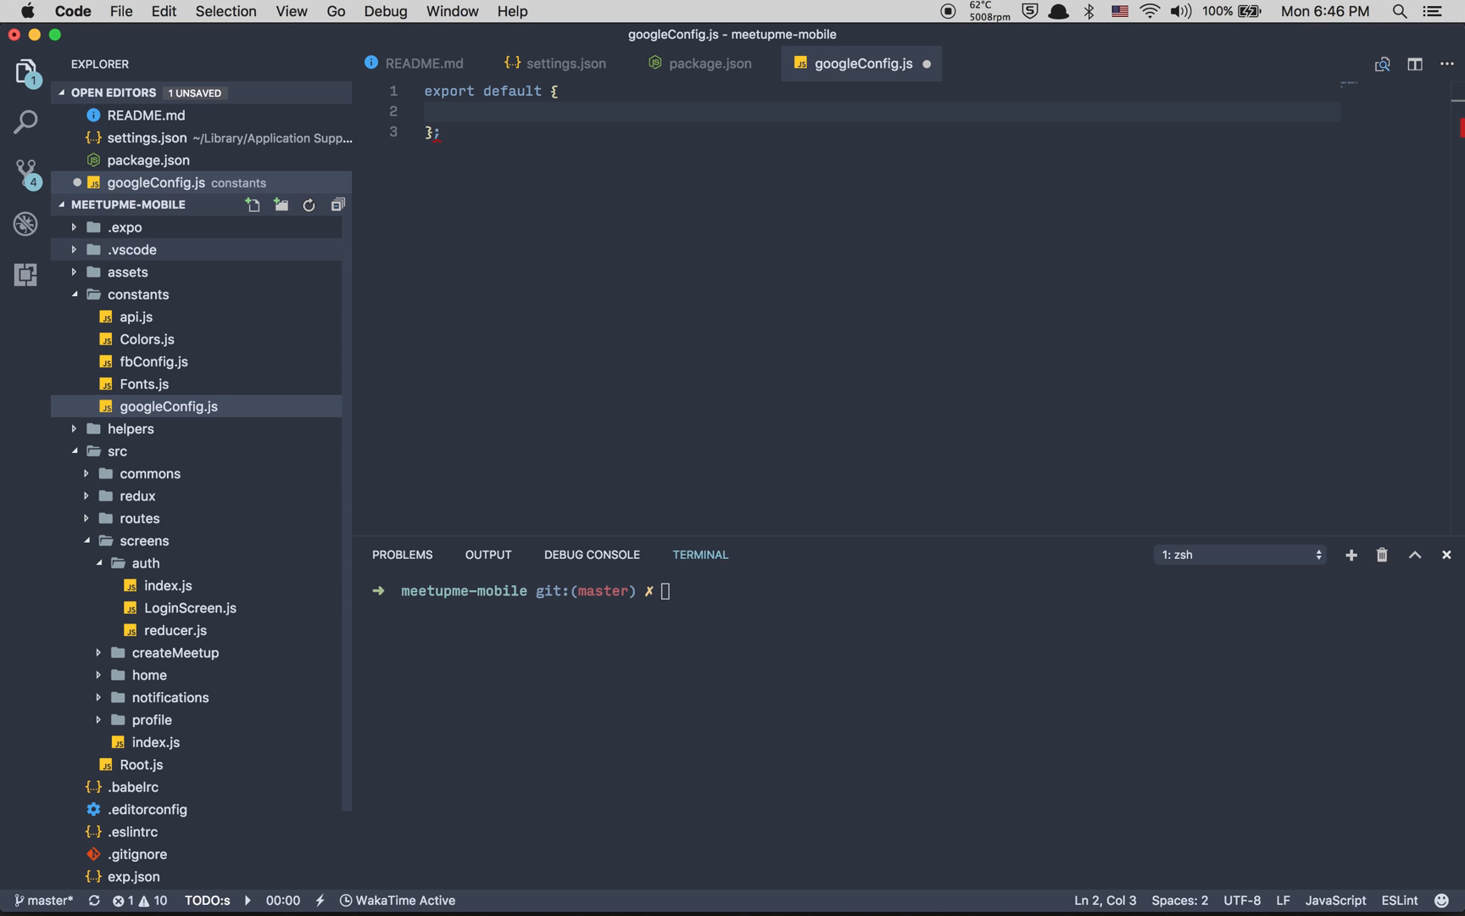
pyautogui.write('CLIEN')
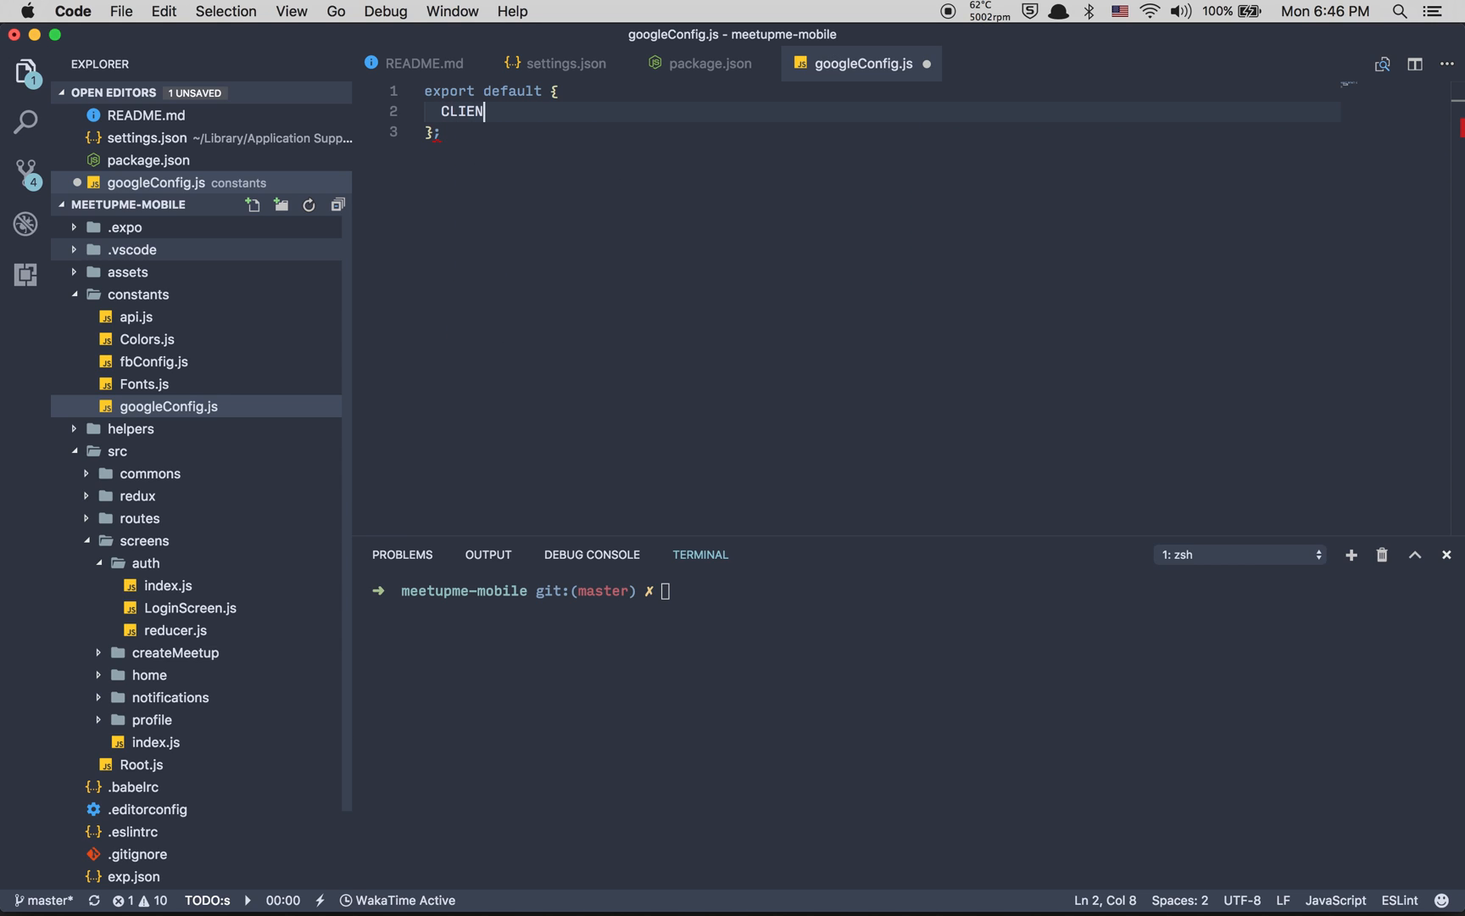
pyautogui.write('T_ID_IOS')
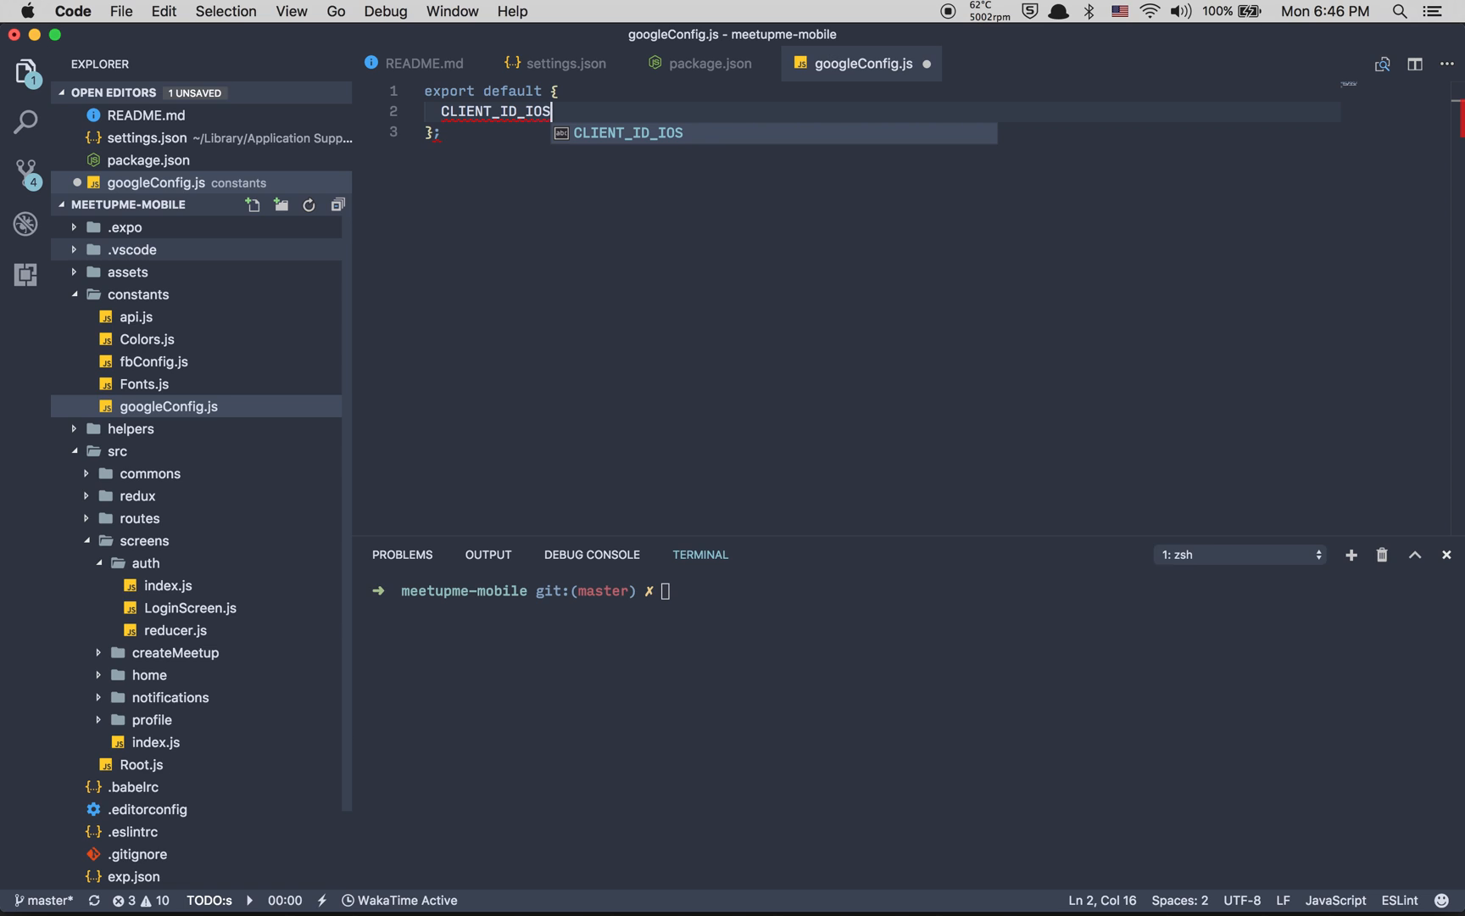
pyautogui.write(": '548231948559-10h93j23vksbov3qol3ln0s372asu4s9.apps.googleusercontent.com',")
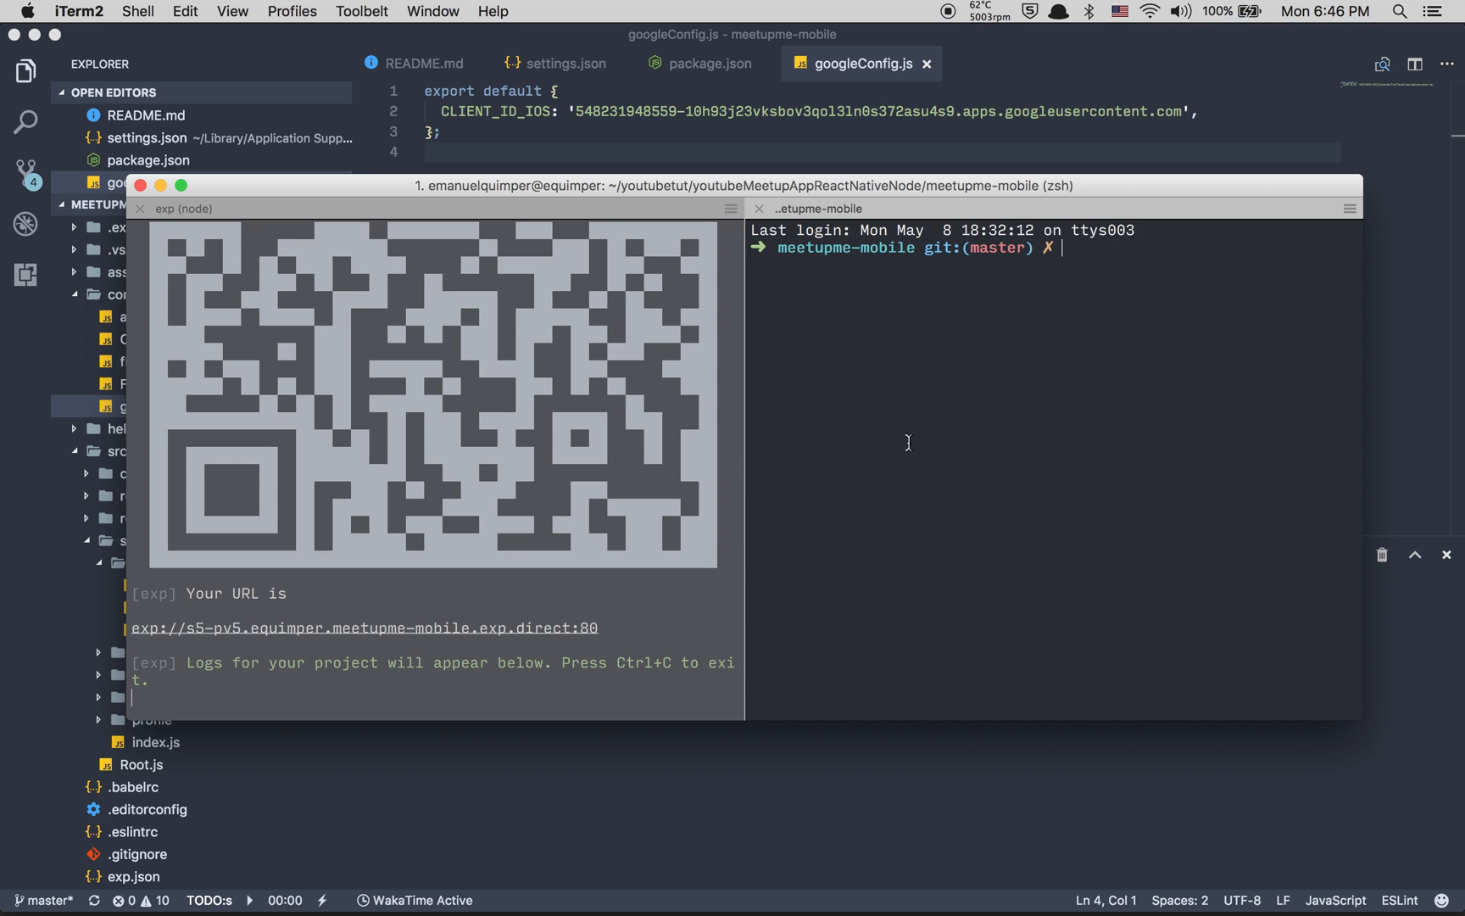
# Step: Run exp ios and confirm the prompt so the app builds in the iOS Simulator
pyautogui.write('exp ios')
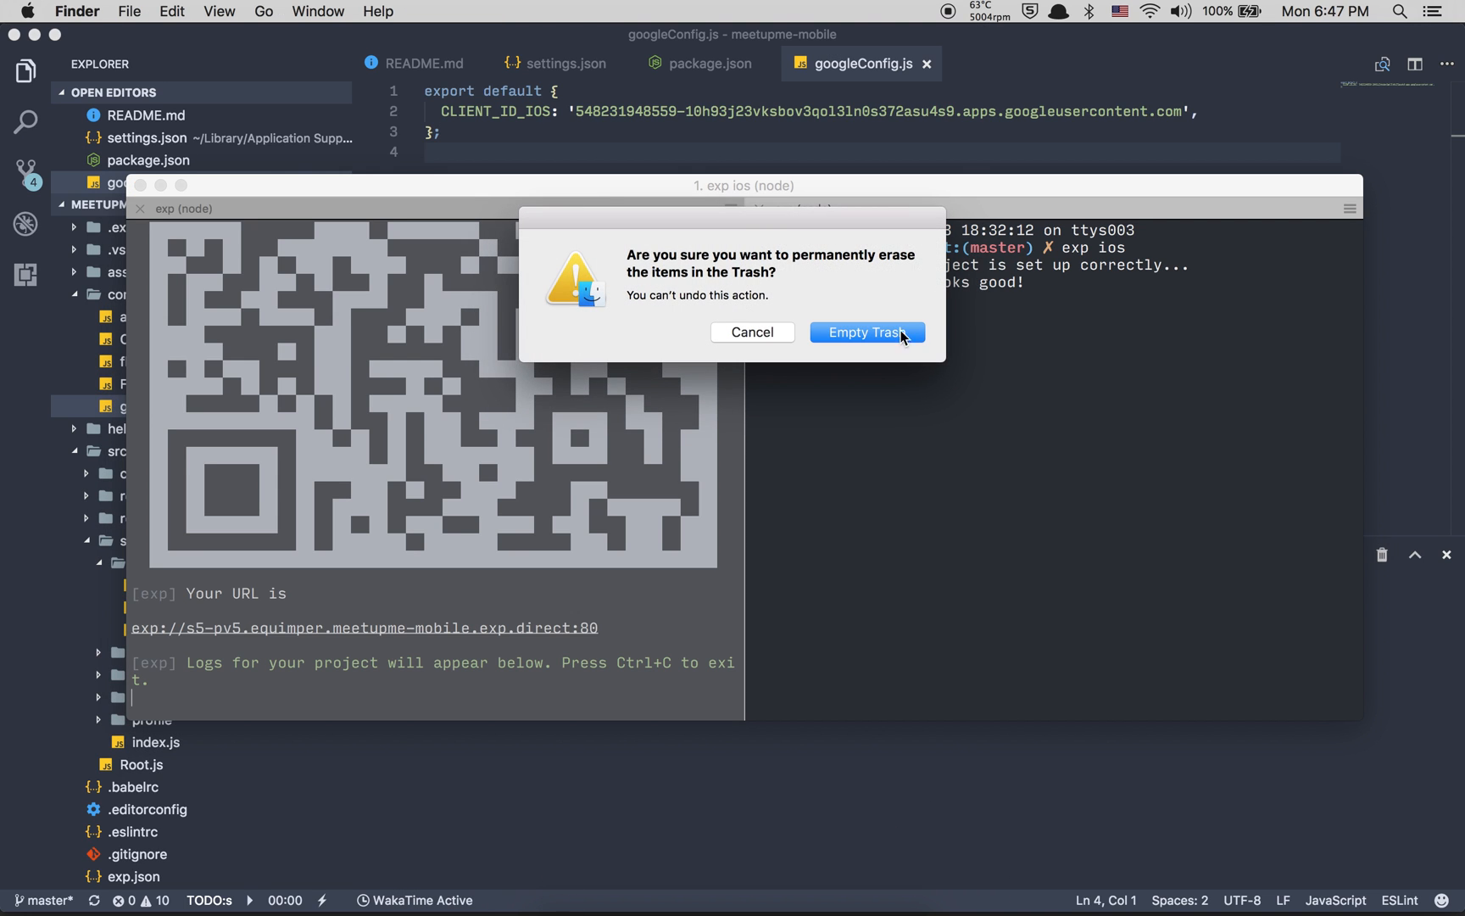
pyautogui.click(865, 333)
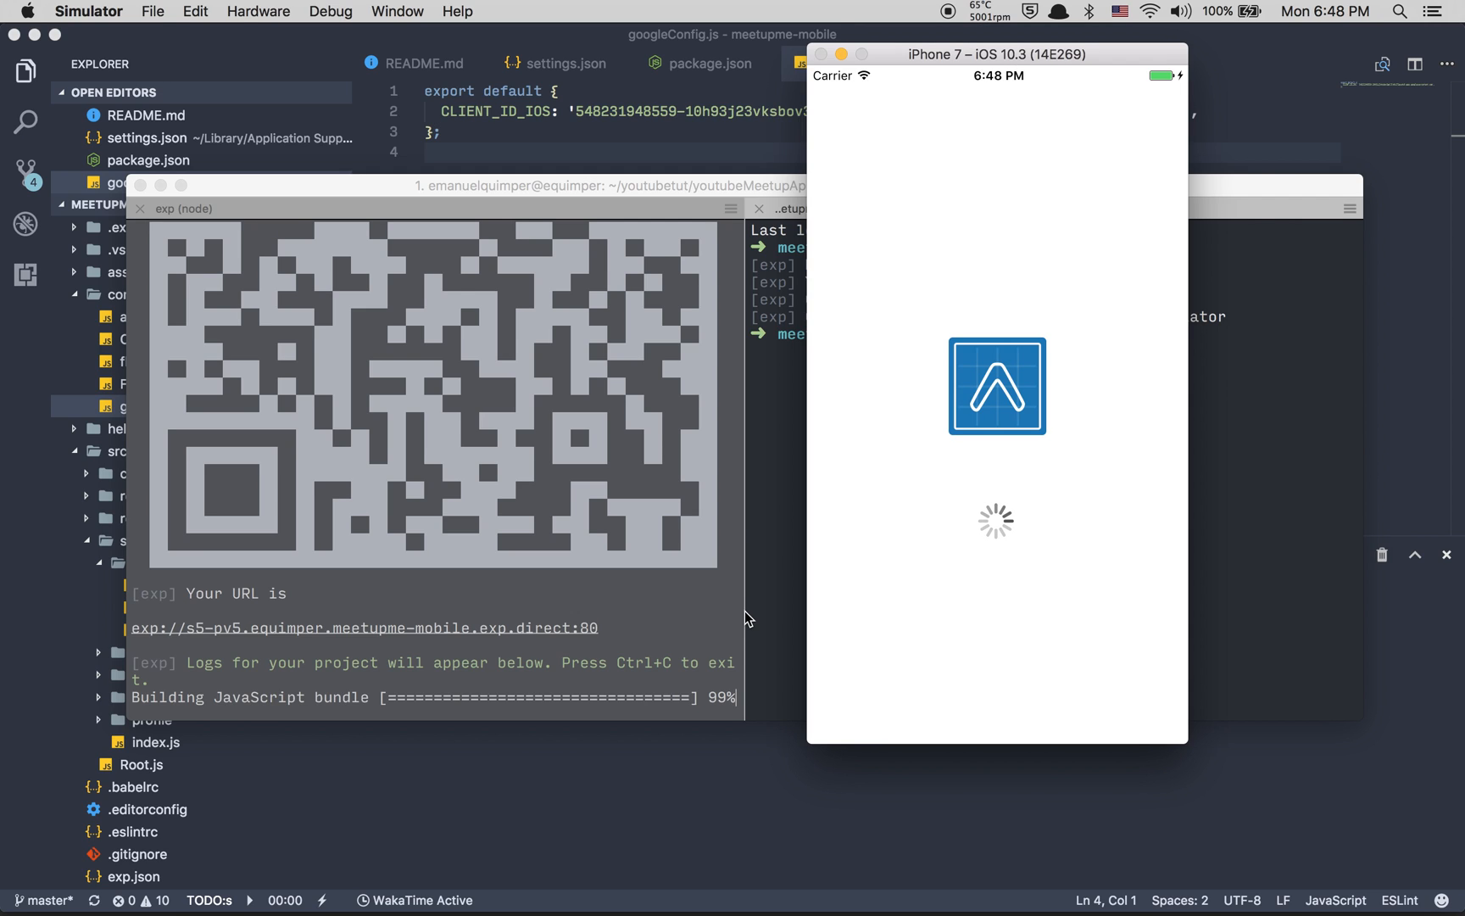
pyautogui.moveTo(985, 278)
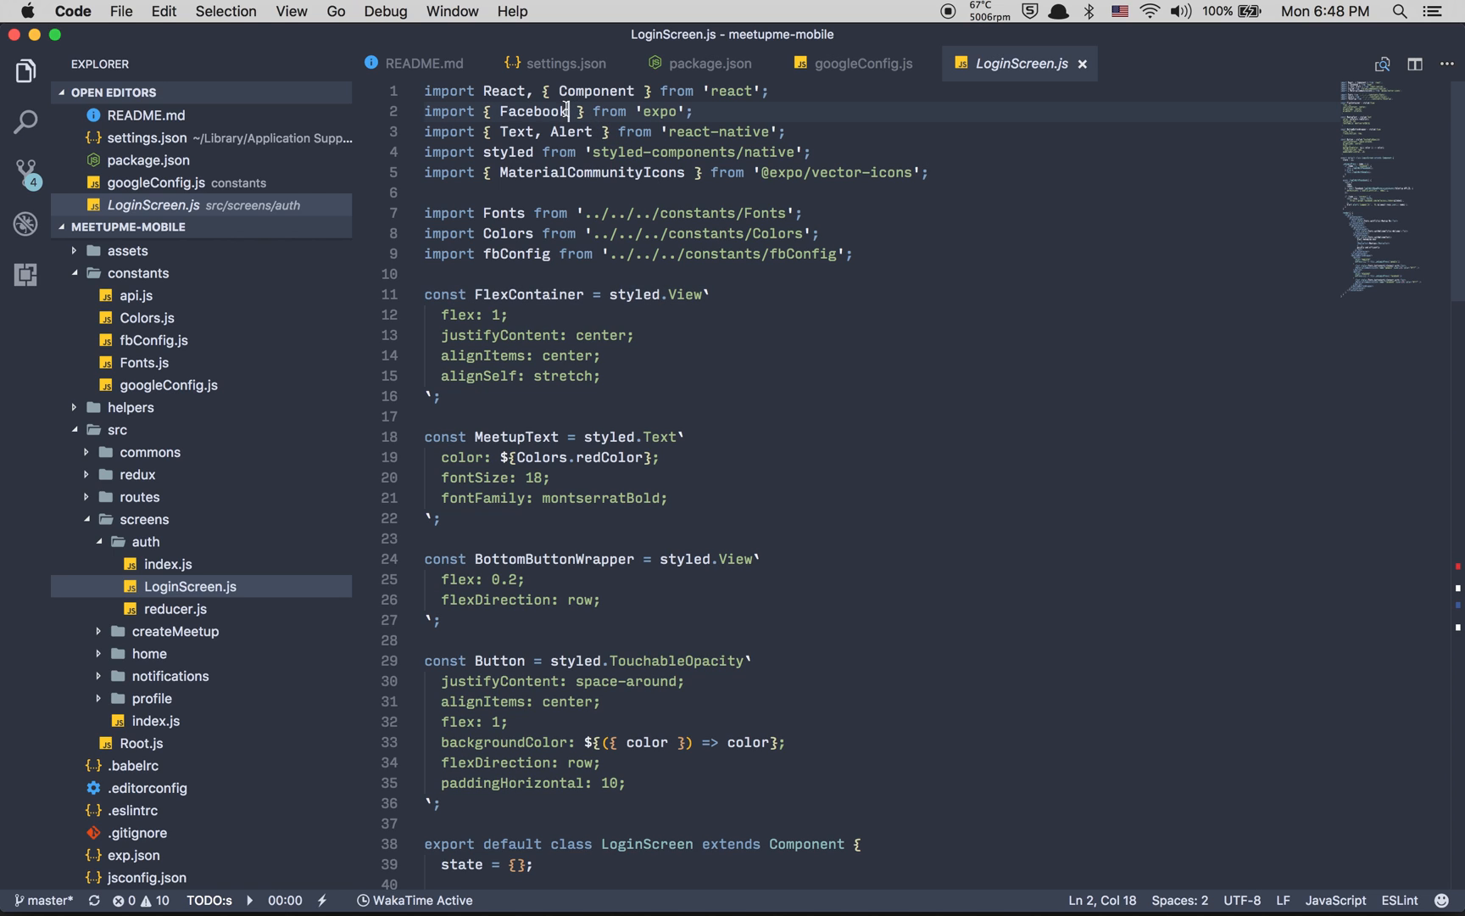
# Step: Add Google to the expo import and a googleConfig import duplicated from fbConfig
pyautogui.write(', Google')
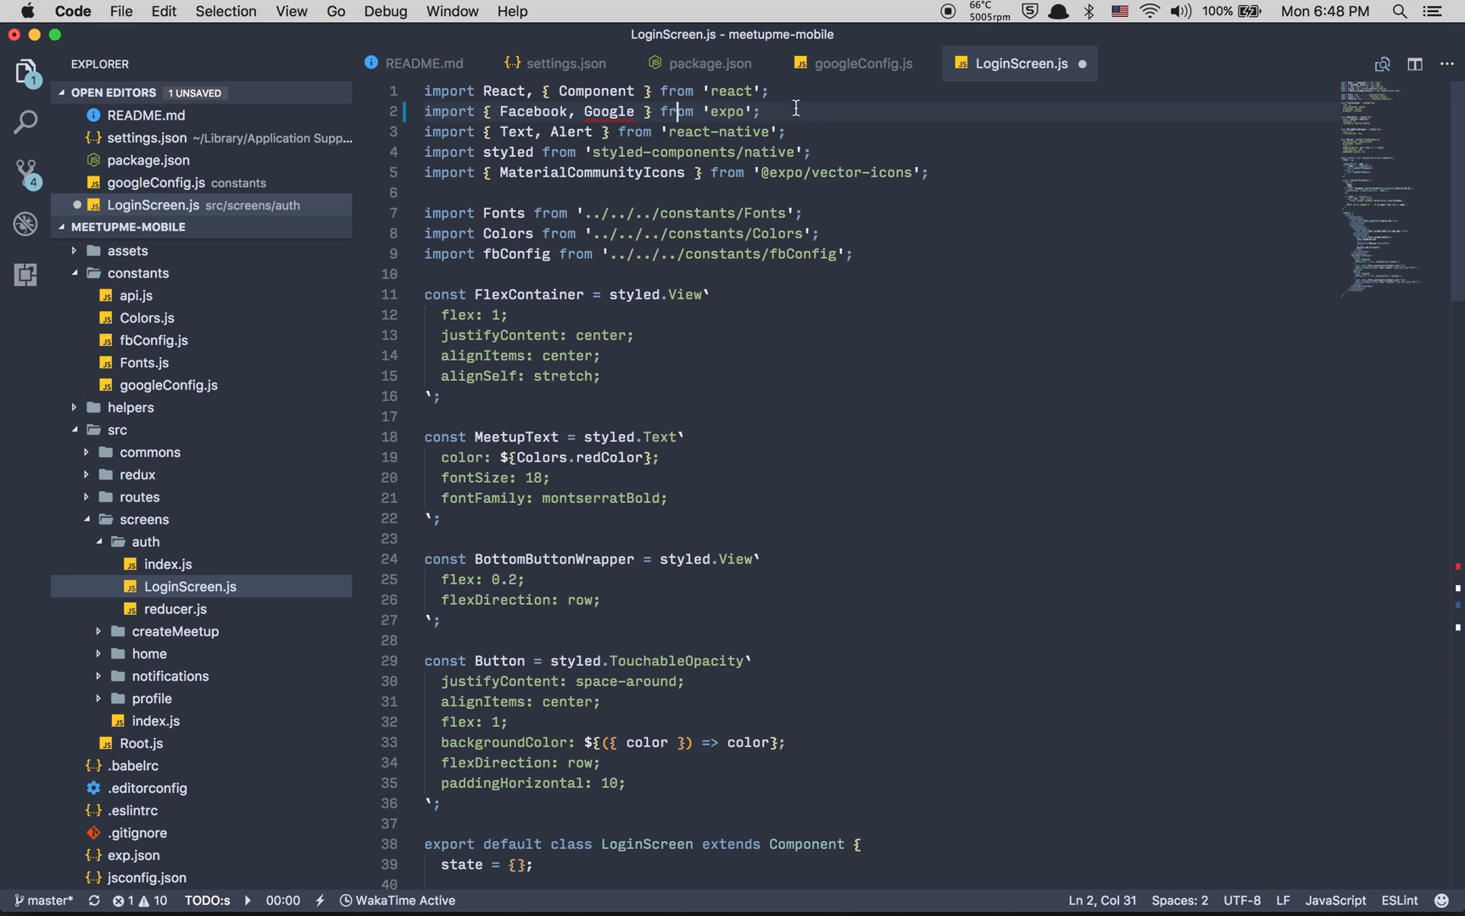
pyautogui.click(851, 254)
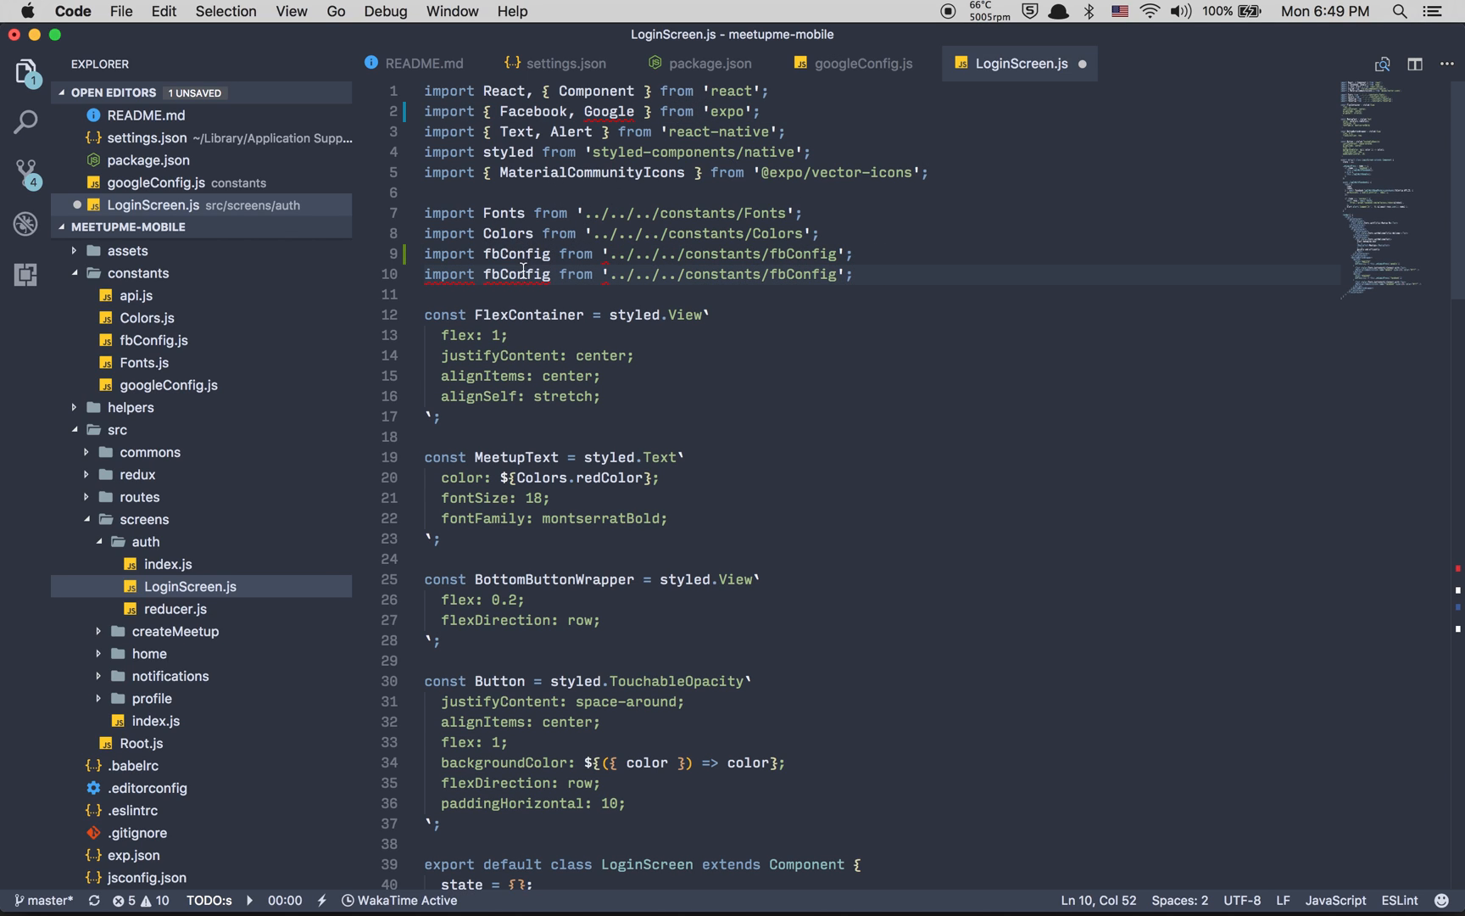
pyautogui.doubleClick(514, 272)
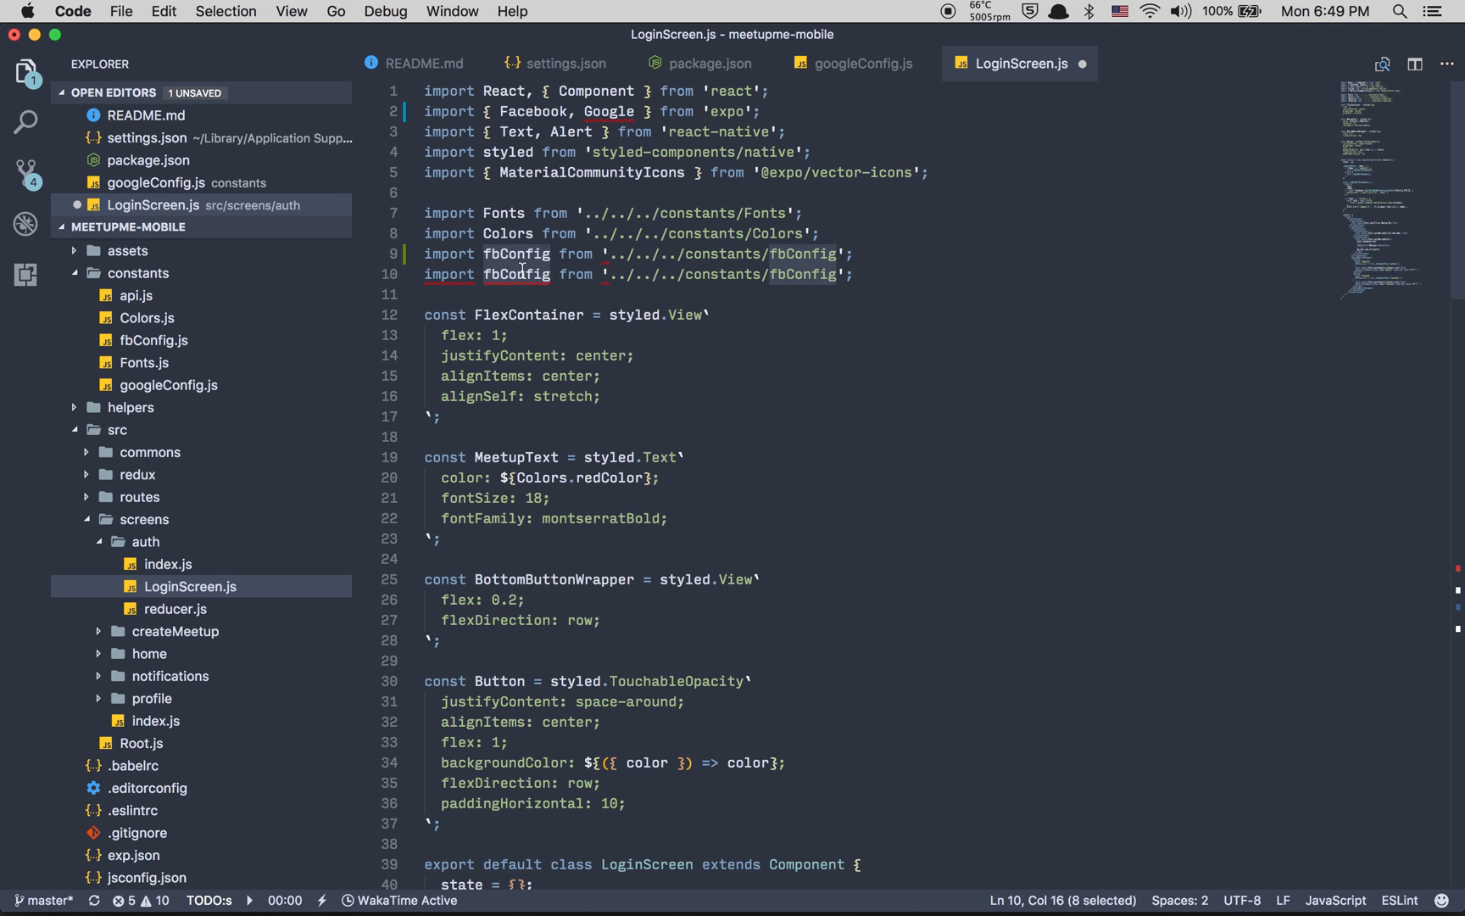
pyautogui.write('google')
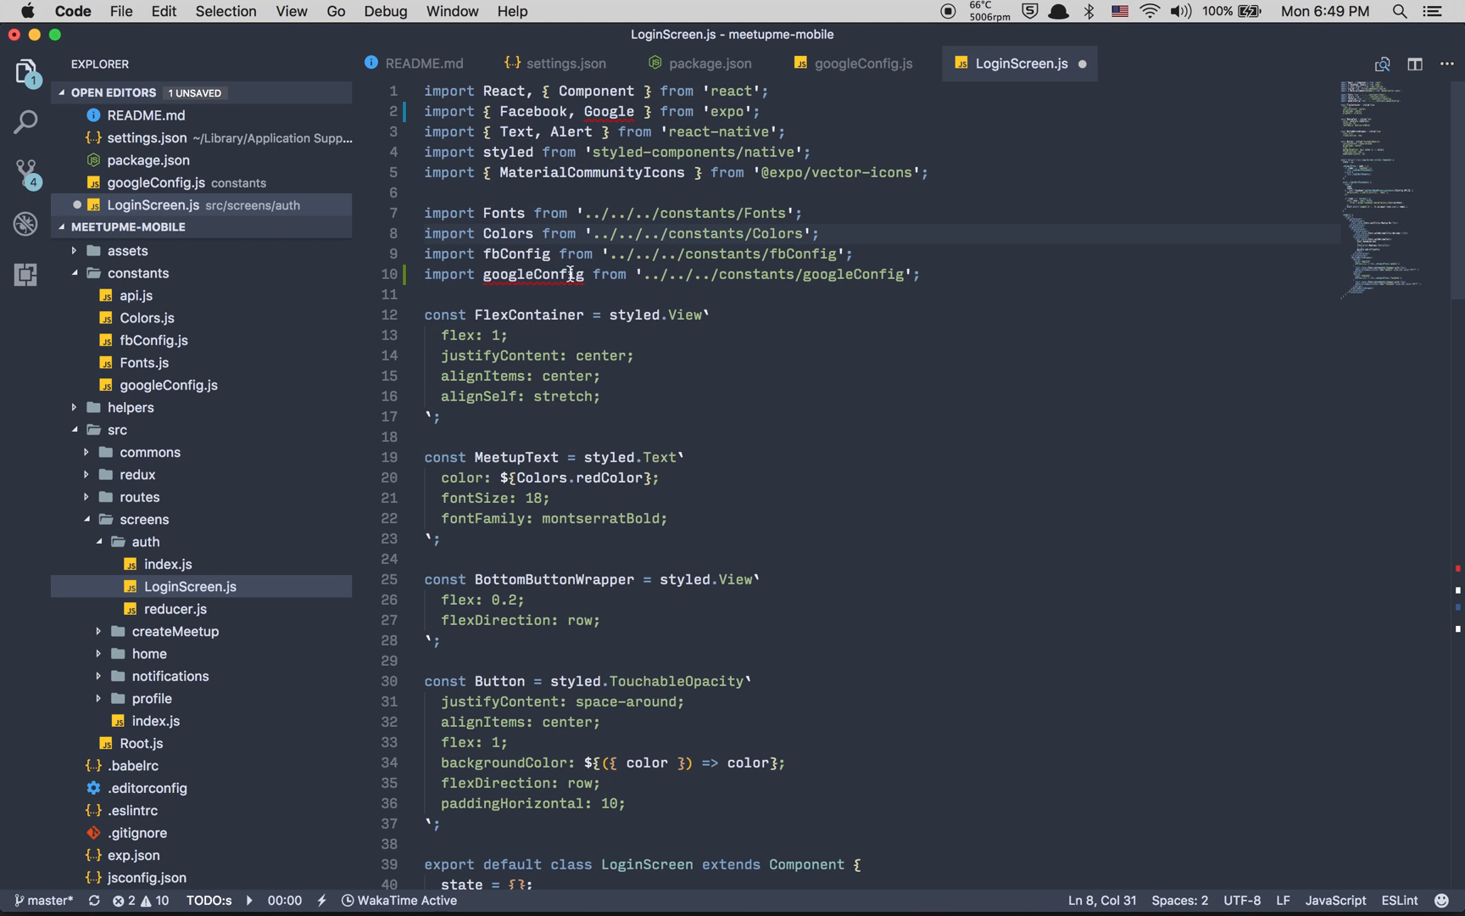
pyautogui.scroll(-3)
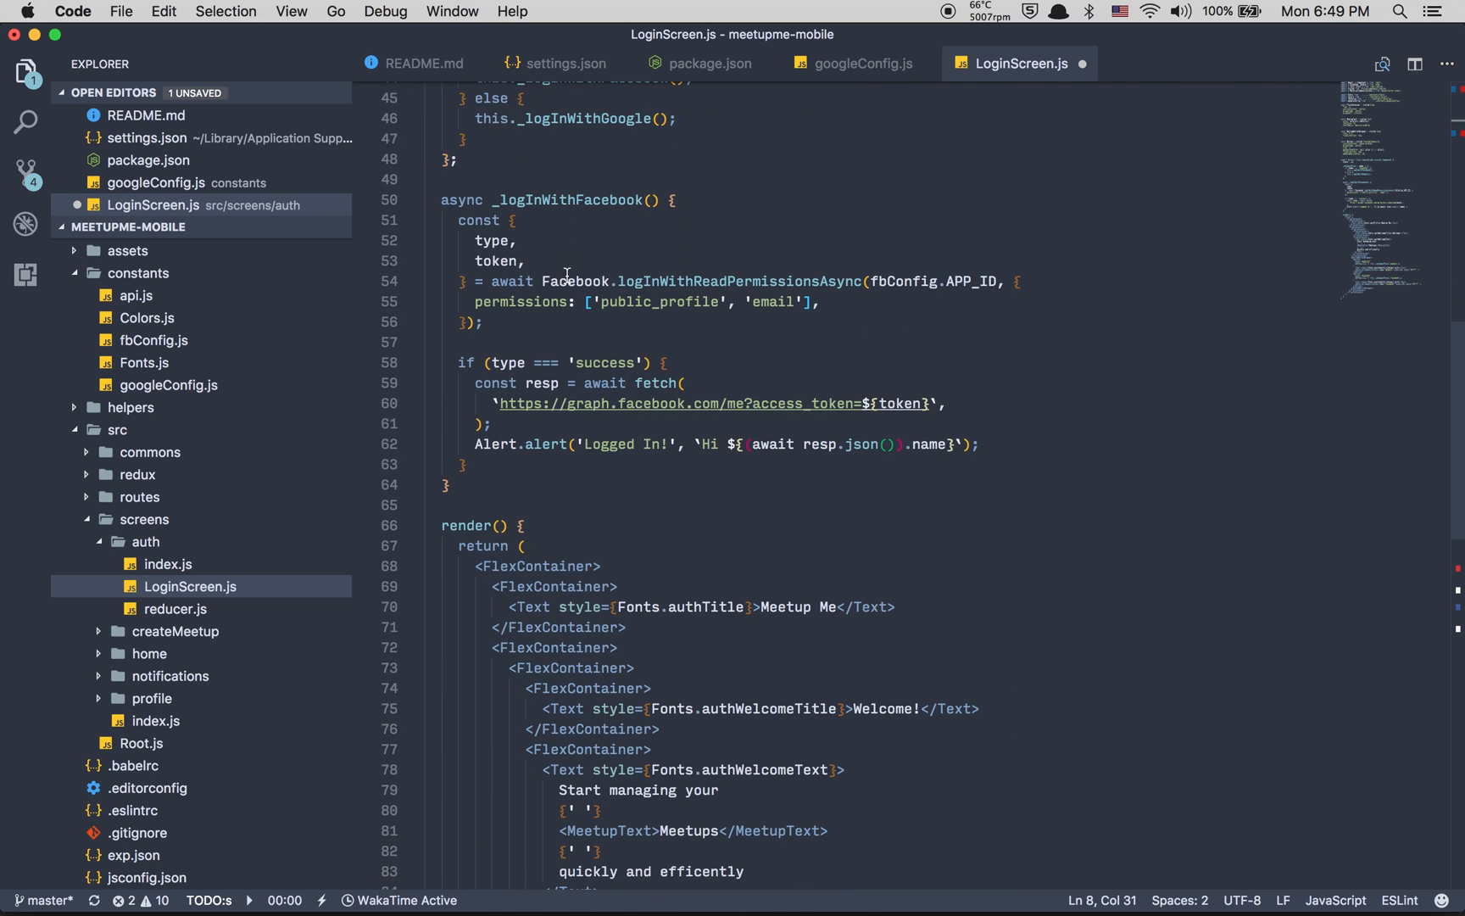
# Step: Define async _logInWithGoogle with a try block calling const result = Google.logInAsync({
pyautogui.write('async')
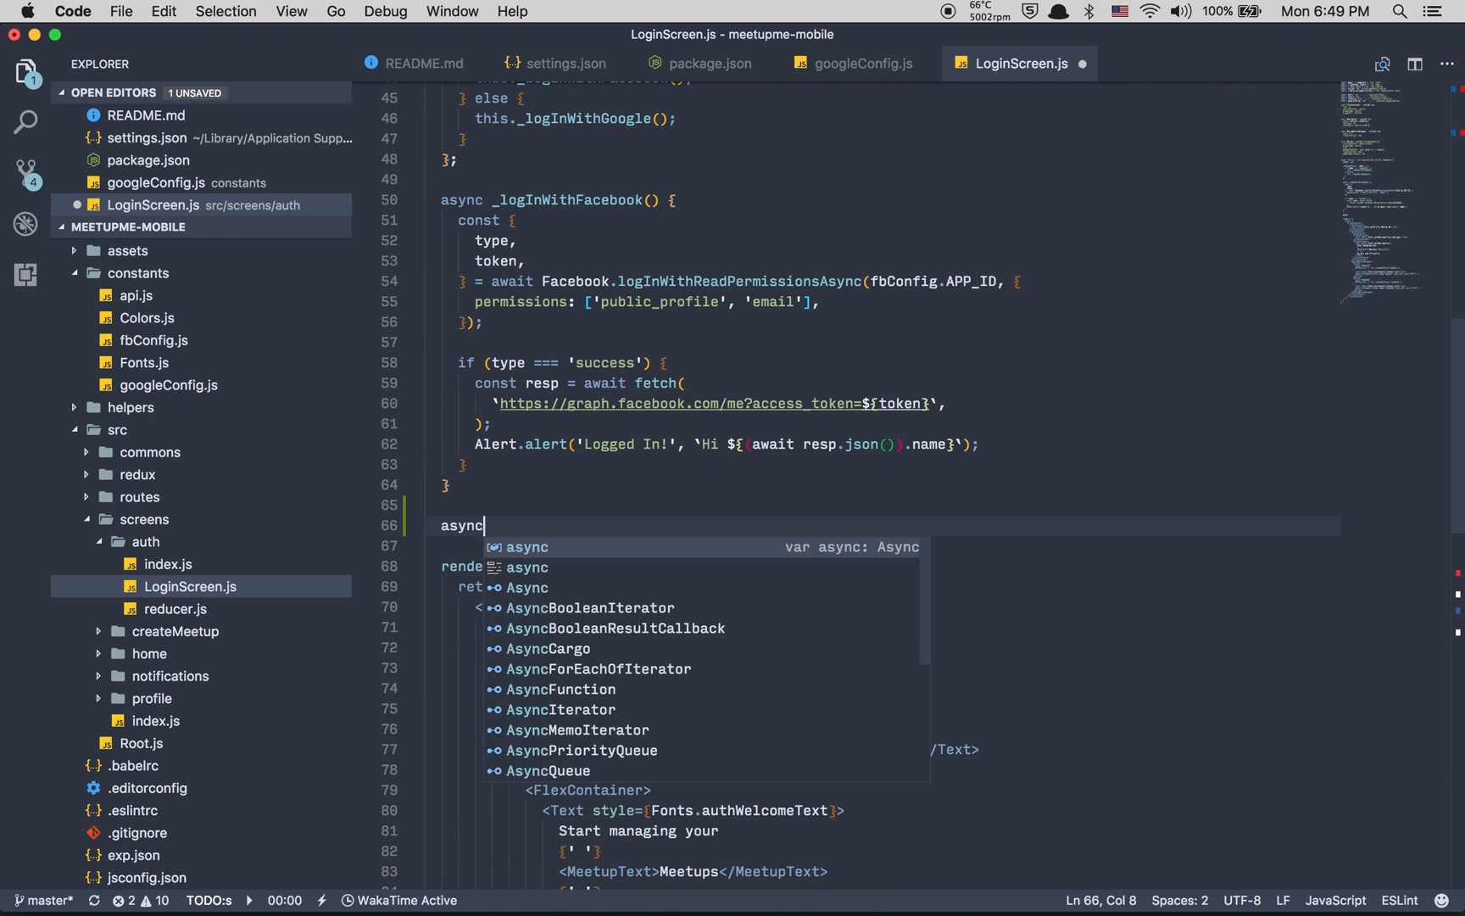
pyautogui.write('_logInWithGoogle() {')
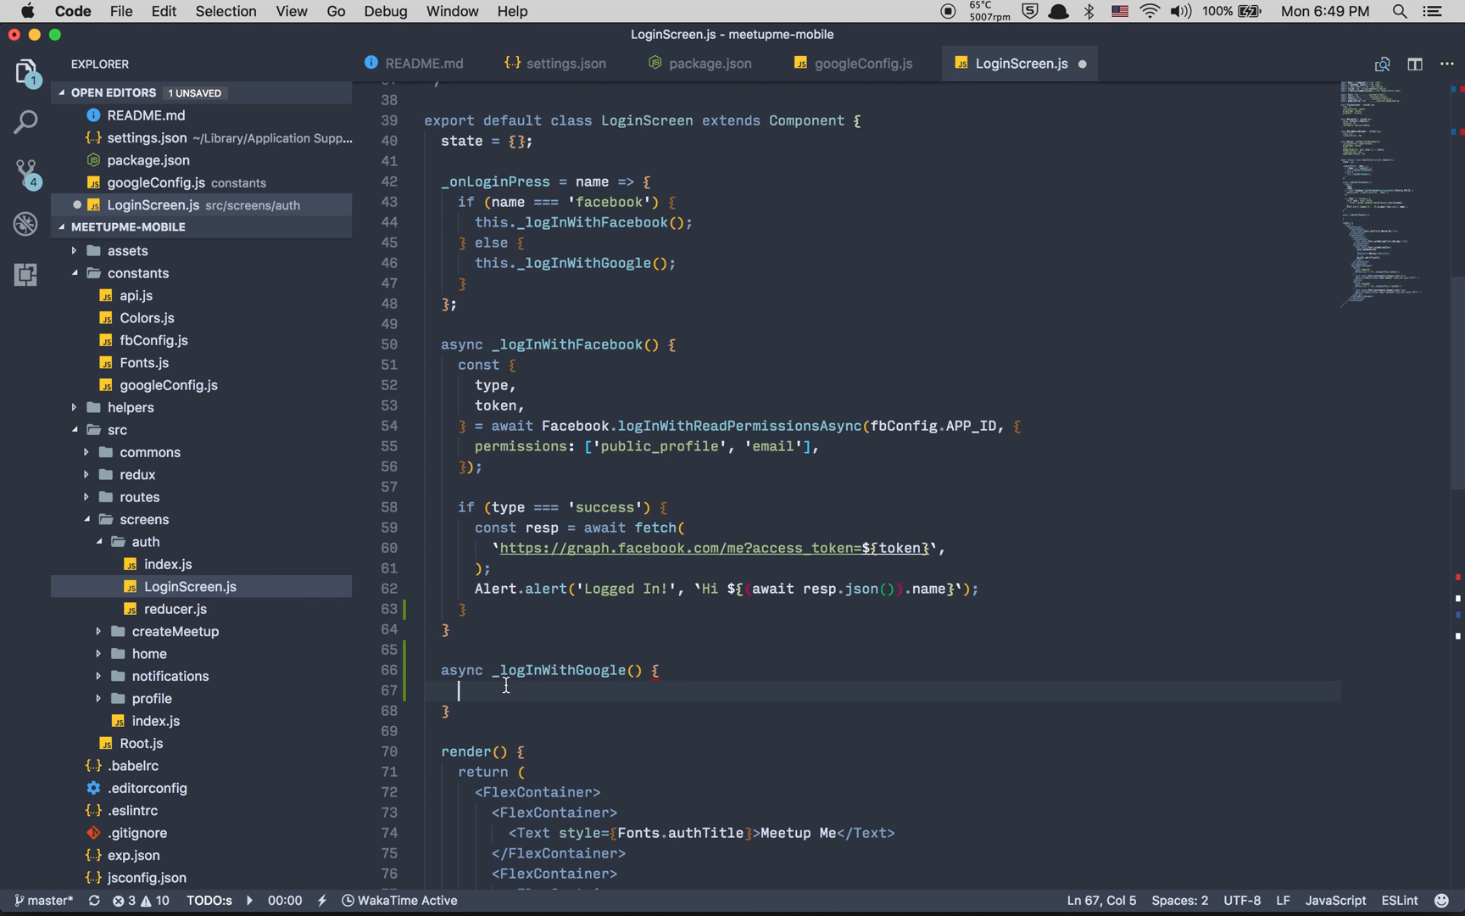
pyautogui.write('try {')
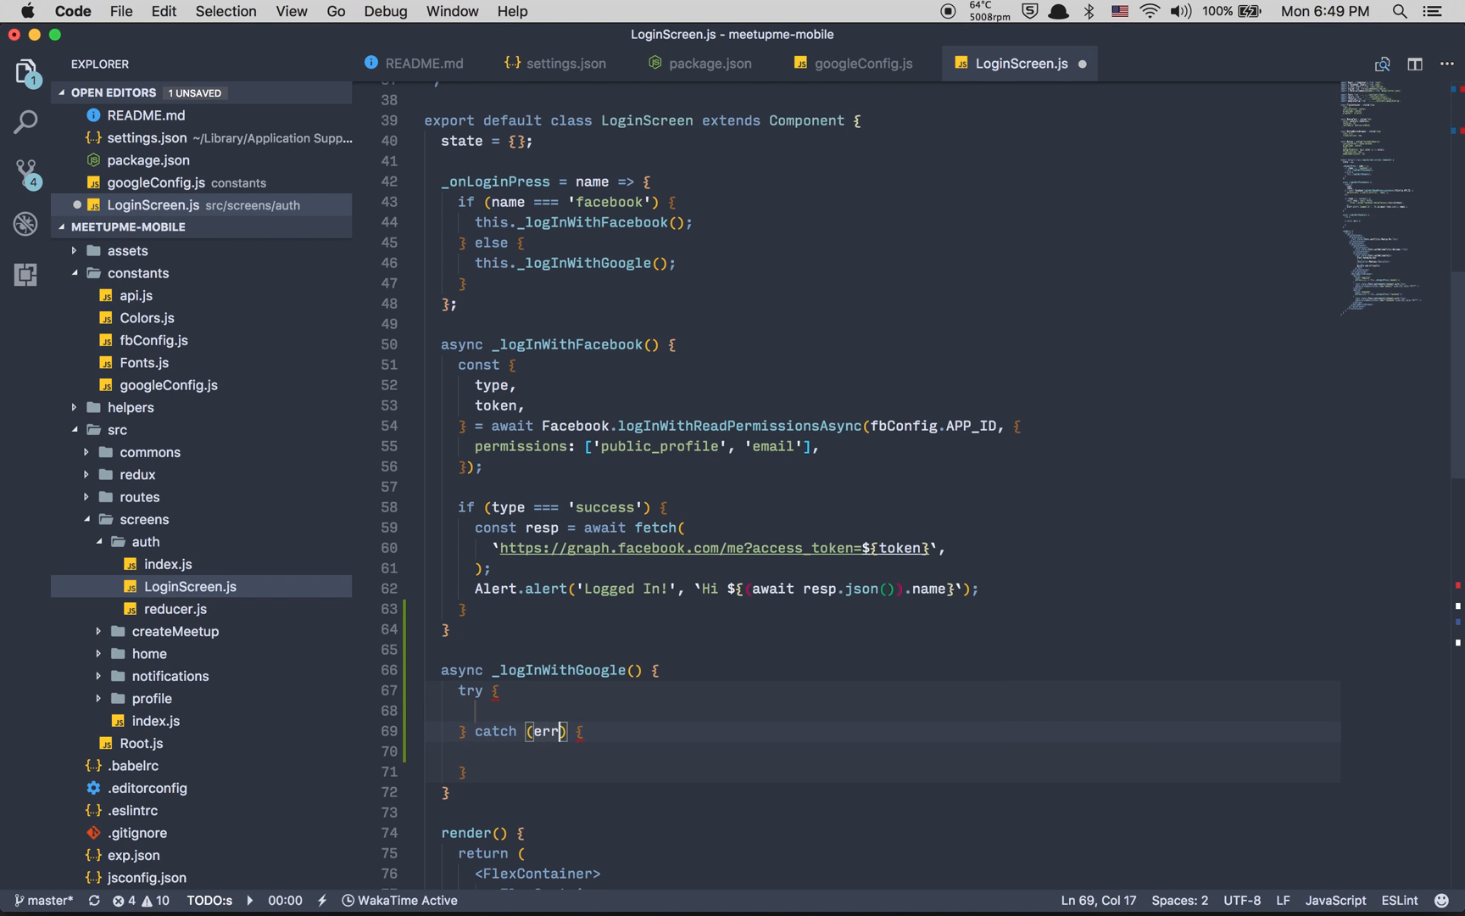
pyautogui.write('throw e;')
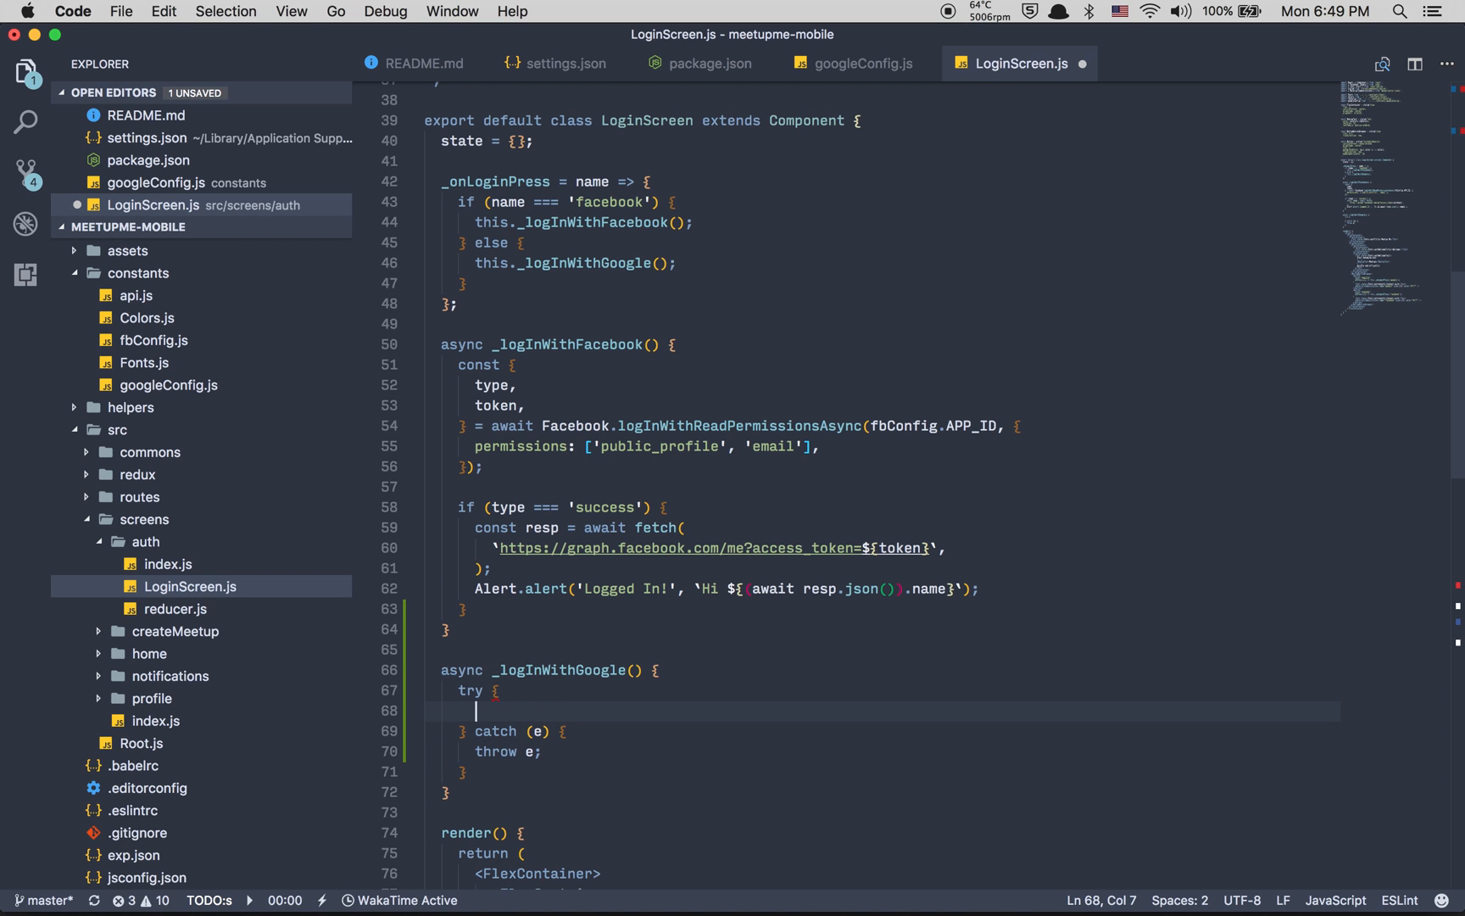
pyautogui.write('const result = await')
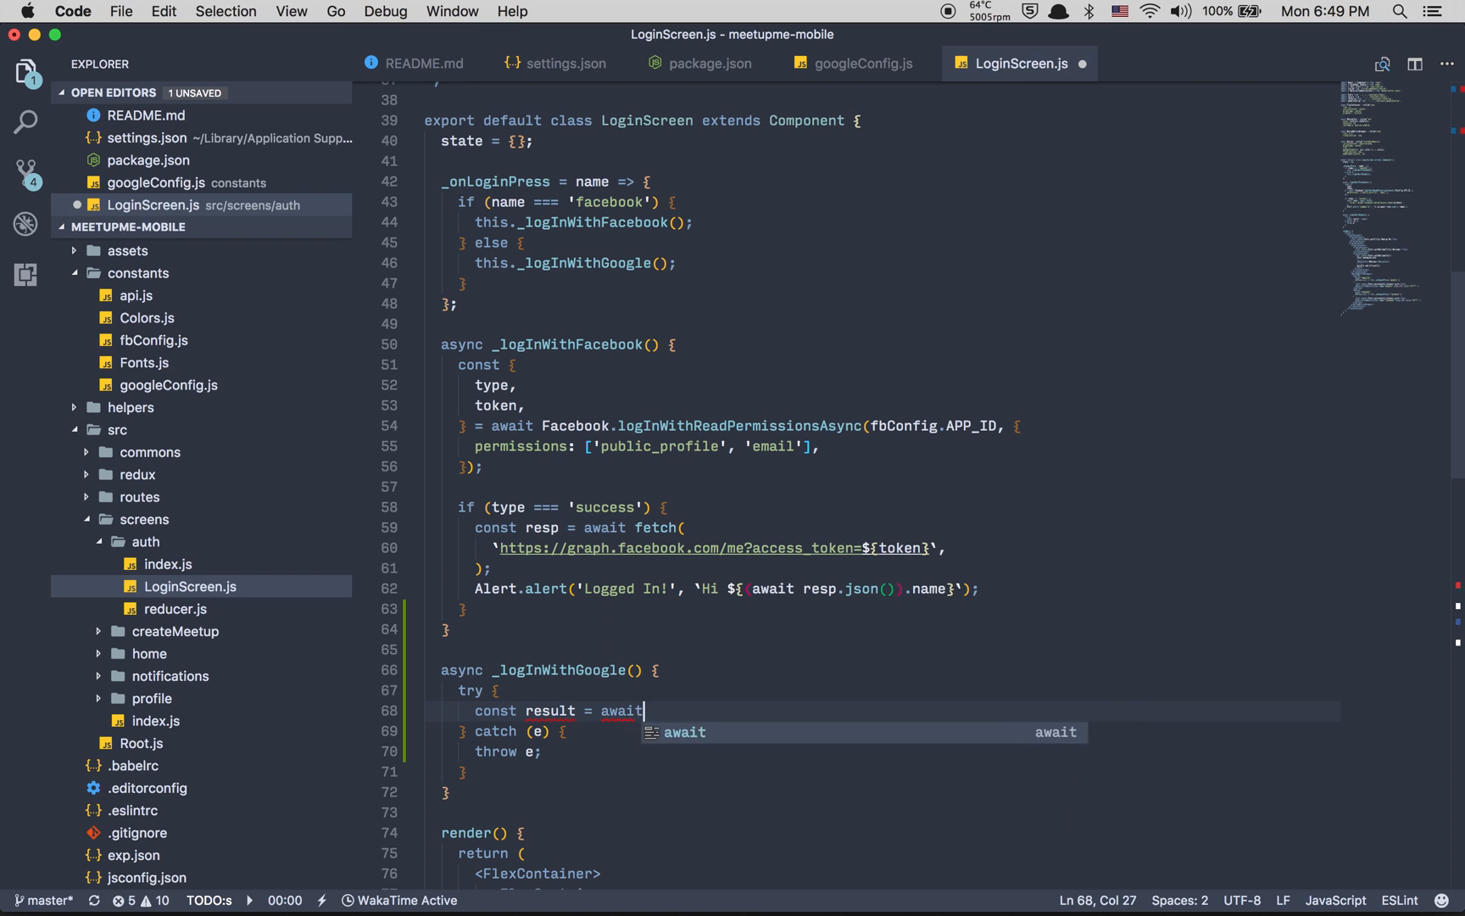
pyautogui.write('Google.')
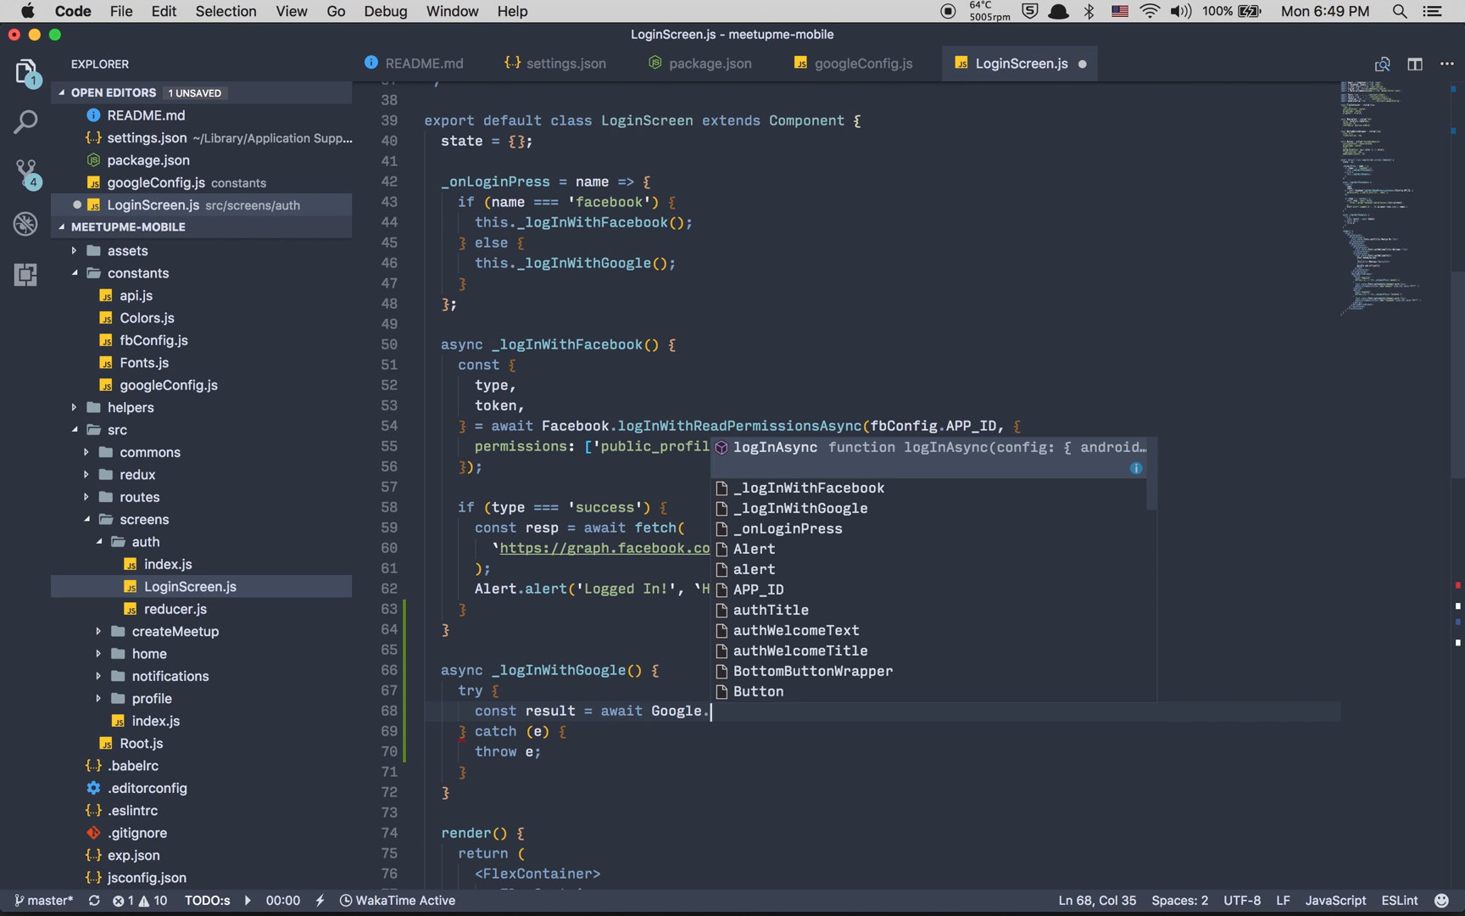
pyautogui.write('logInAsync')
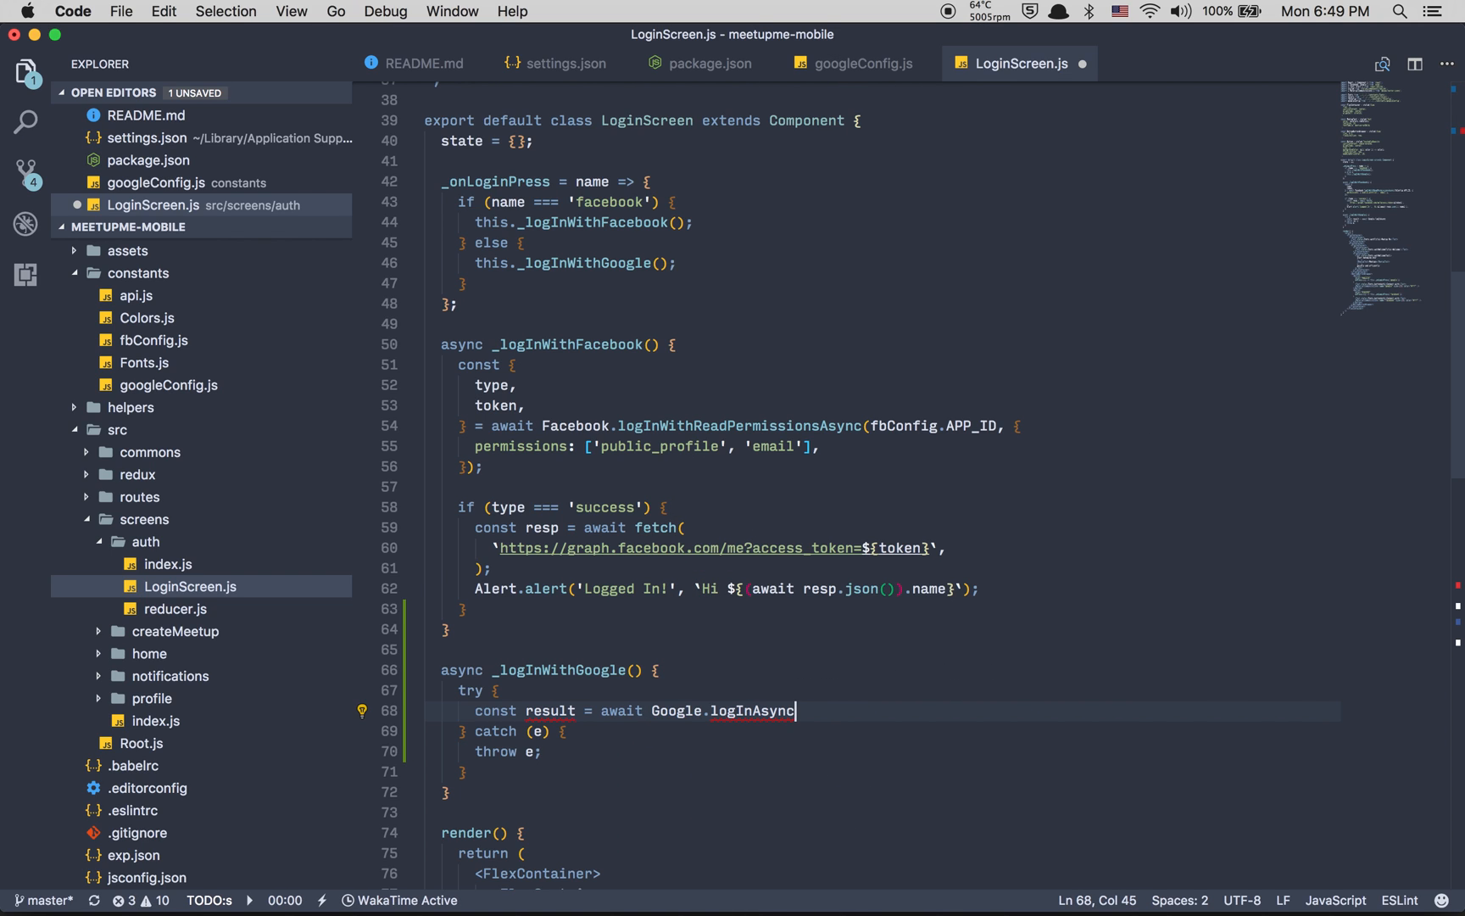
pyautogui.write('({')
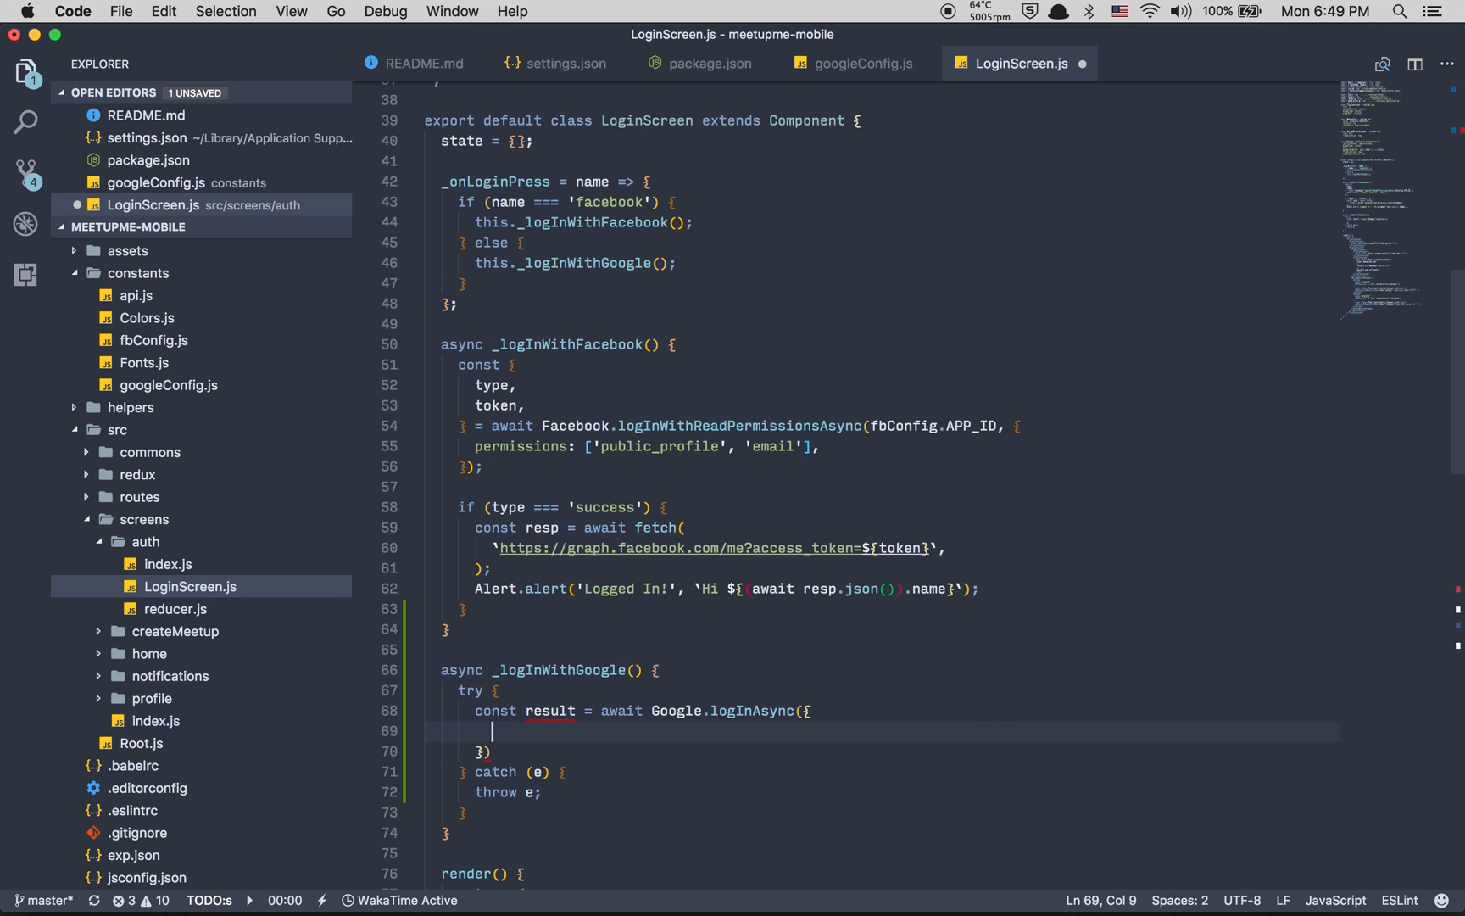
# Step: Pass iosClientId: googleConfig.CLIENT_ID_IOS and scopes ['profile', 'email'] to the call
pyautogui.write('iosClientId:')
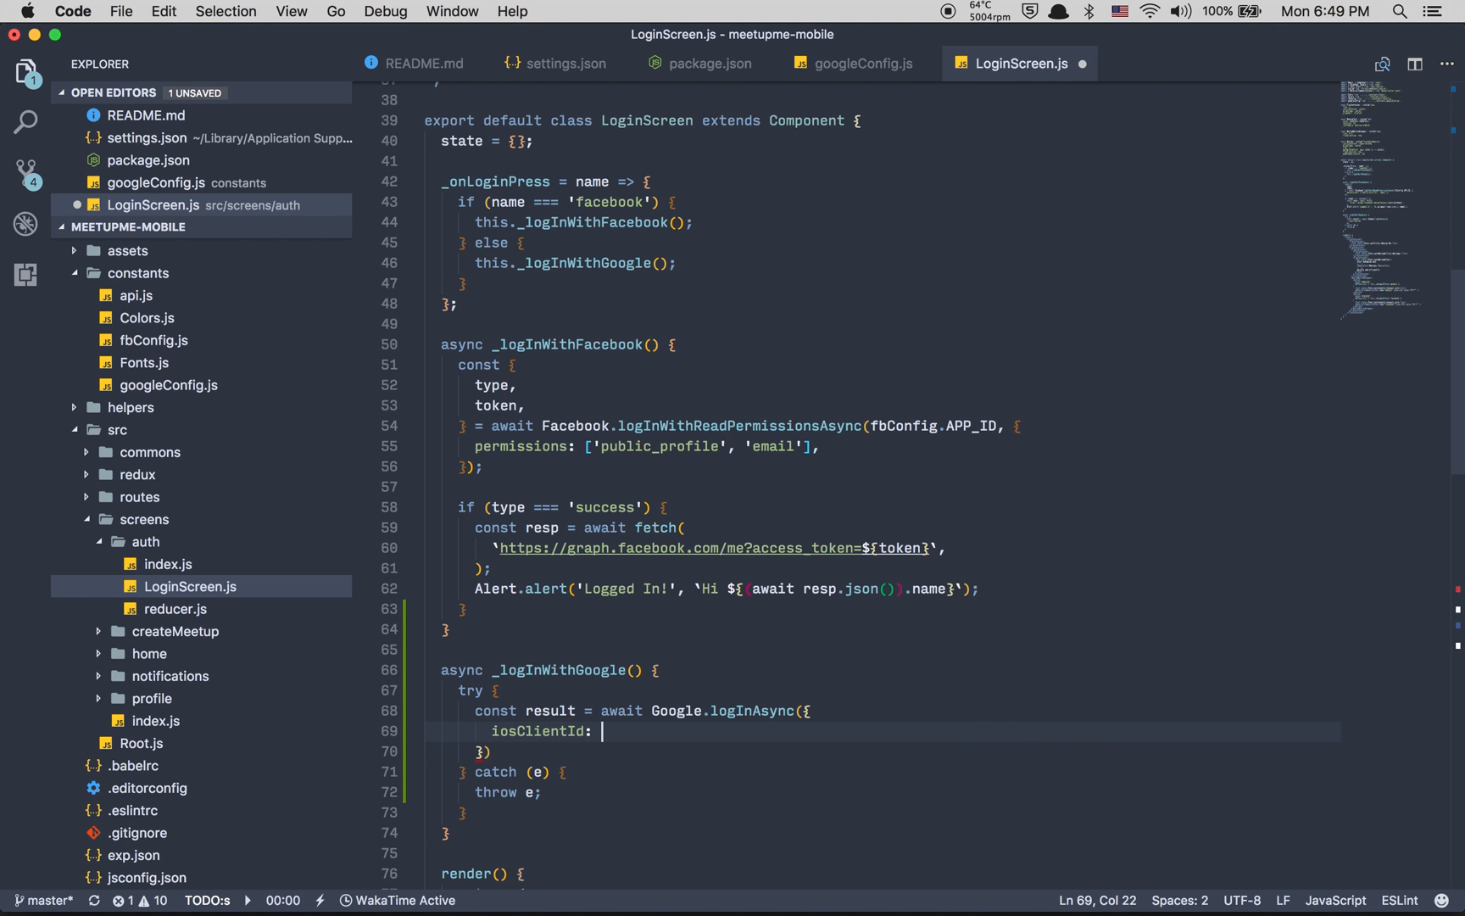
pyautogui.write('googleConfig.')
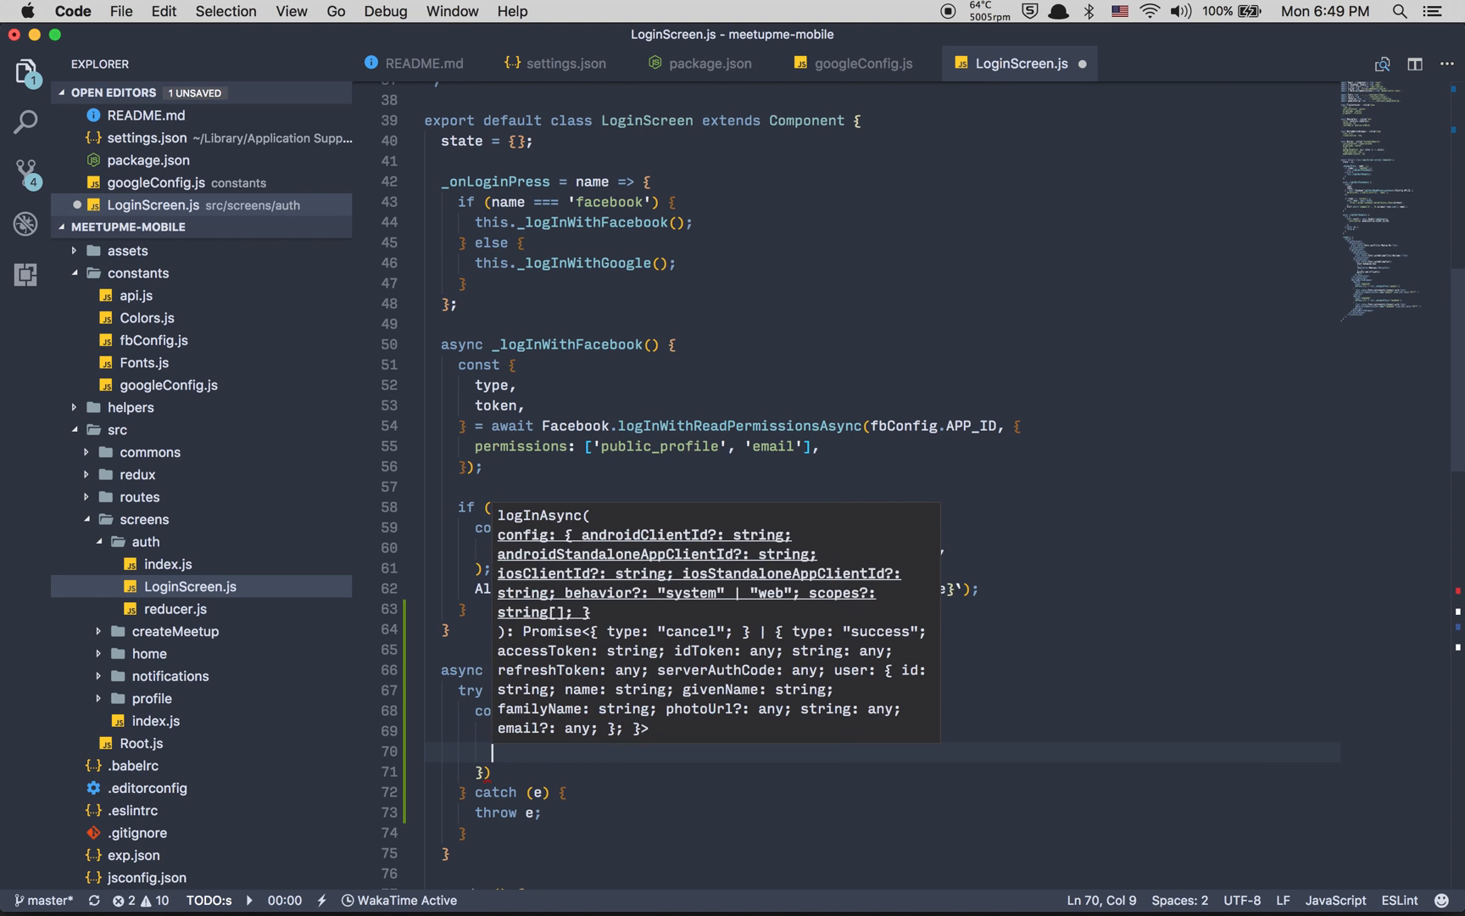
pyautogui.write("scopes: ['")
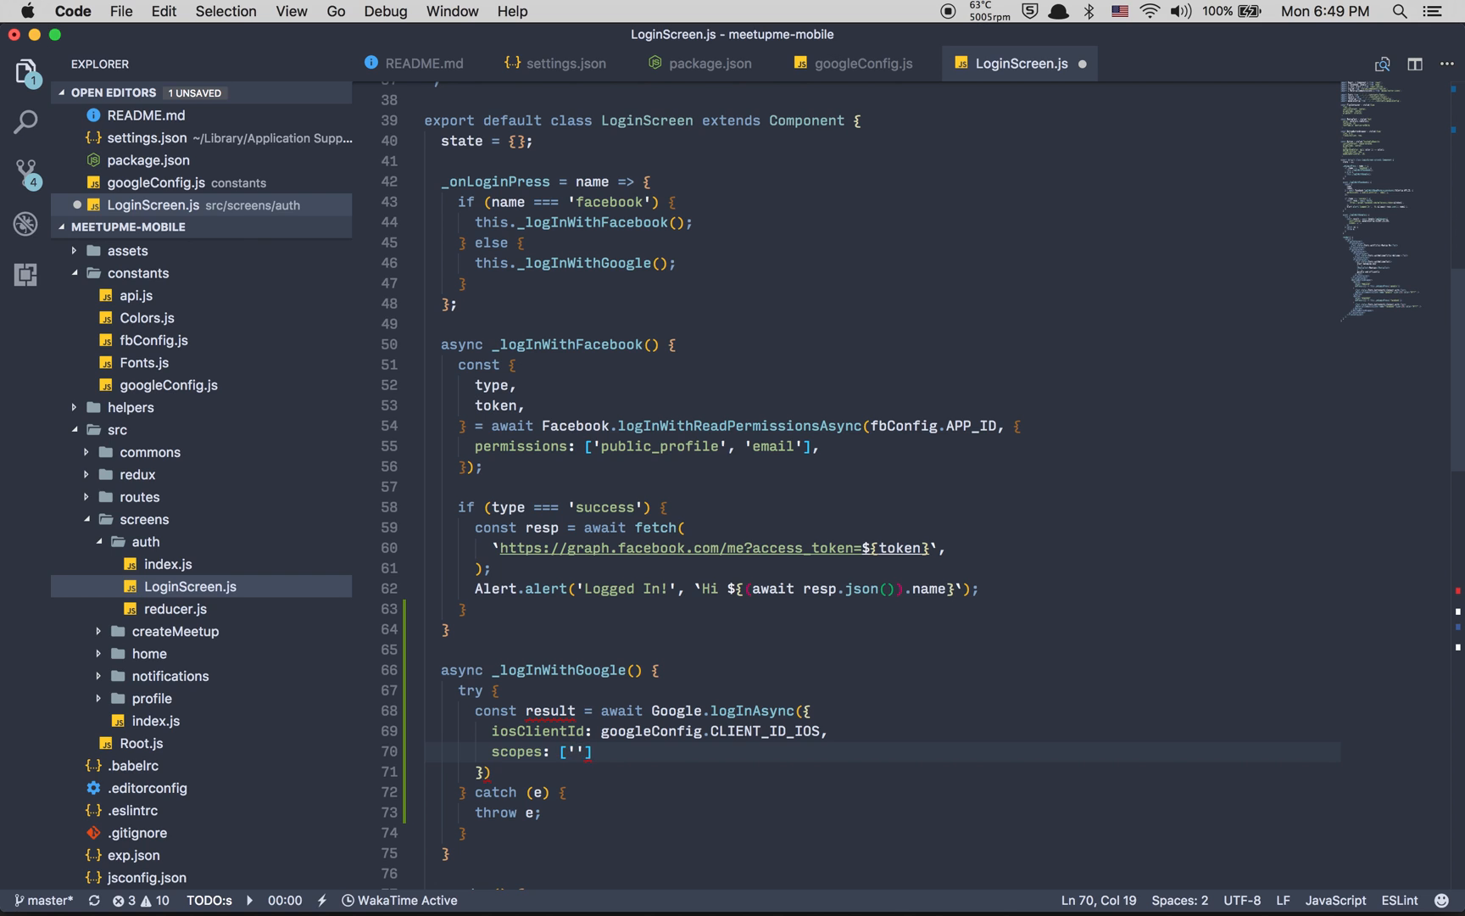
pyautogui.write("profile',")
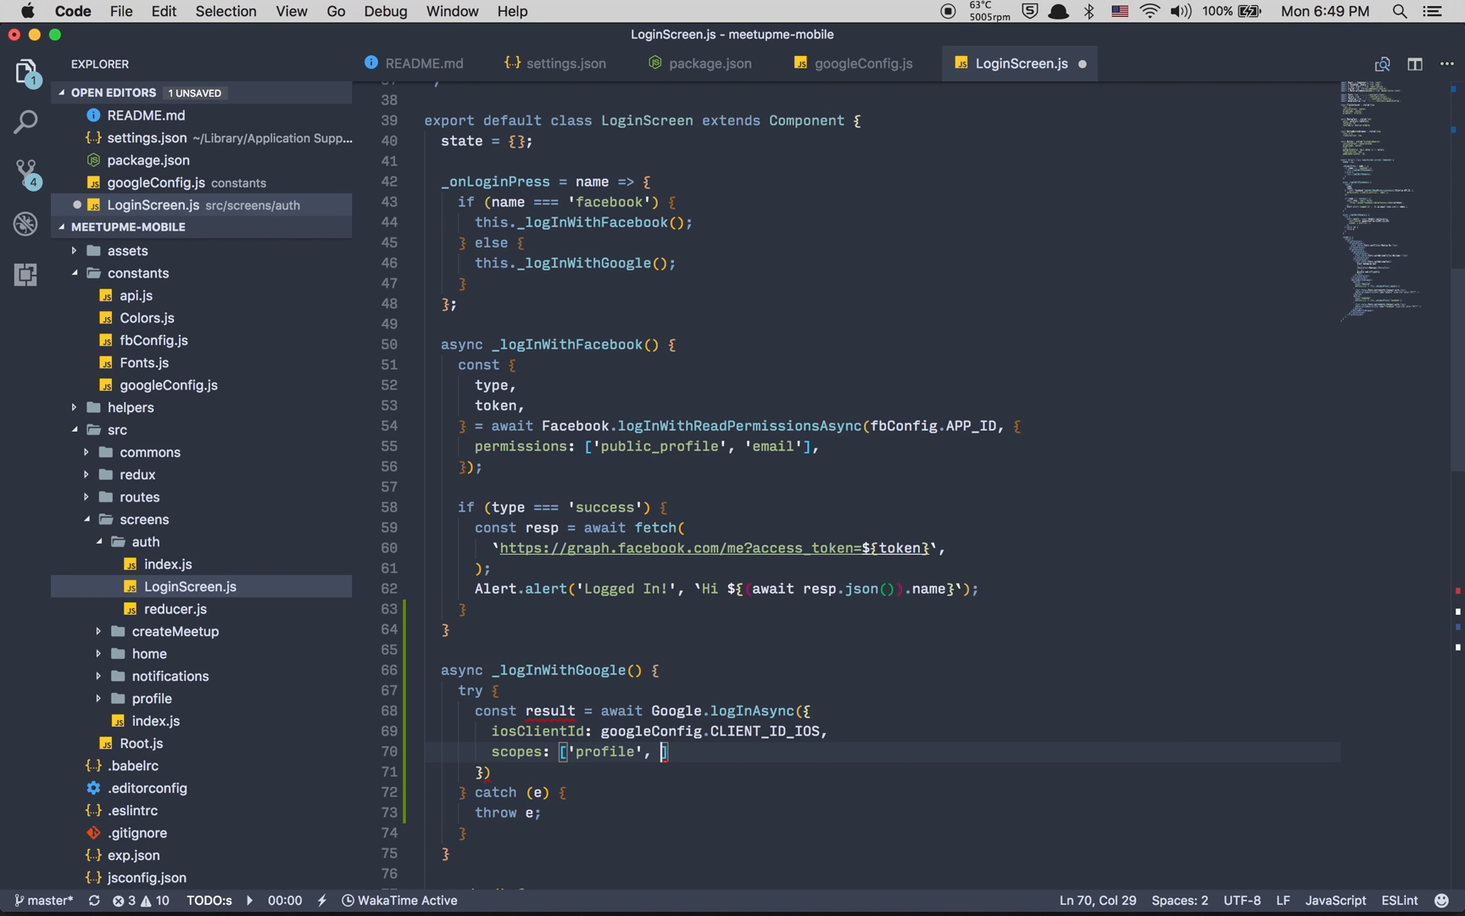
pyautogui.write("'email'")
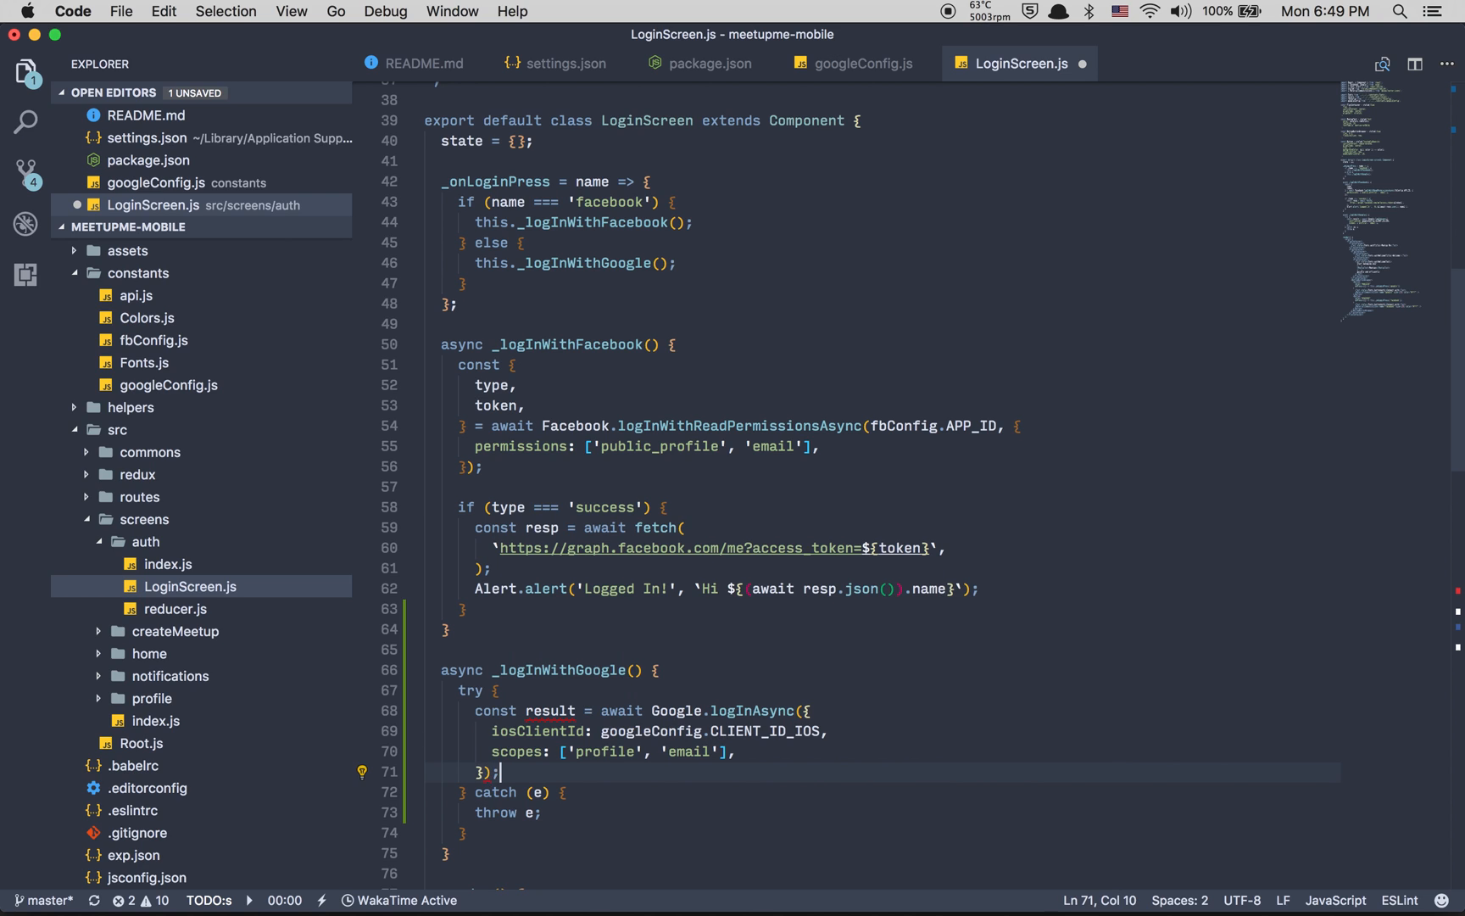
pyautogui.press('enter')
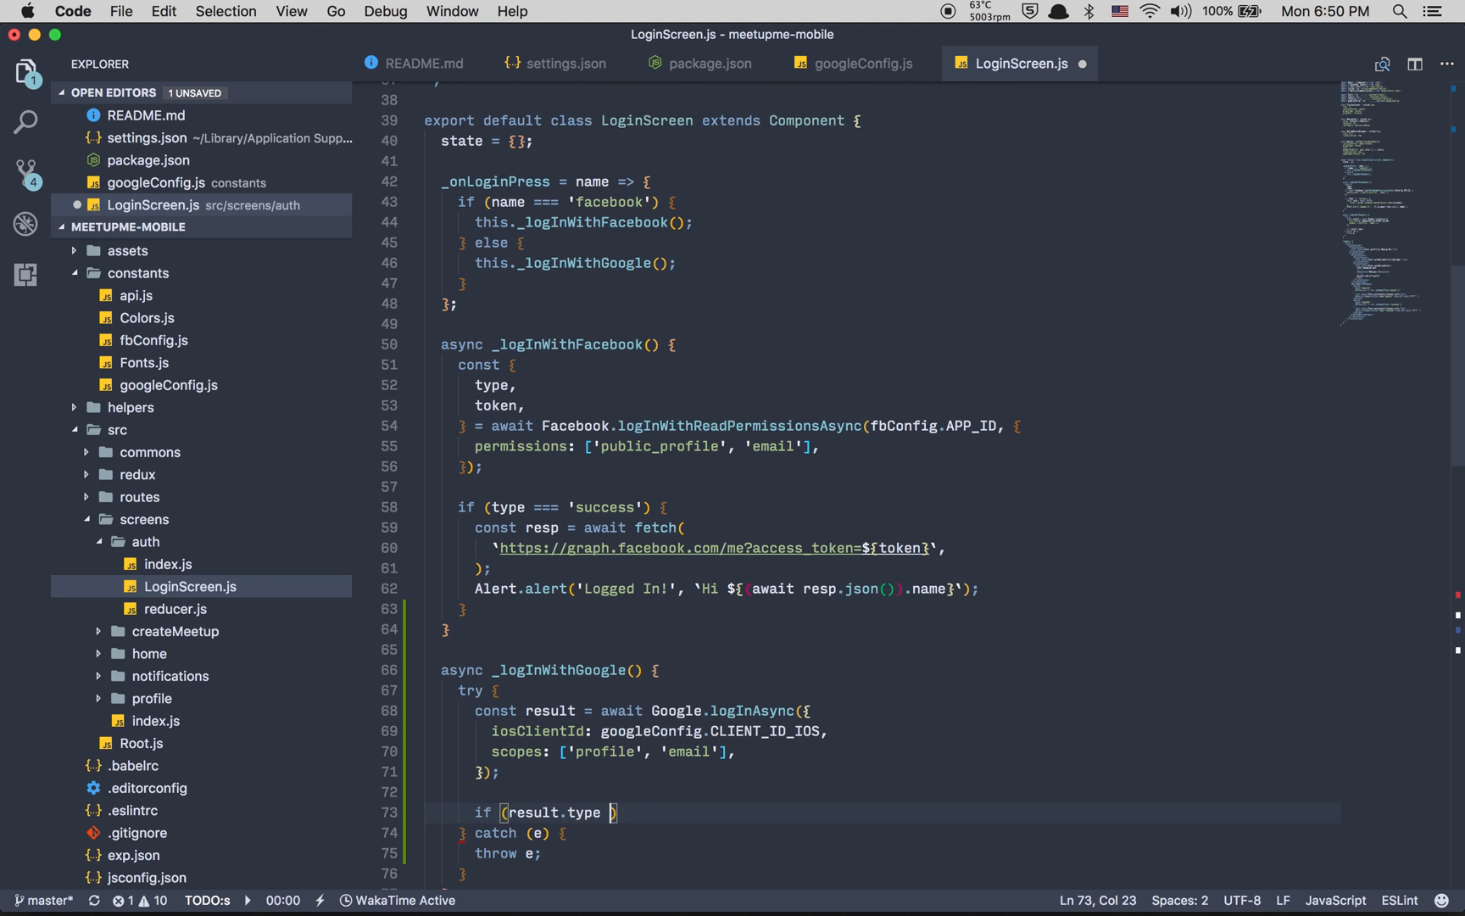
# Step: Check result.type === 'success' and return cancelled: true in the else branch
pyautogui.write("=== 'suc")
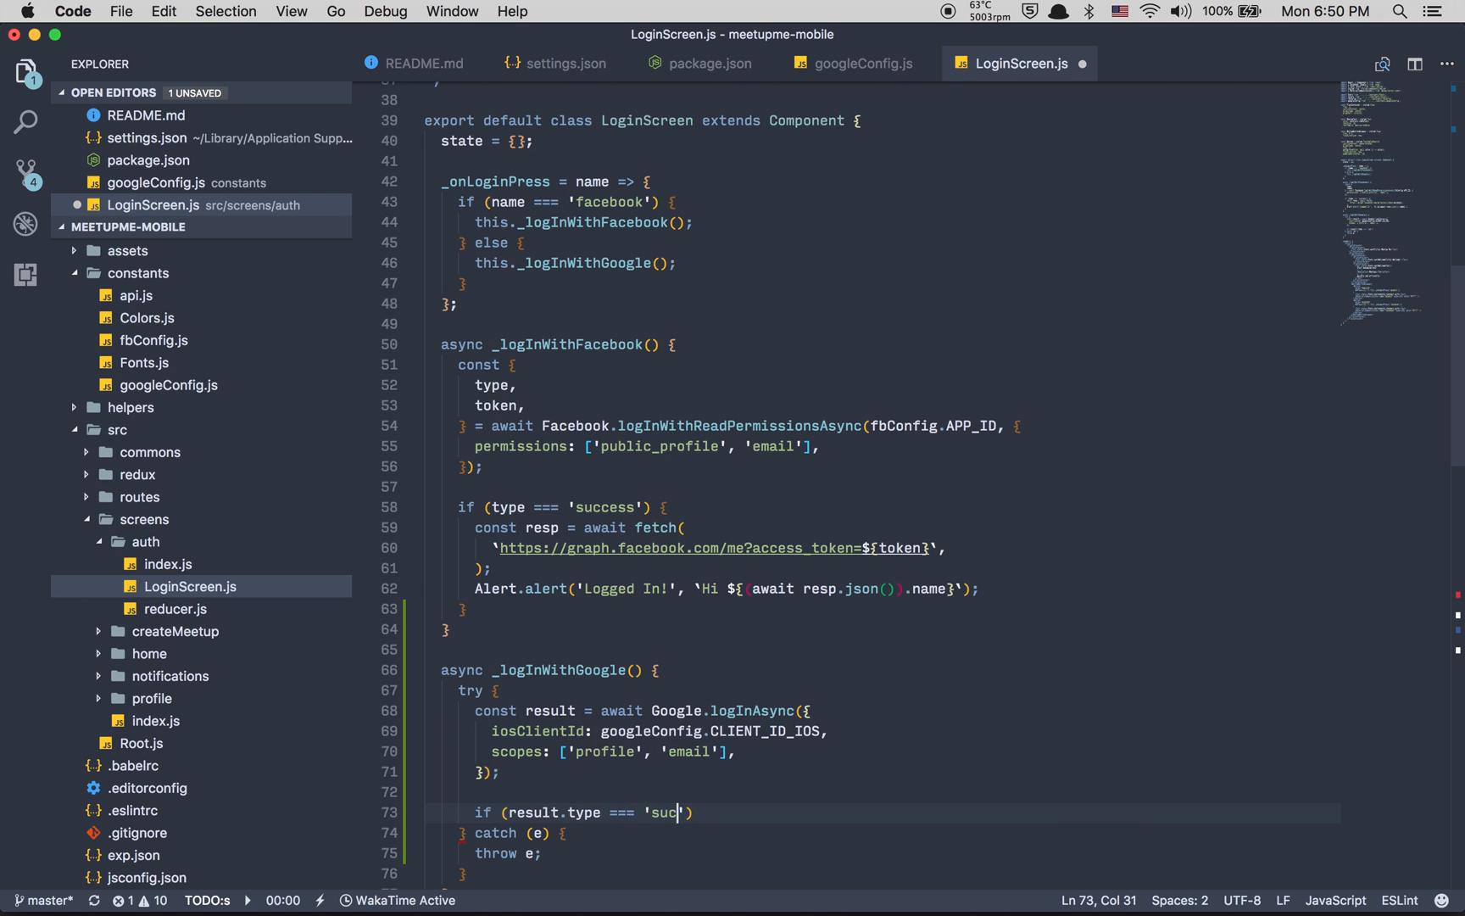
pyautogui.write("cess') {")
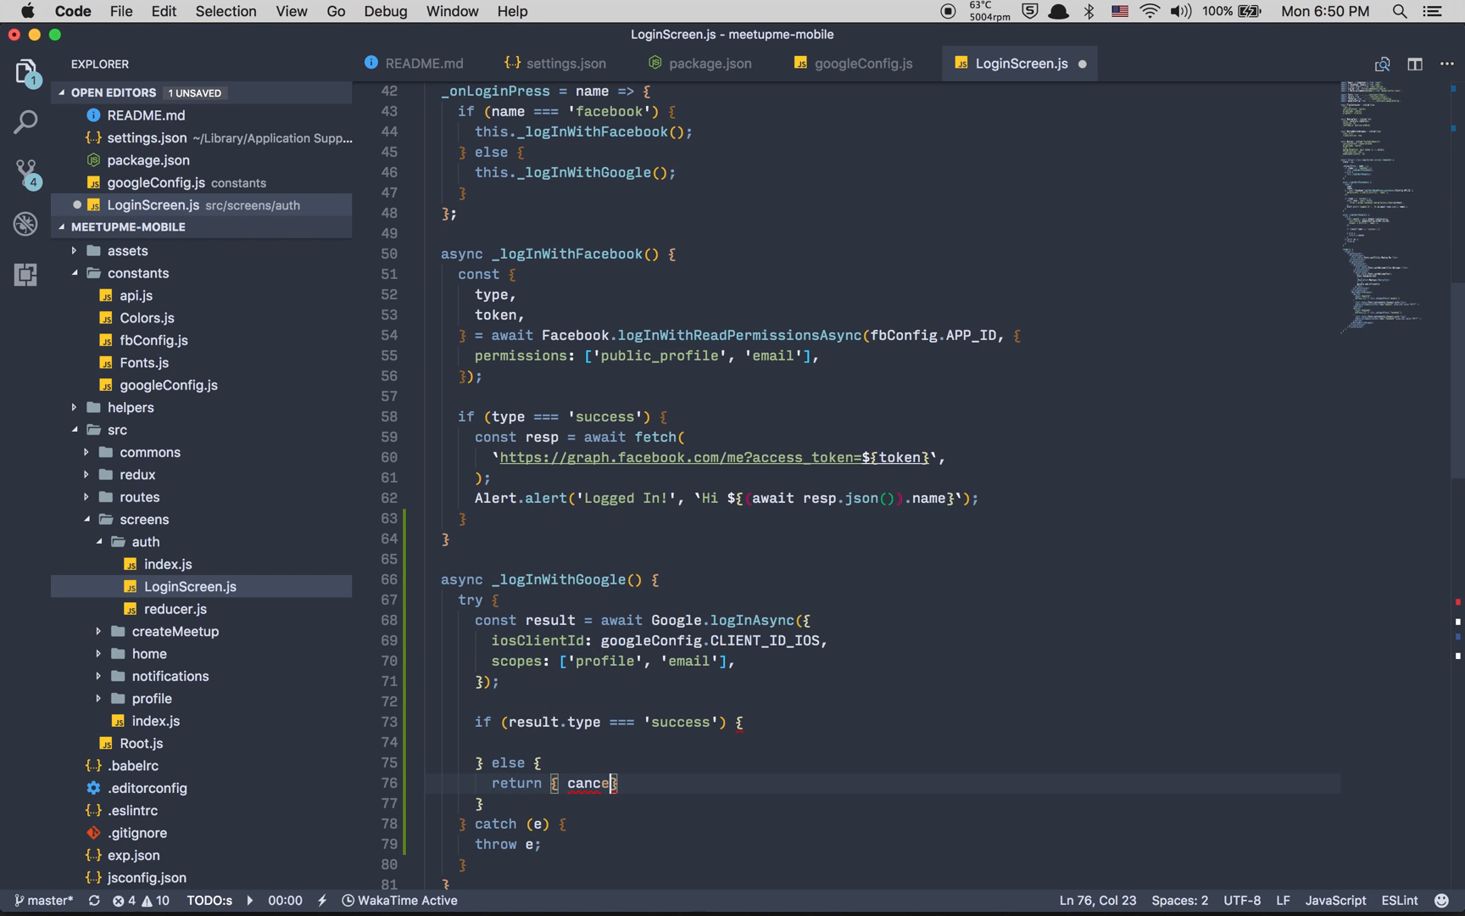
pyautogui.write('led')
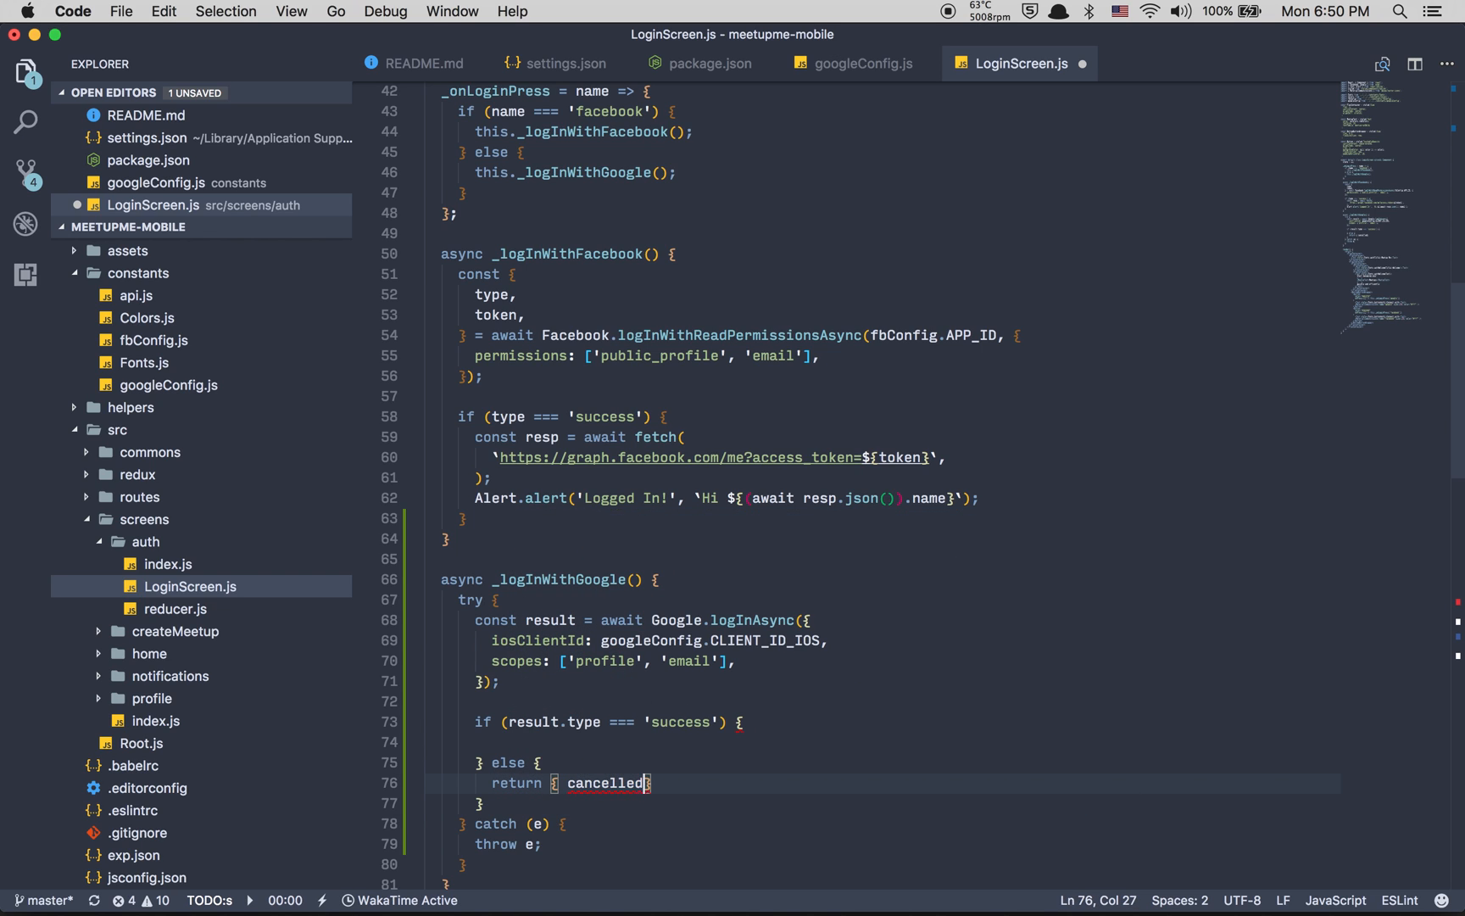
pyautogui.write(': true')
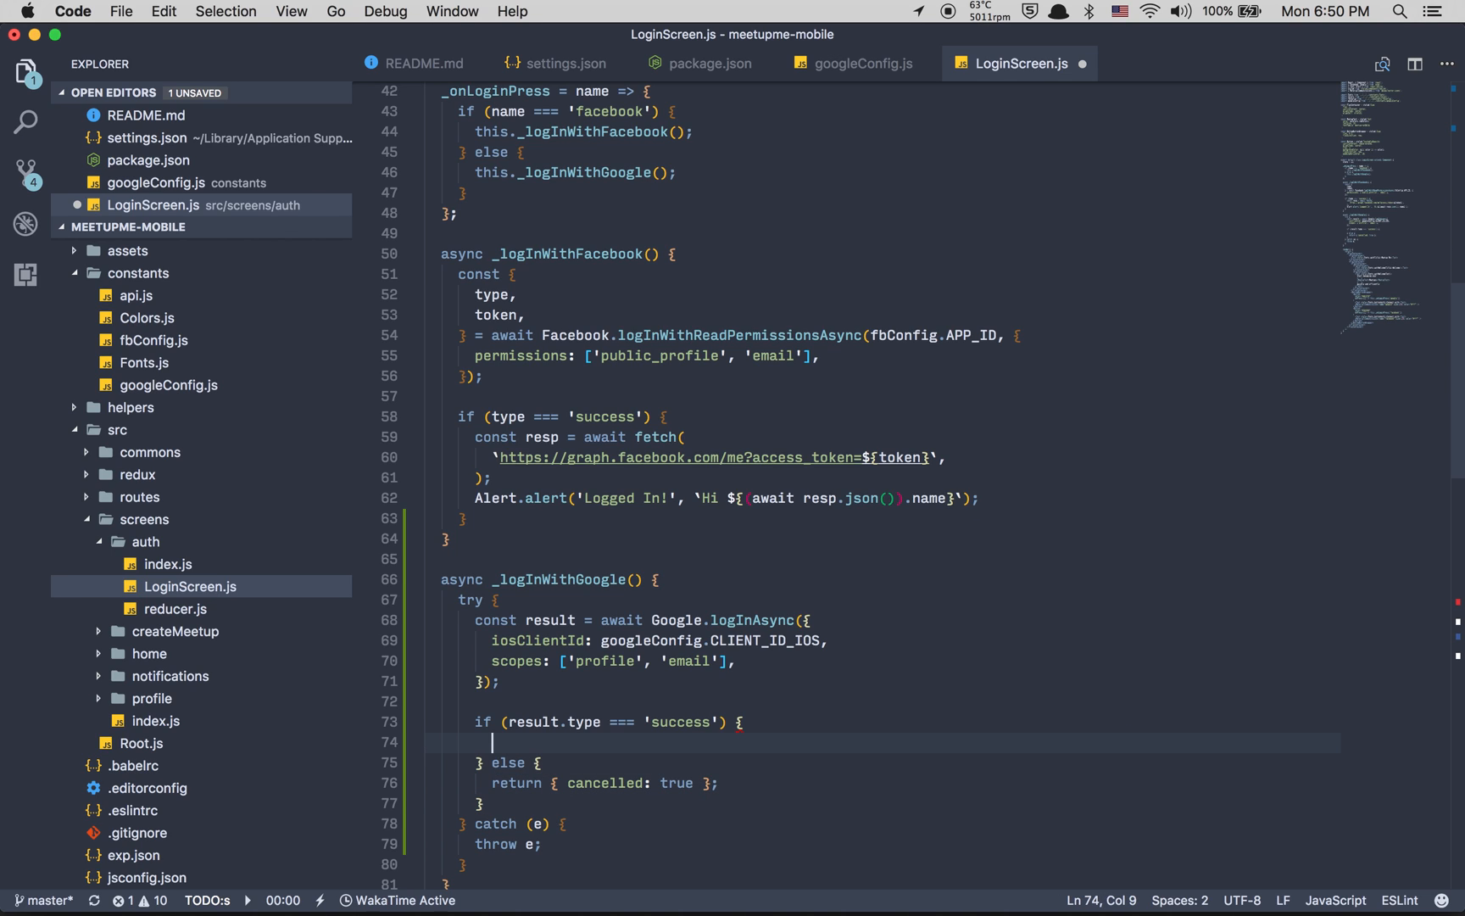
# Step: Alert 'Logged with google' with result.accessToken on success and save LoginScreen.js
pyautogui.write('Alert.alert(`Logged with goo)')
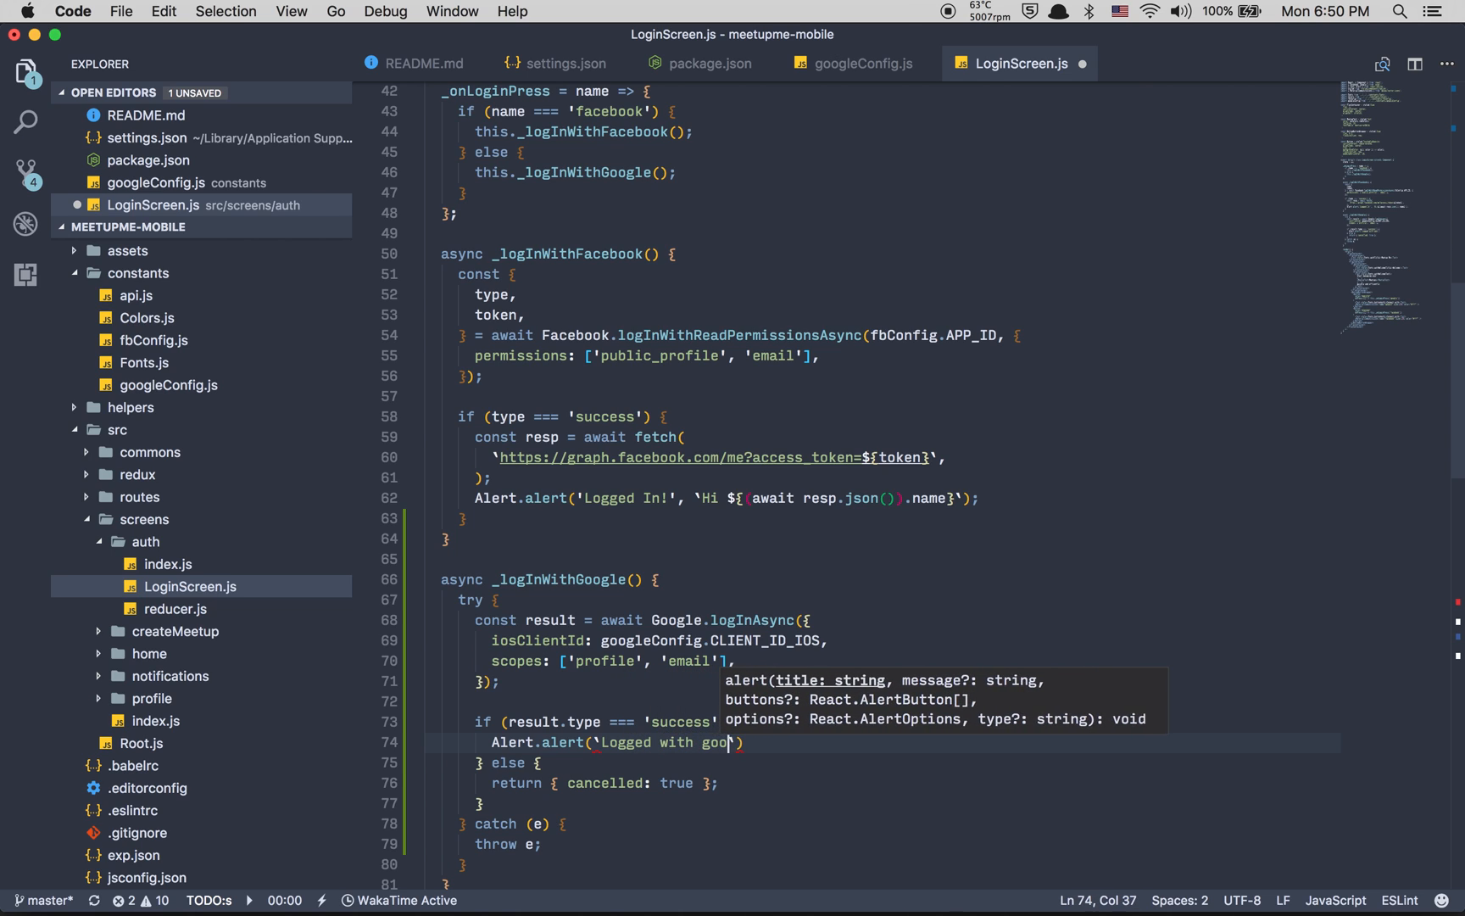
pyautogui.write('gle, ${result.acc')
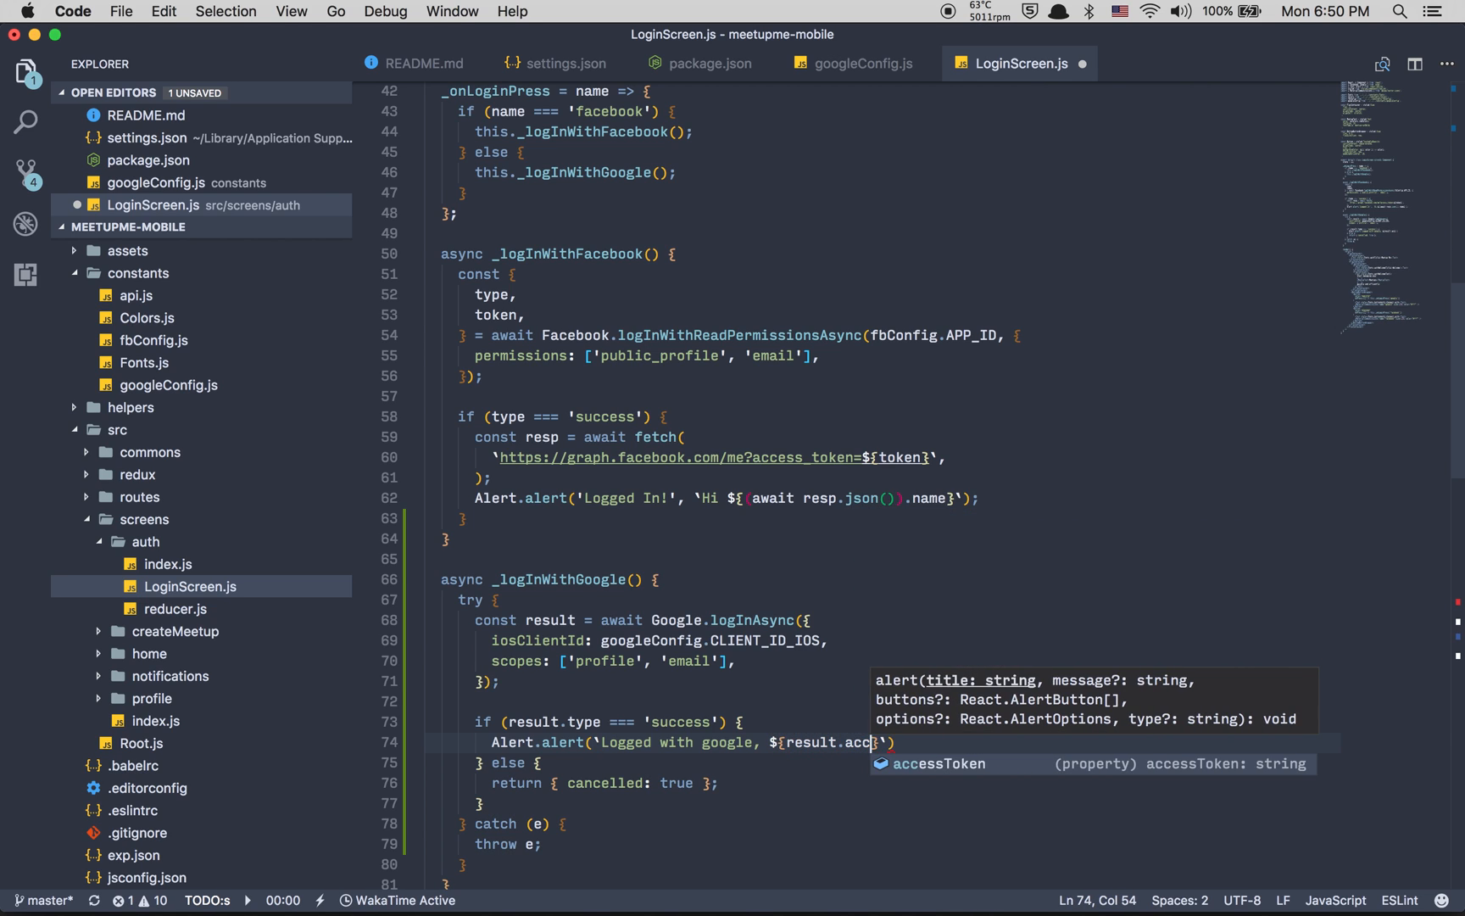
pyautogui.press('Tab')
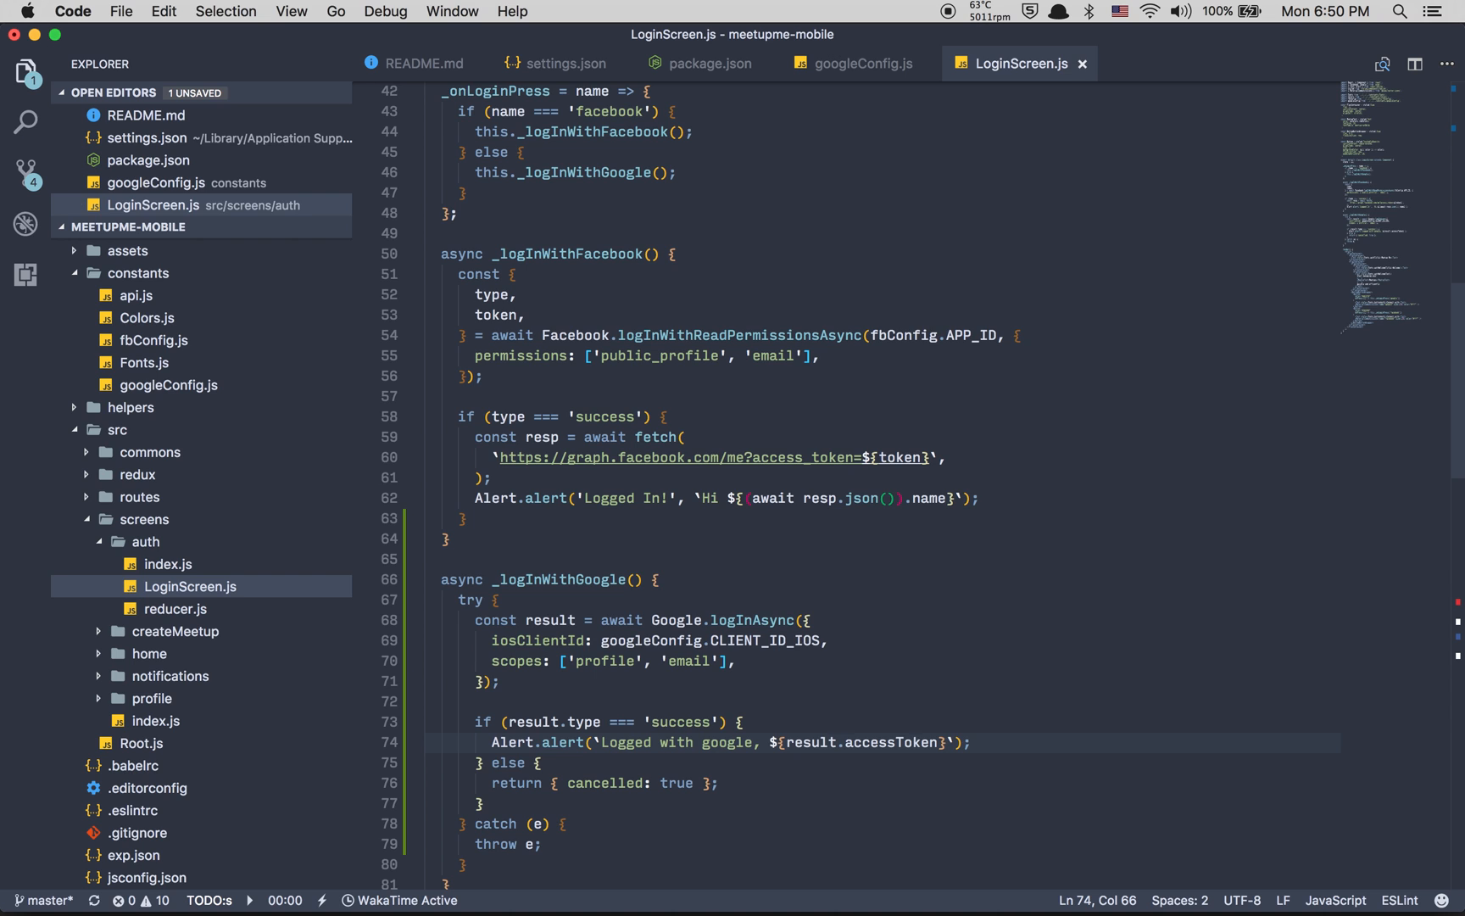
pyautogui.scroll(-3)
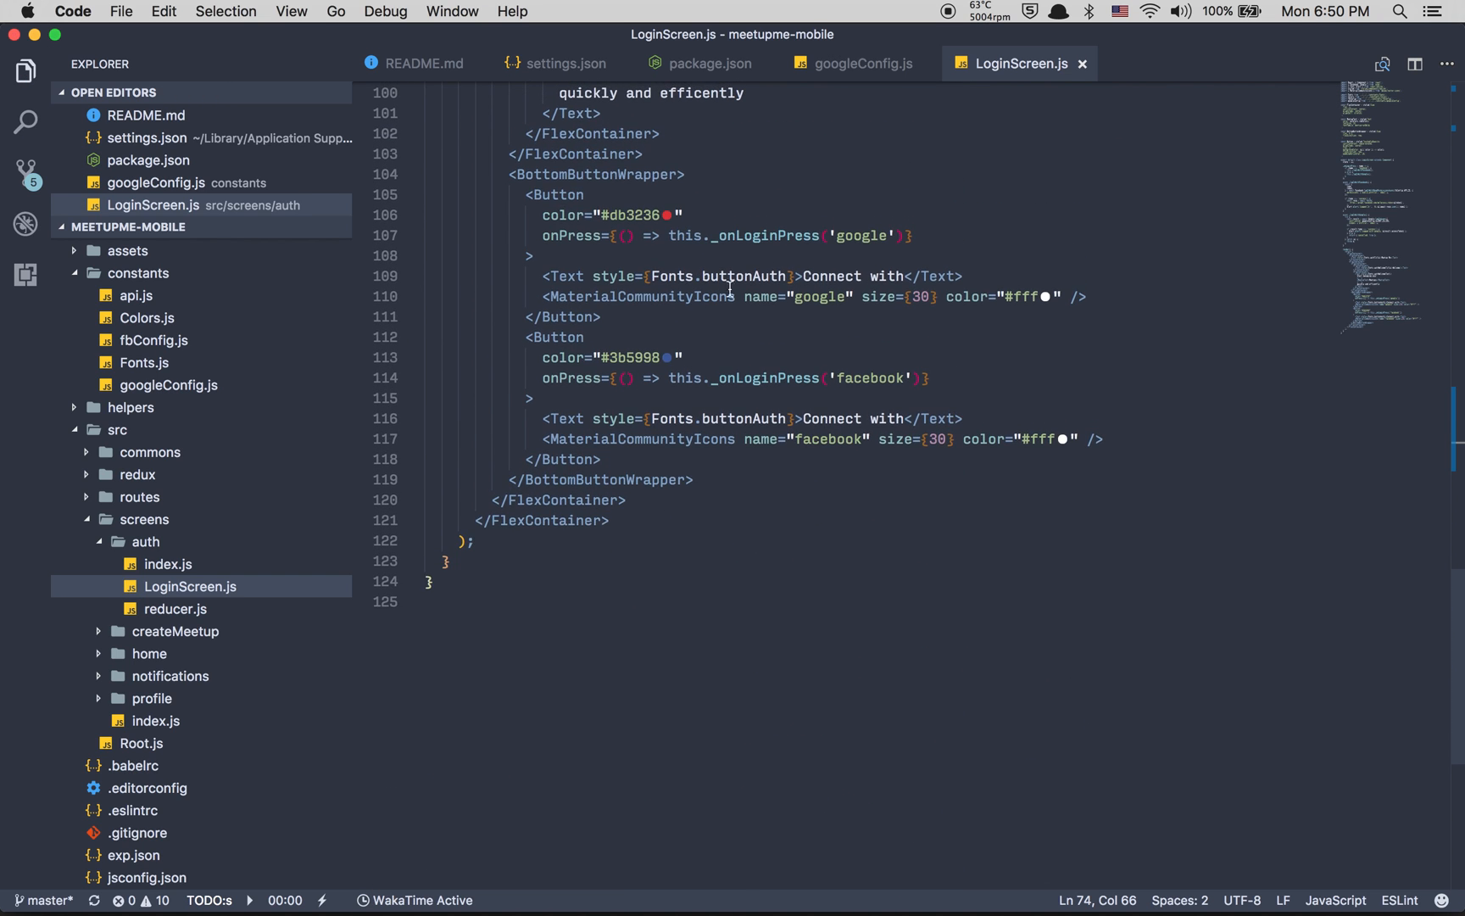
# Step: Close the leftover Facebook login web view to reveal the Meetup Me welcome screen
pyautogui.click(648, 236)
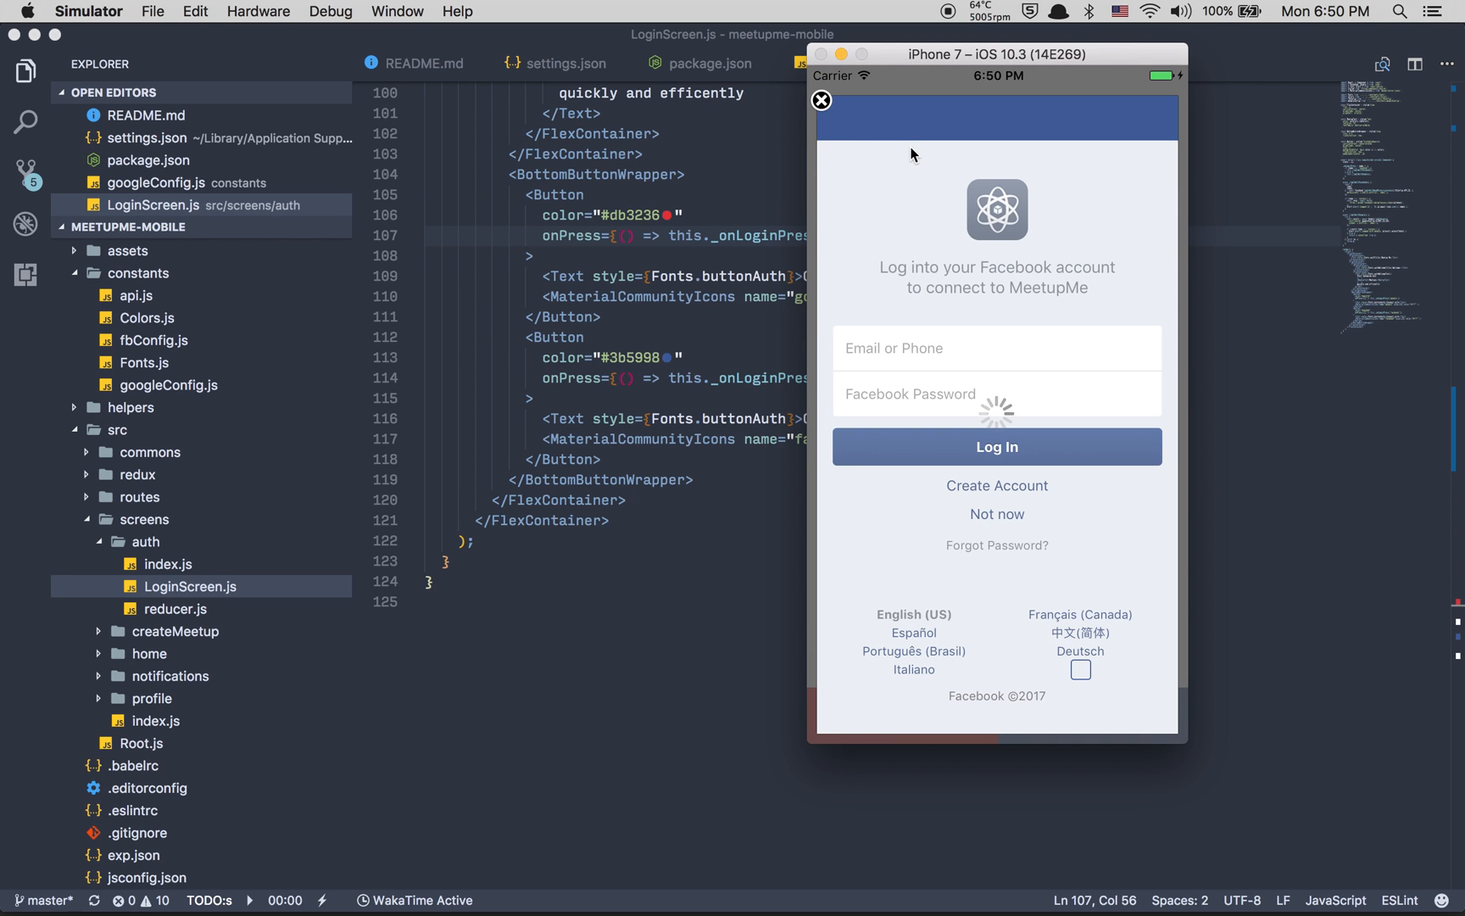
pyautogui.click(820, 100)
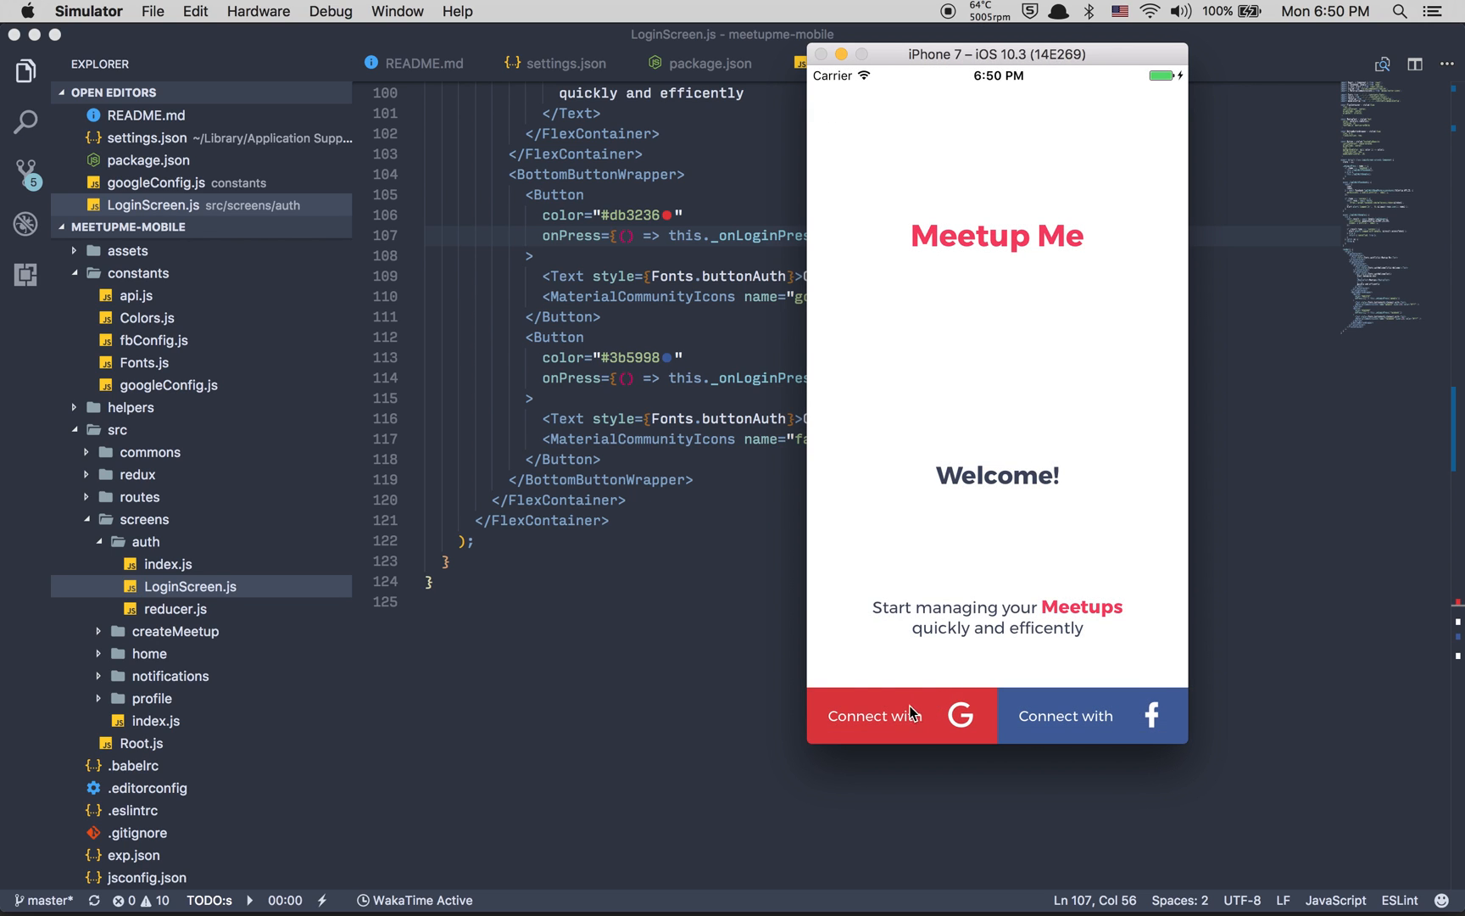
# Step: Sign in with Connect with G and dismiss the 'Logged with google' access-token alert
pyautogui.click(873, 715)
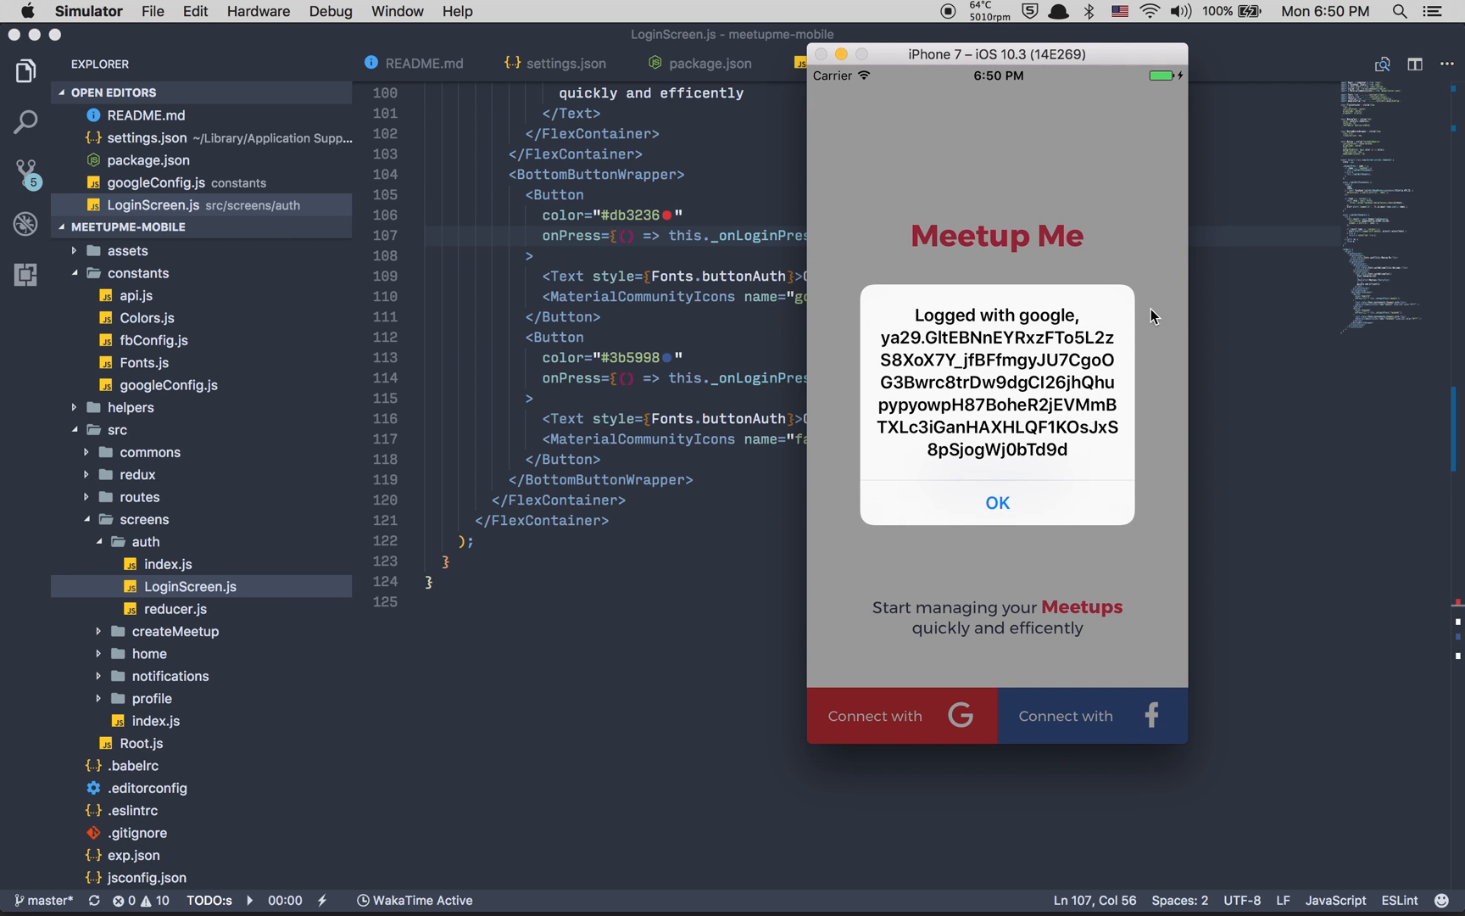
pyautogui.moveTo(1058, 470)
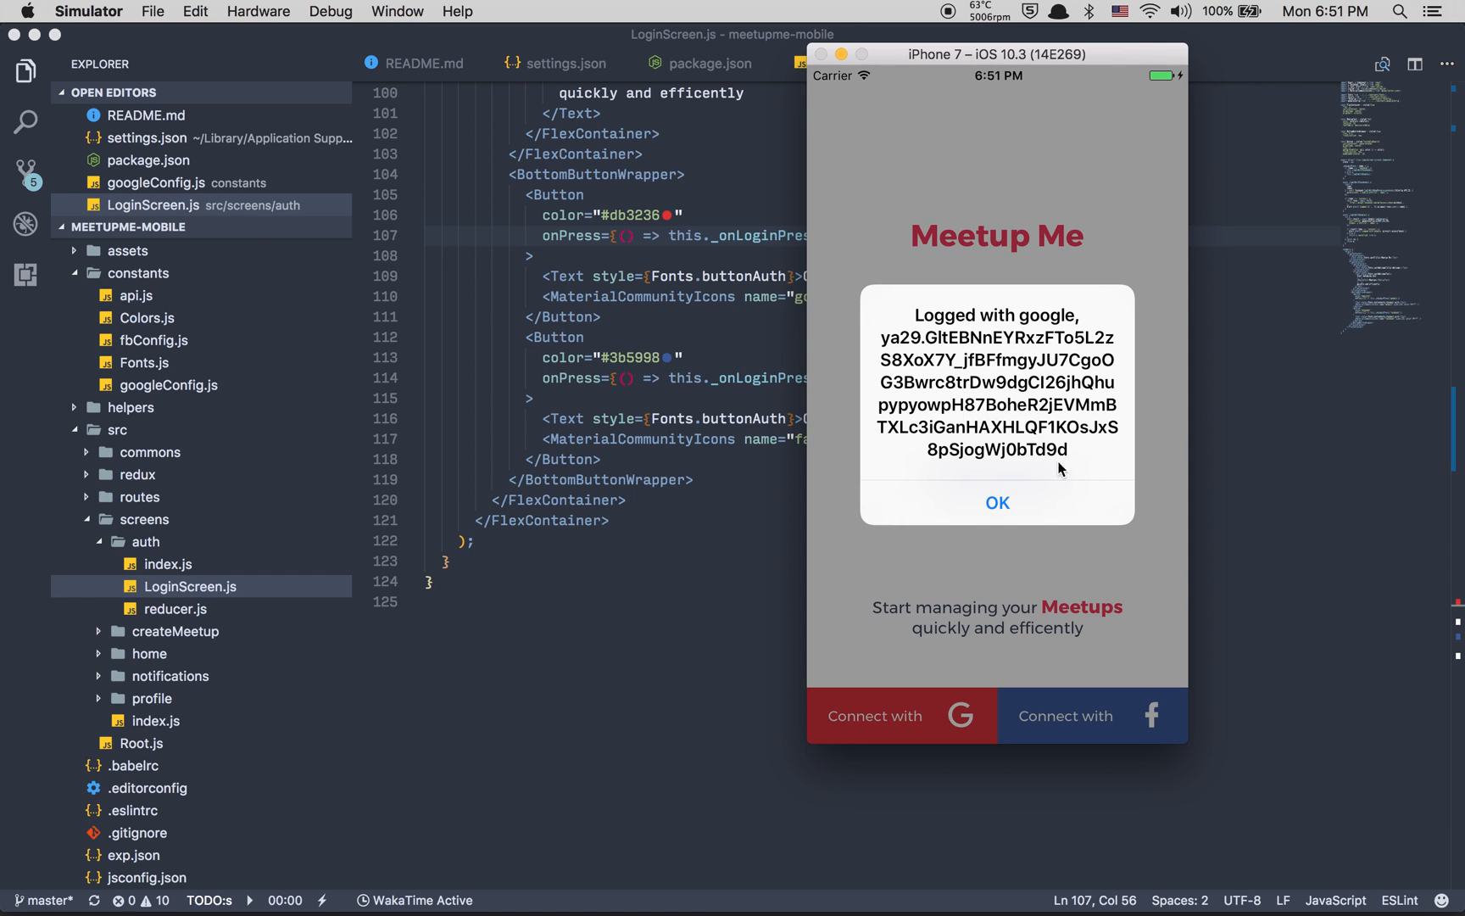
pyautogui.click(995, 502)
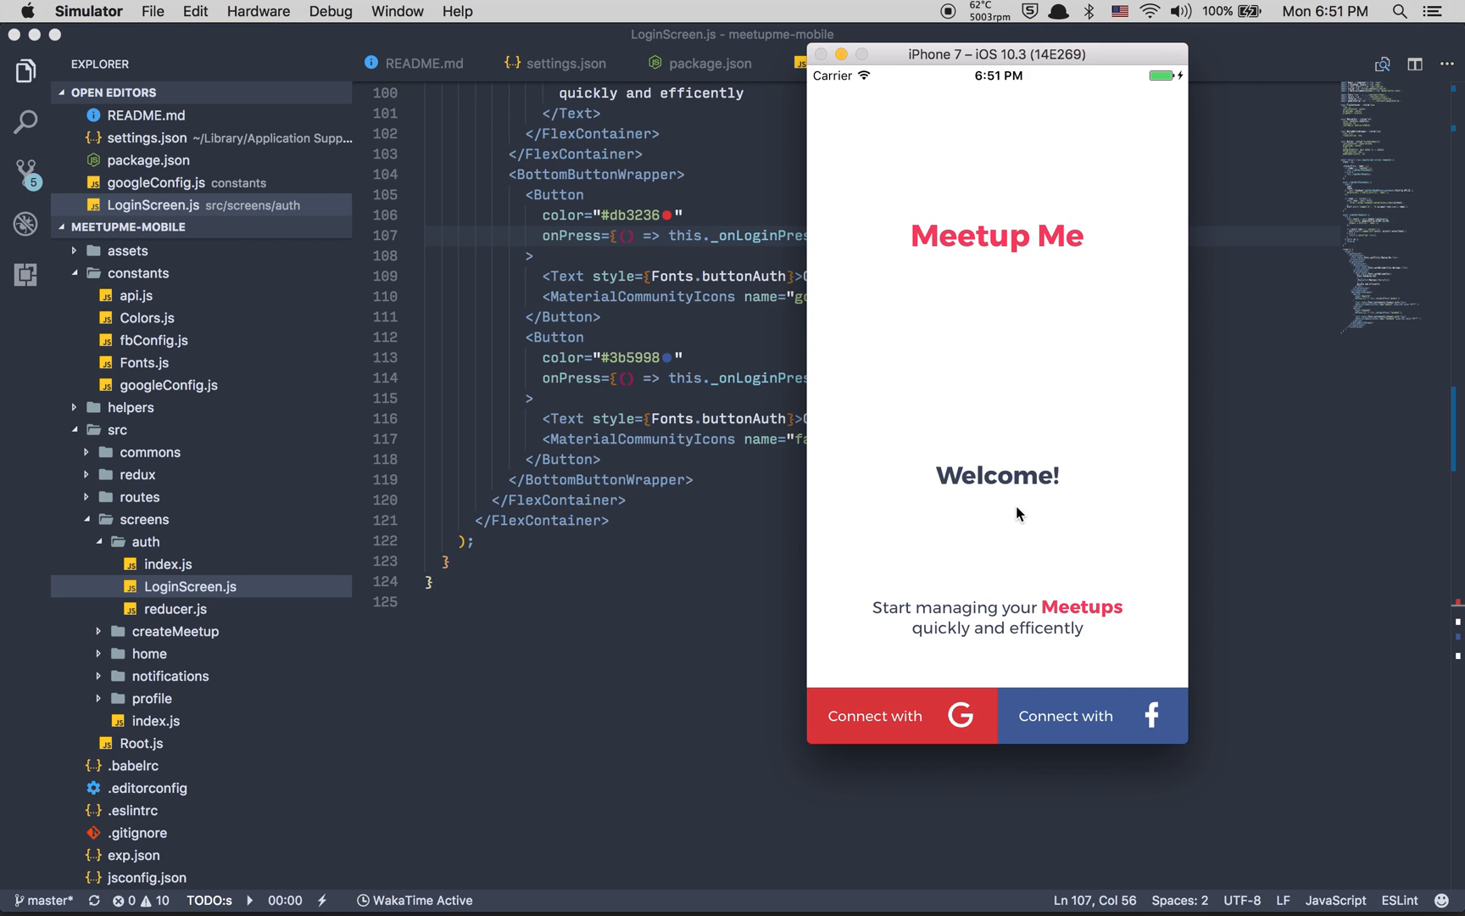
pyautogui.moveTo(1008, 400)
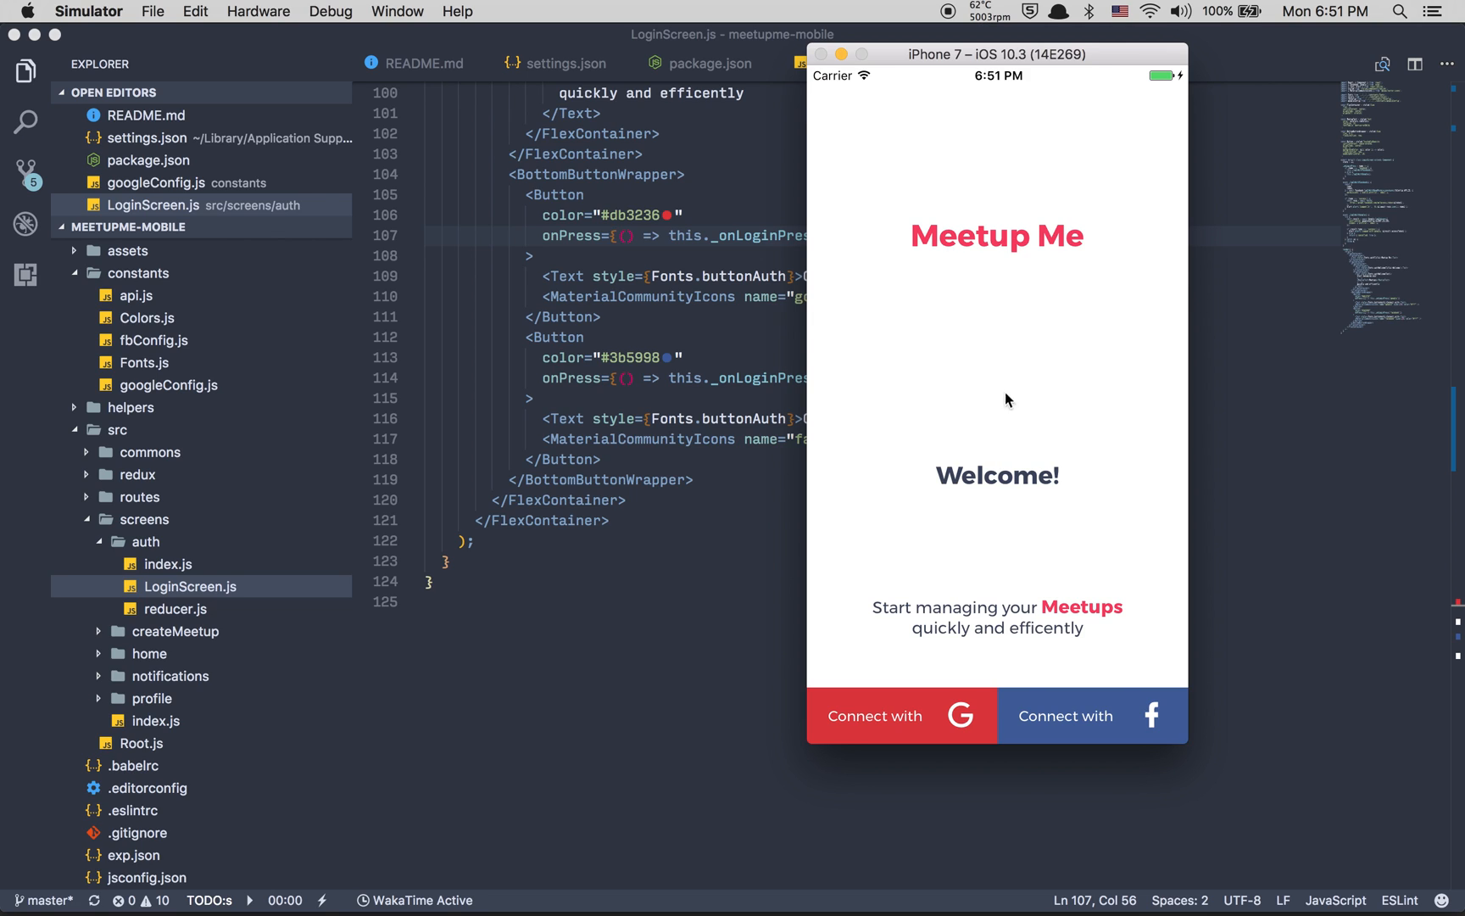
pyautogui.moveTo(1136, 270)
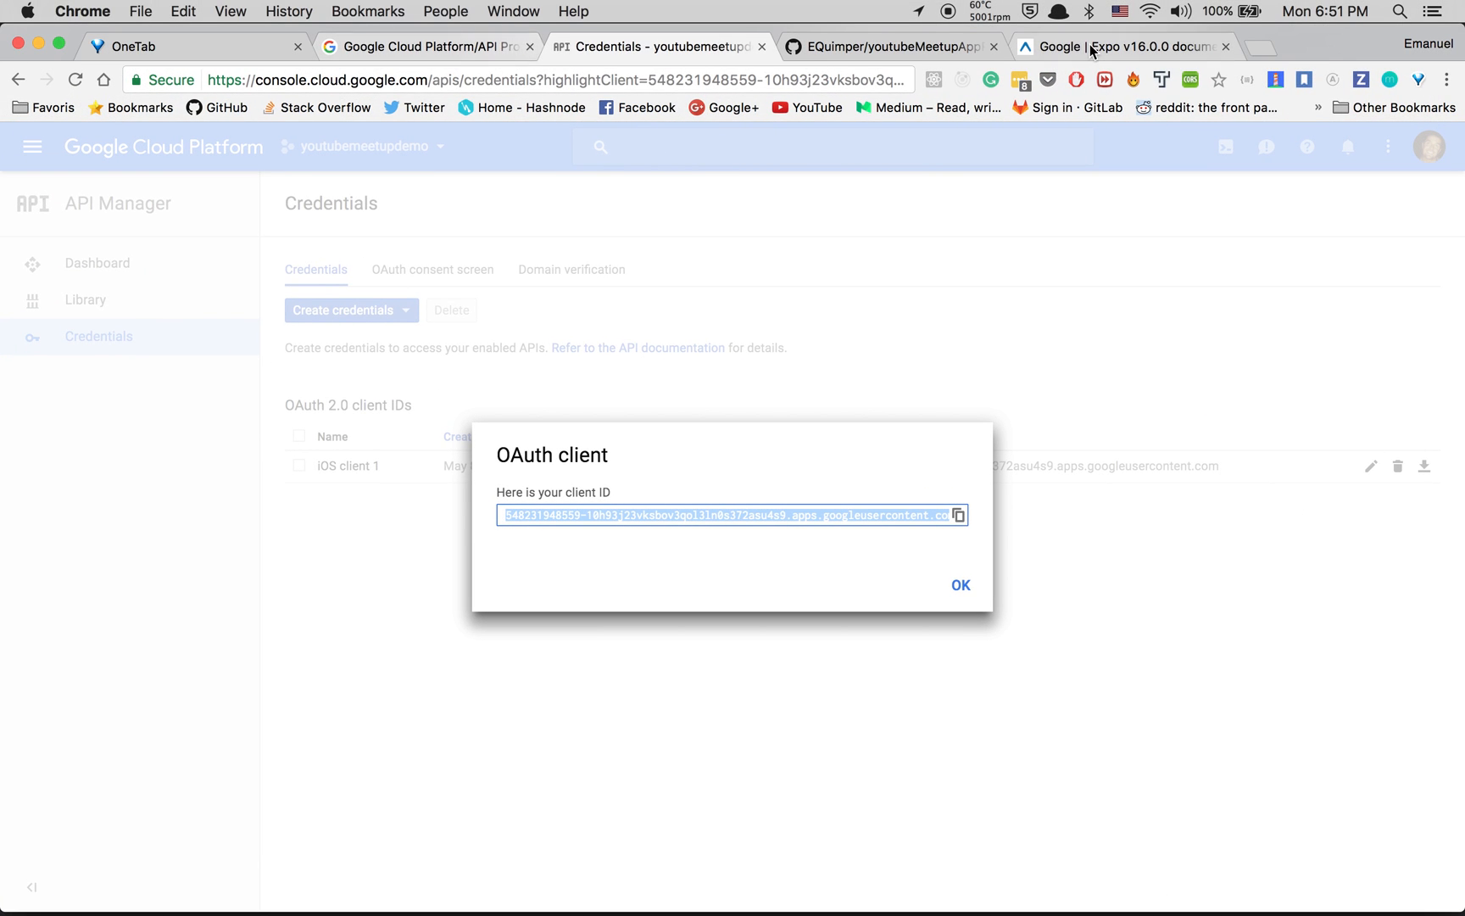
# Step: Navigate from the GitHub tab through the EQuimper profile to the nodejs-api-boilerplate repository
pyautogui.click(887, 46)
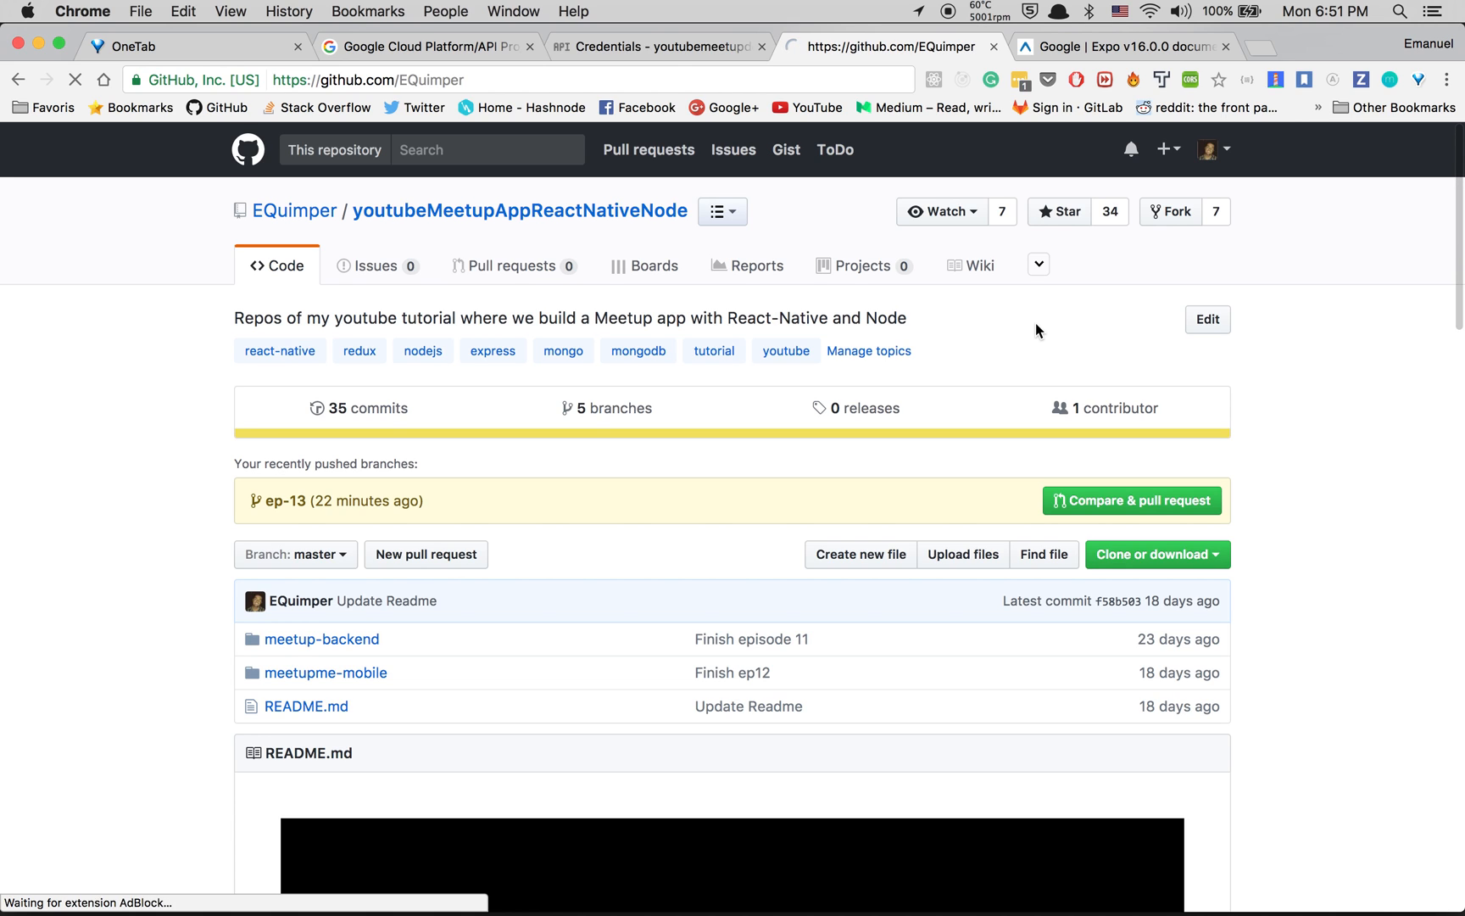
pyautogui.click(294, 210)
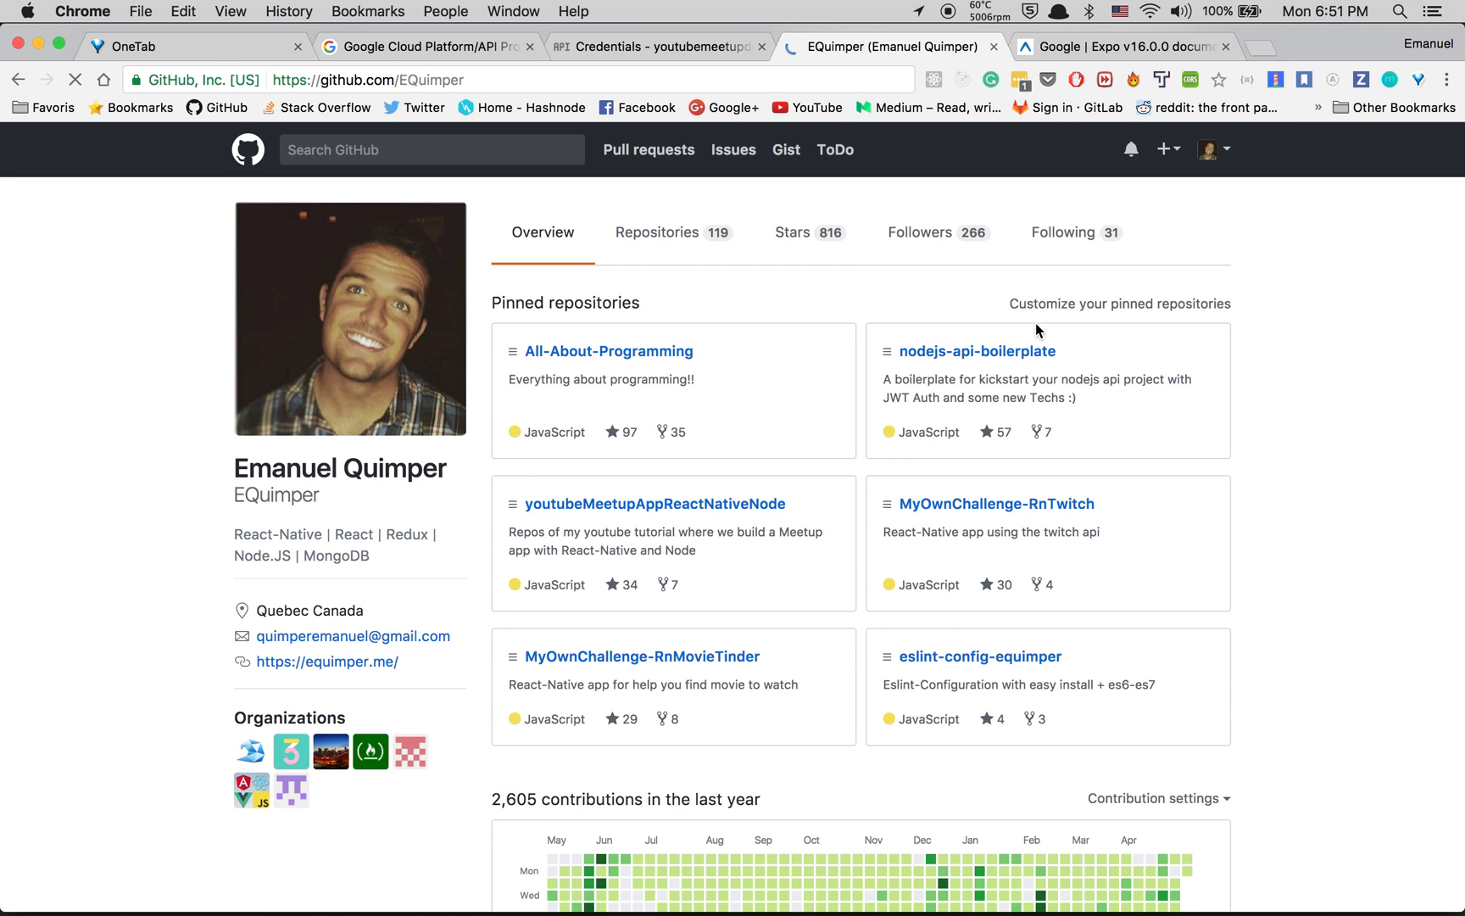
pyautogui.click(977, 351)
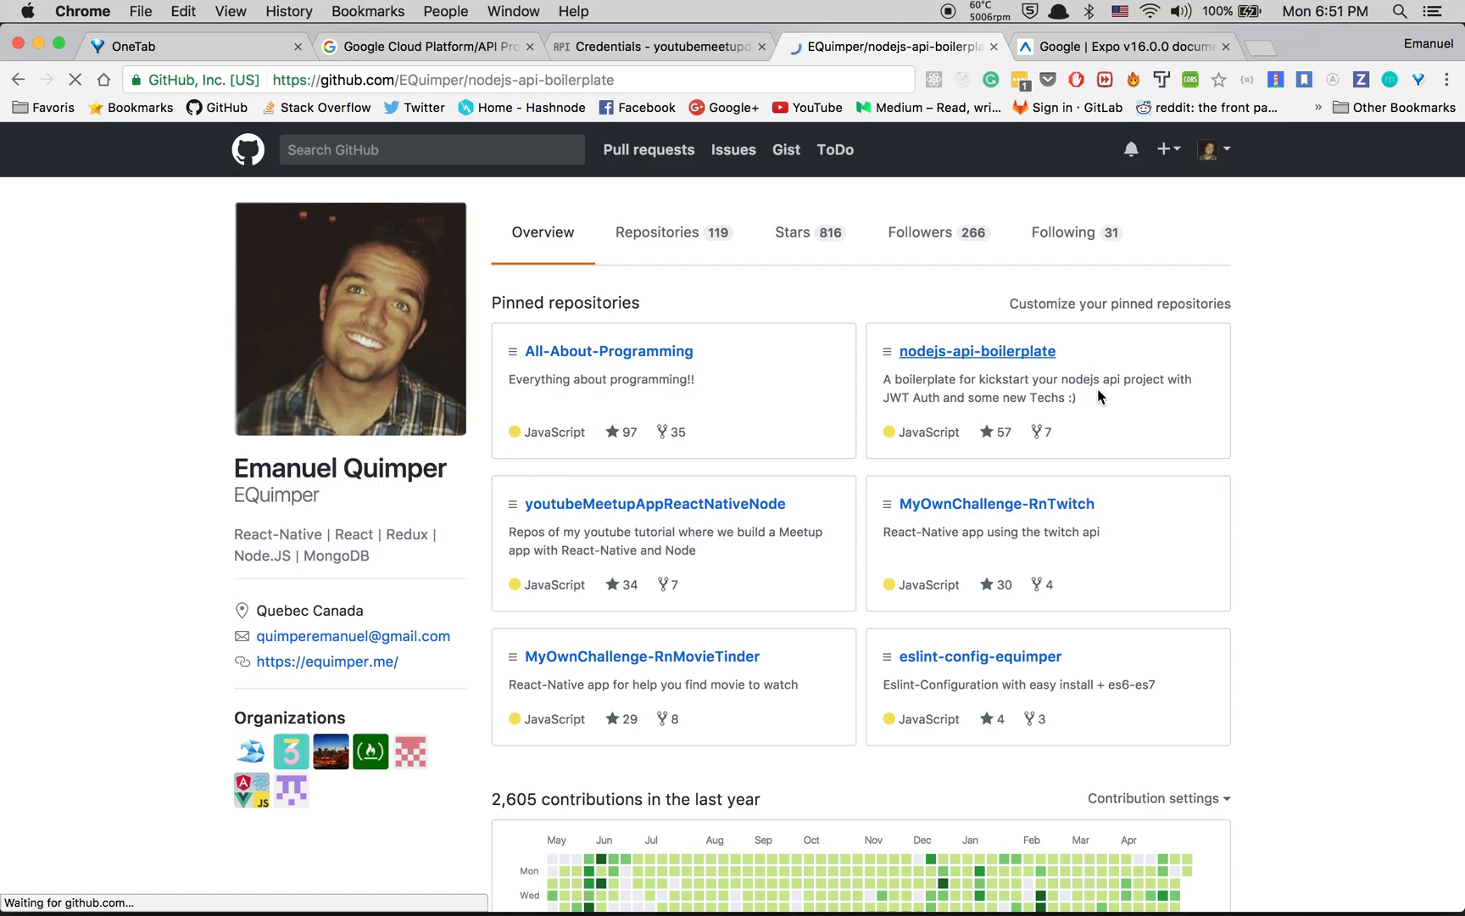
pyautogui.click(976, 351)
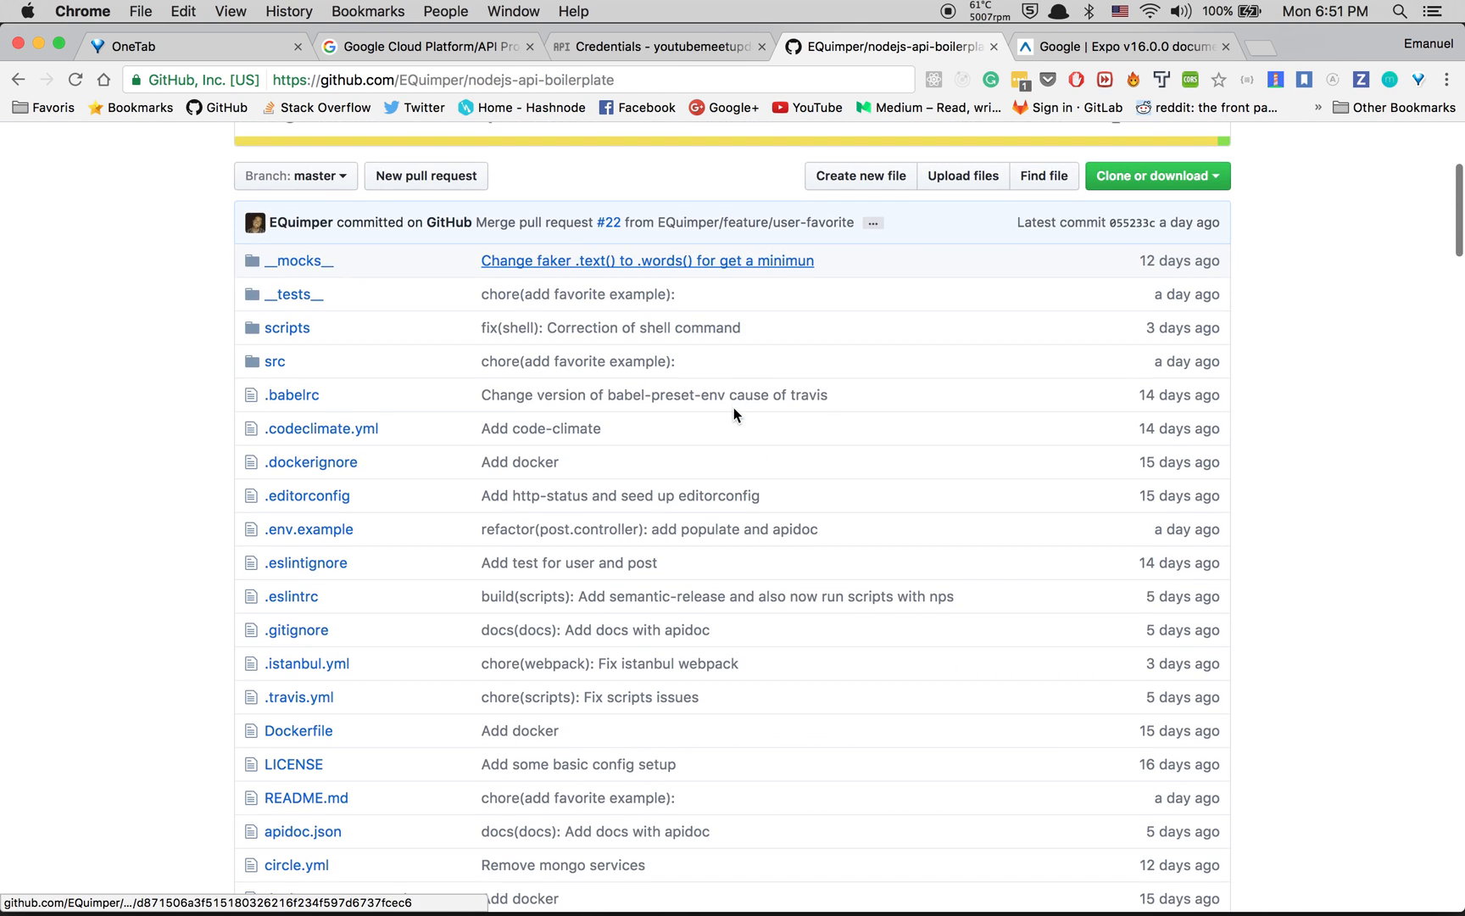
pyautogui.moveTo(576, 381)
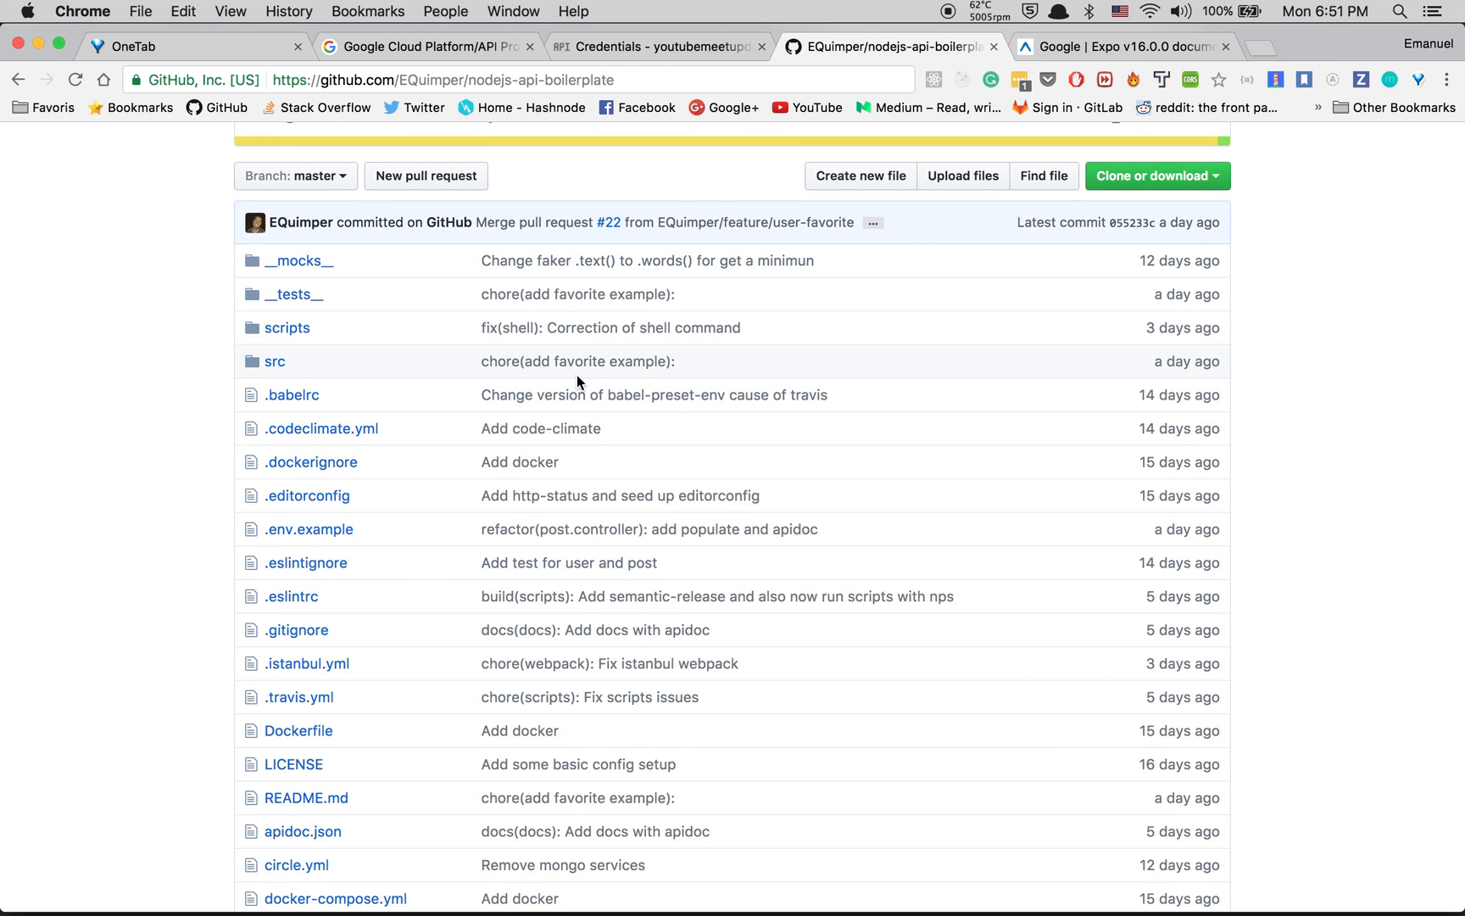
# Step: Scroll down through the repository's file list
pyautogui.scroll(-3)
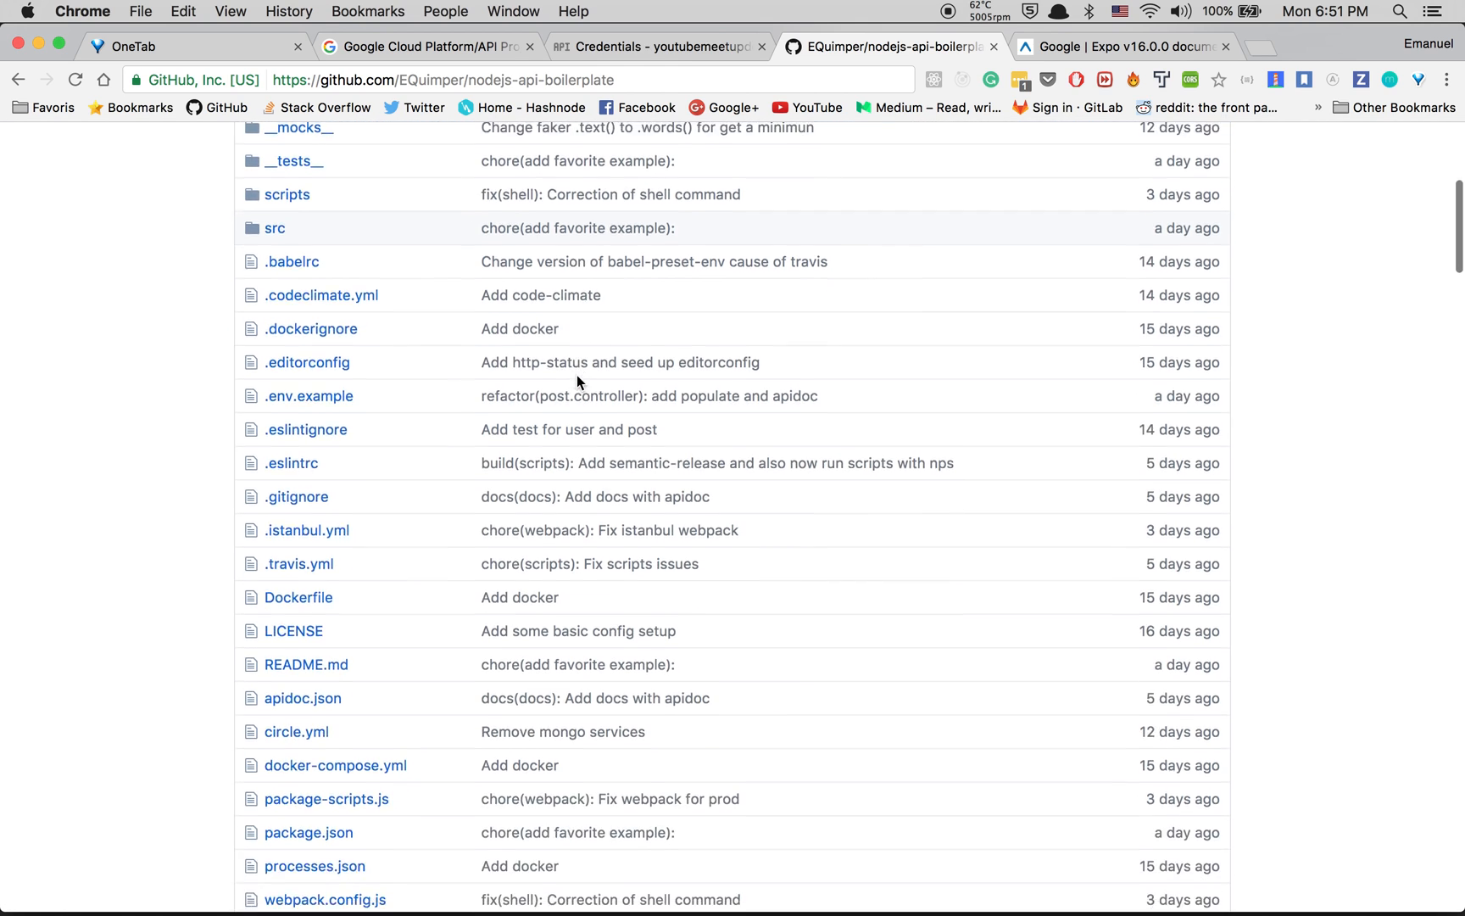
pyautogui.scroll(-3)
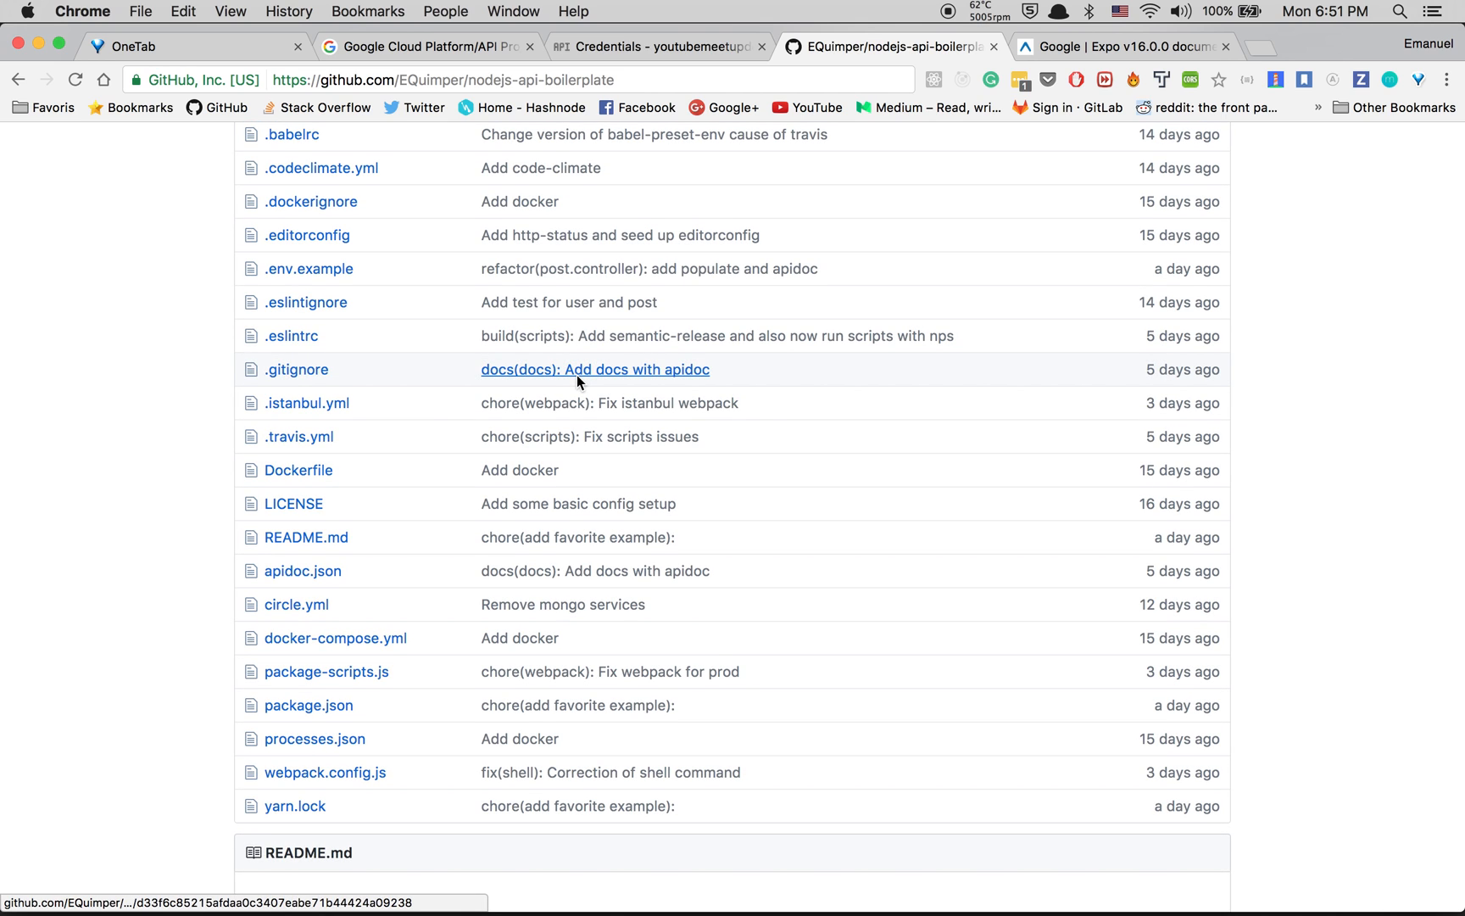
pyautogui.moveTo(594, 370)
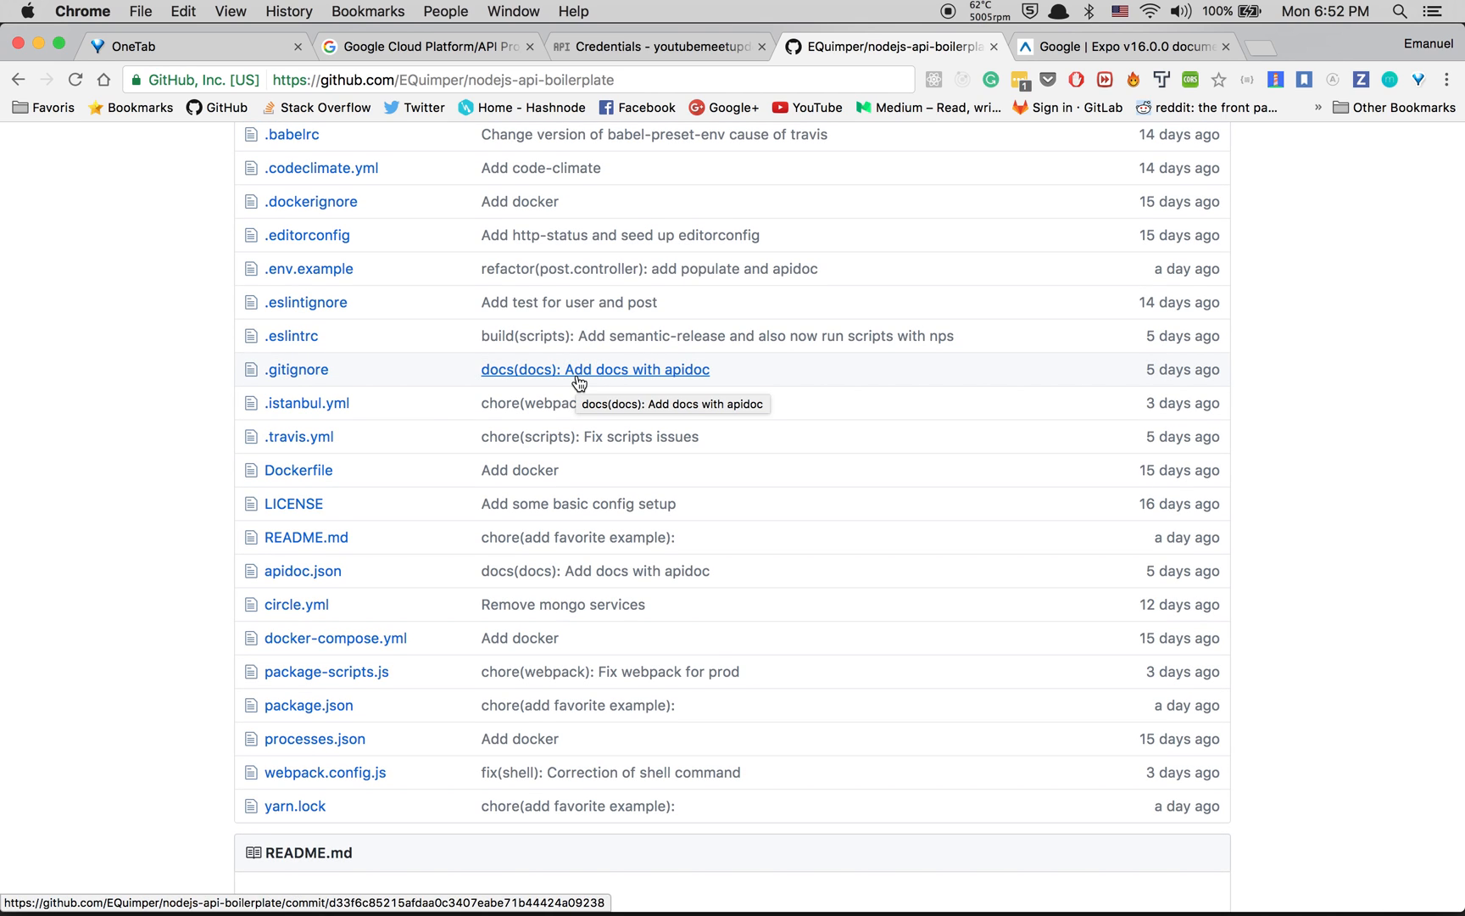